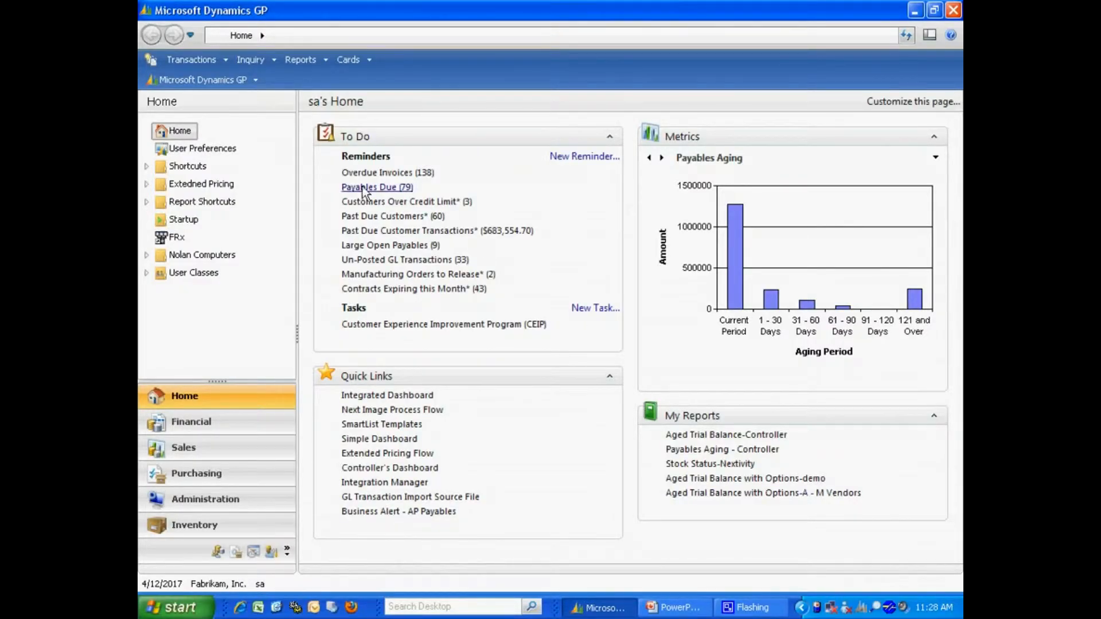
Load the default * Sales Line Items list in SmartList, showing 277 records
click(204, 80)
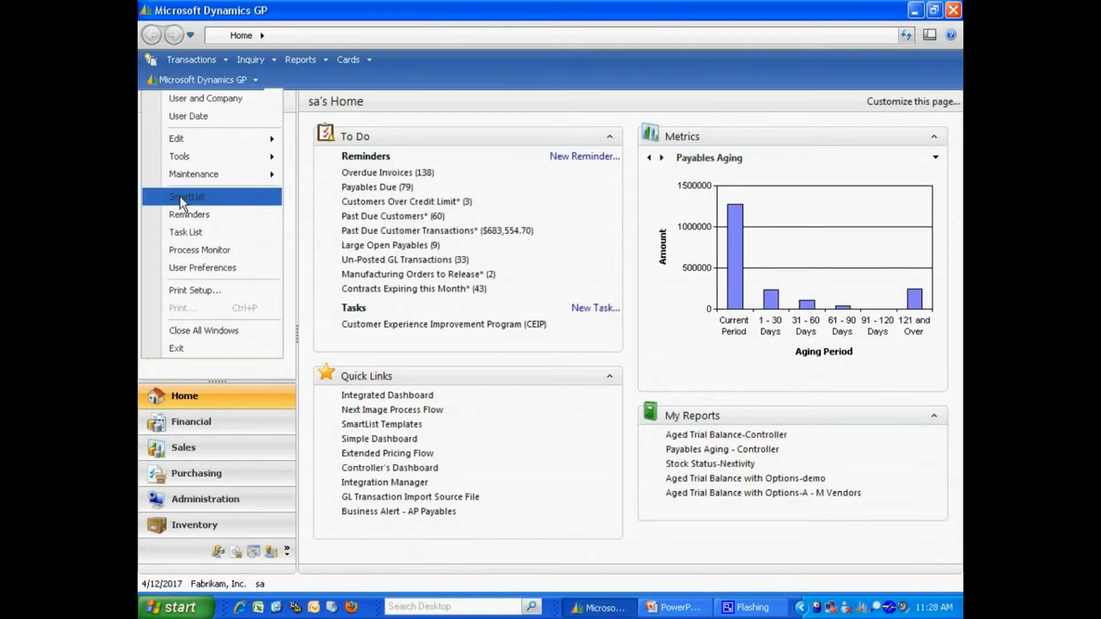
click(186, 196)
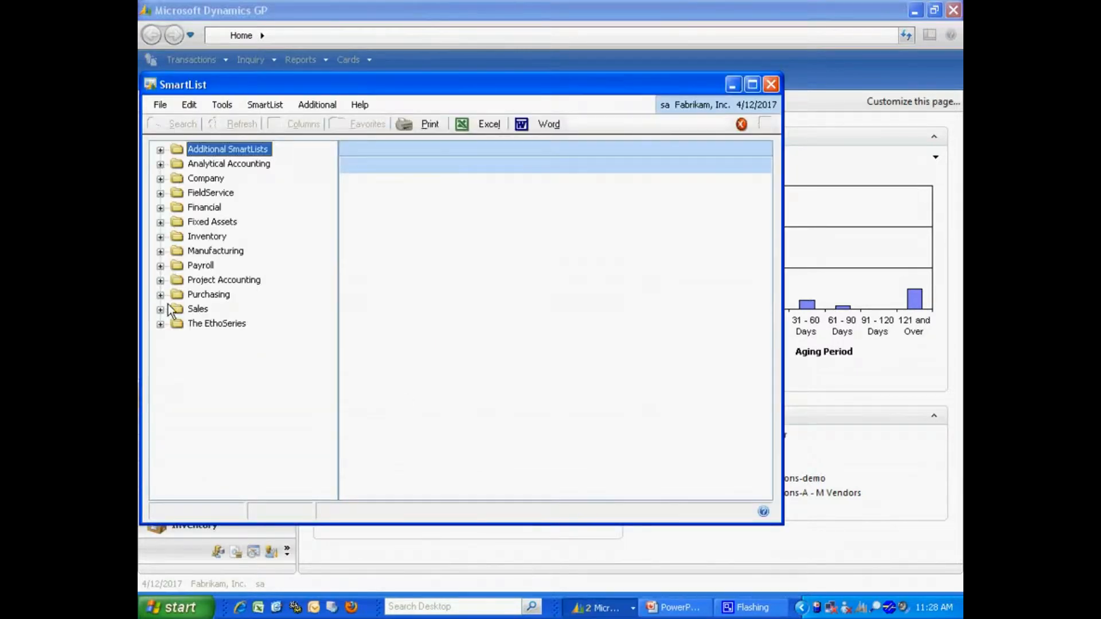
click(161, 308)
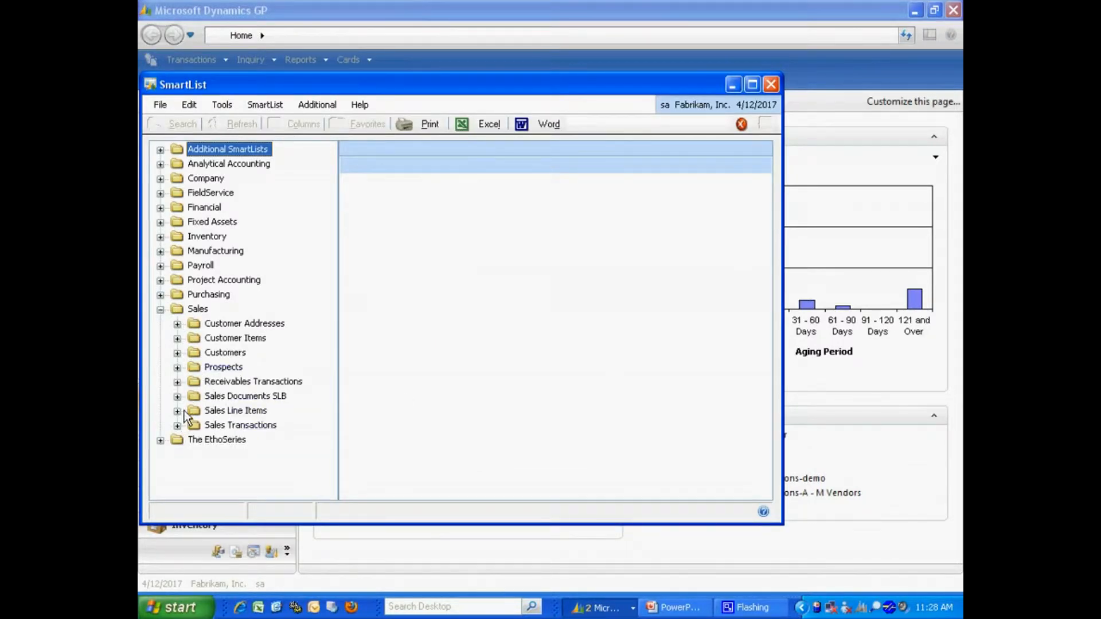
click(176, 411)
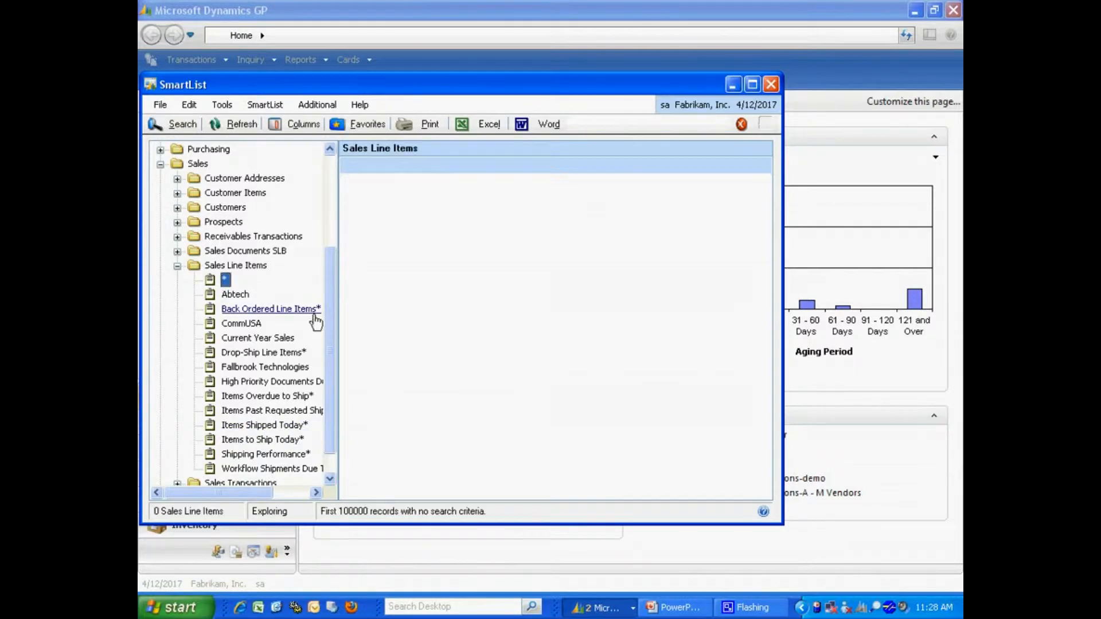
click(267, 308)
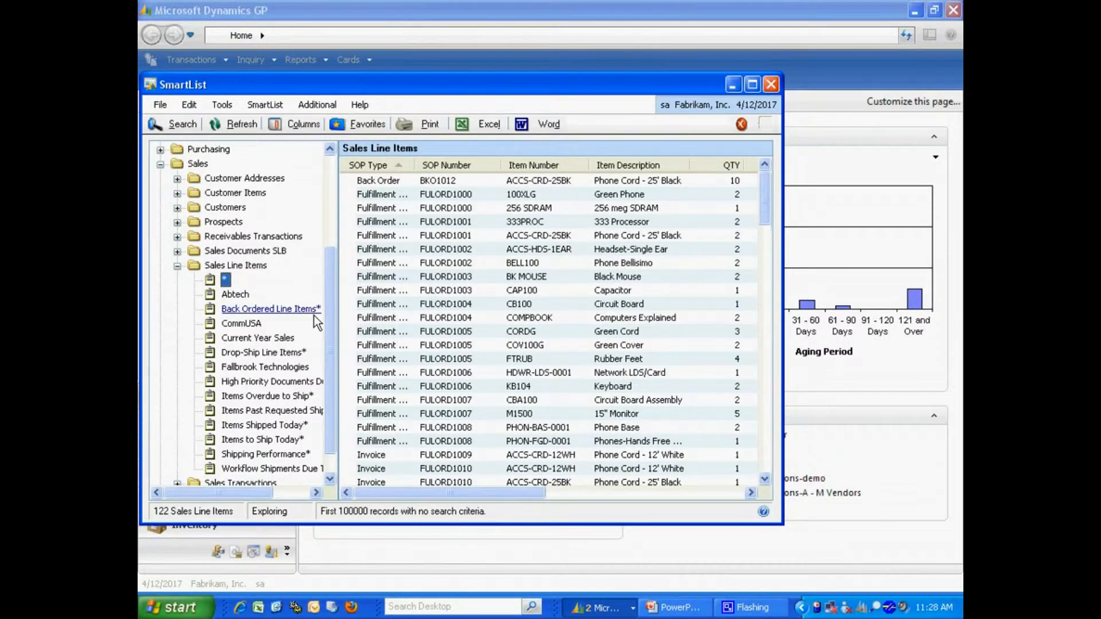
click(182, 124)
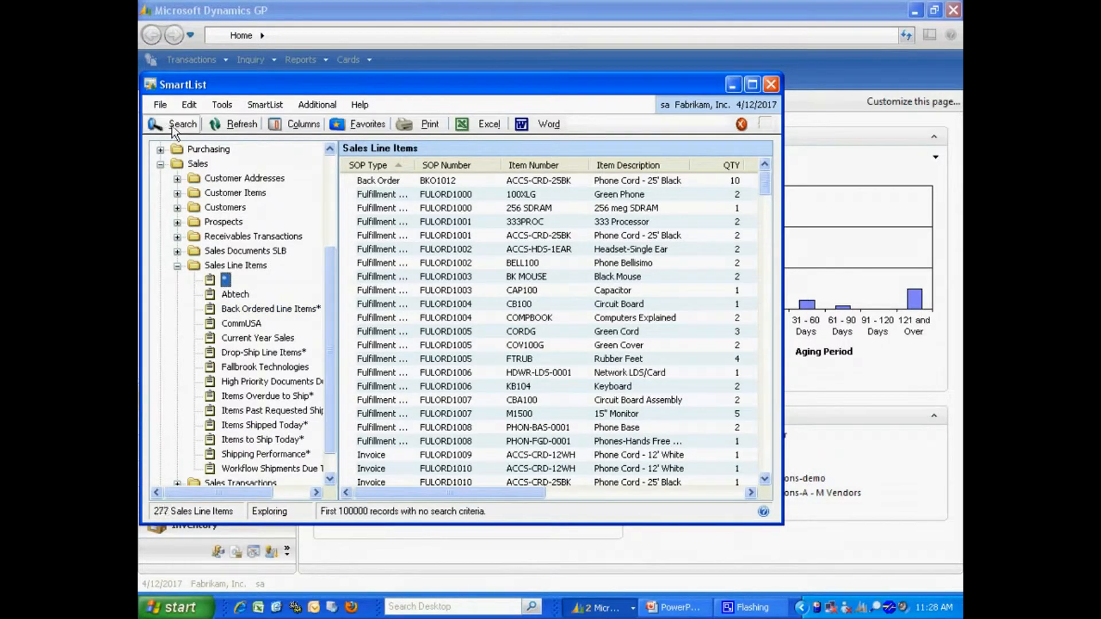
Search the list for SOP Type is equal to Invoice, leaving 68 records
click(182, 124)
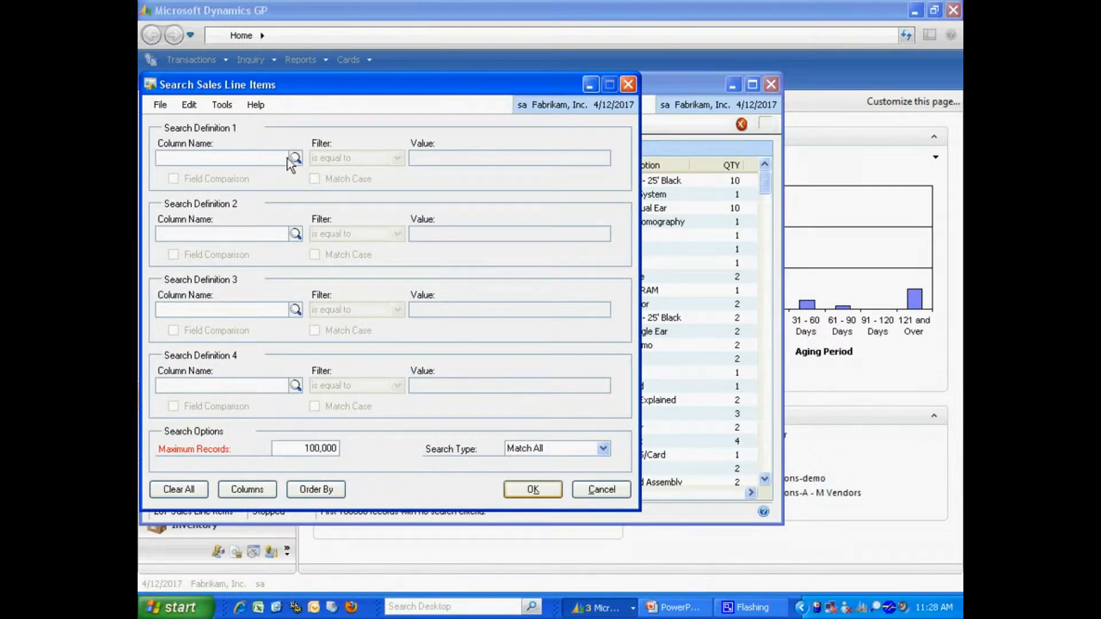
click(247, 489)
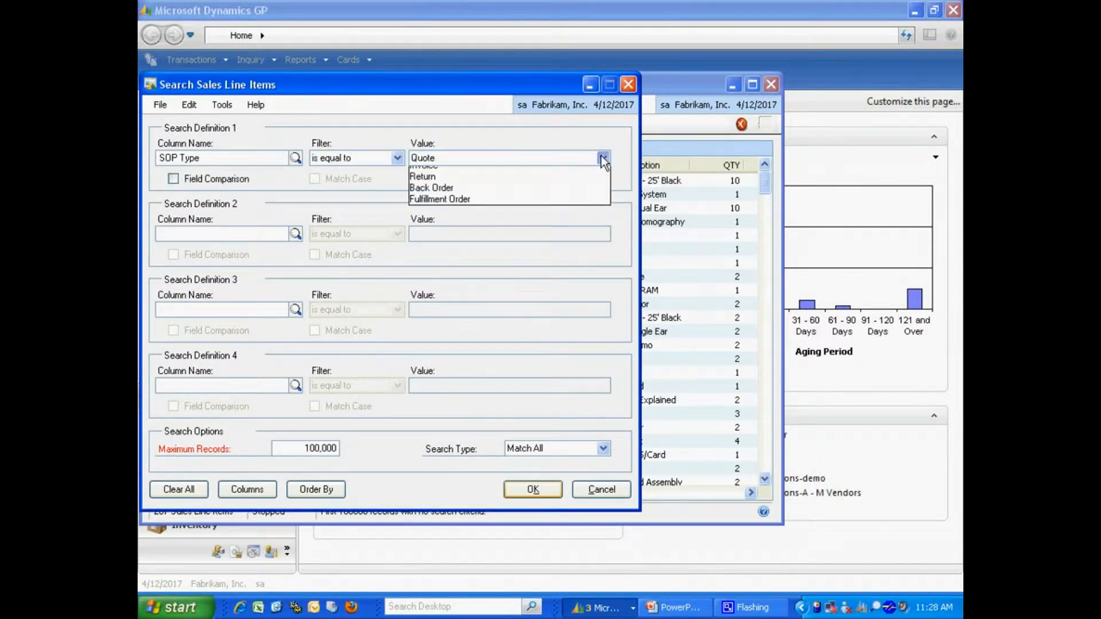
click(424, 166)
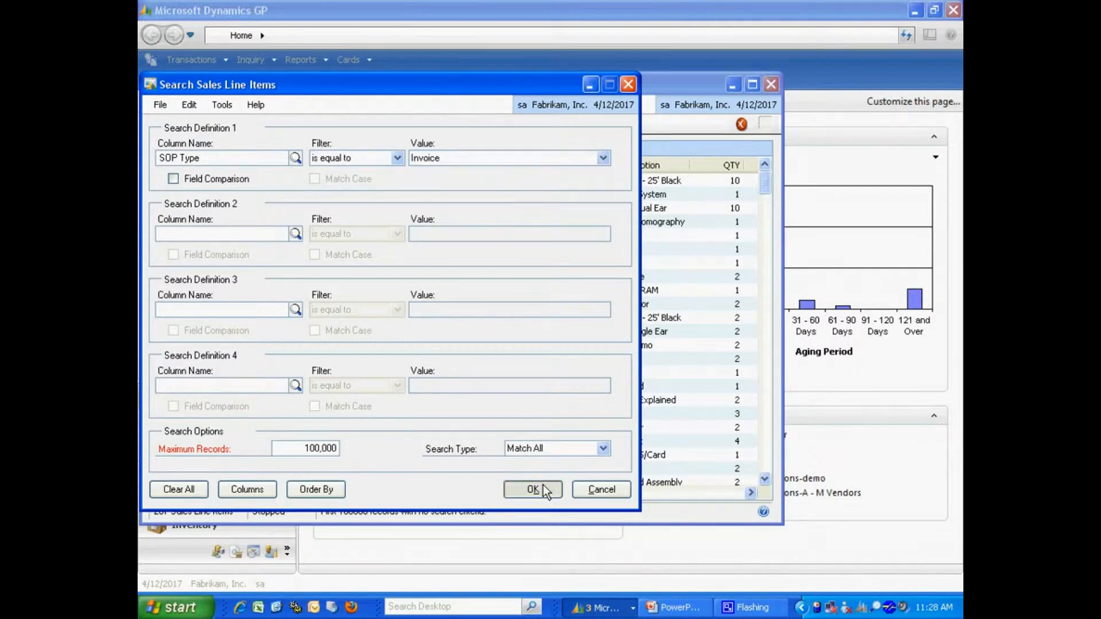
click(532, 490)
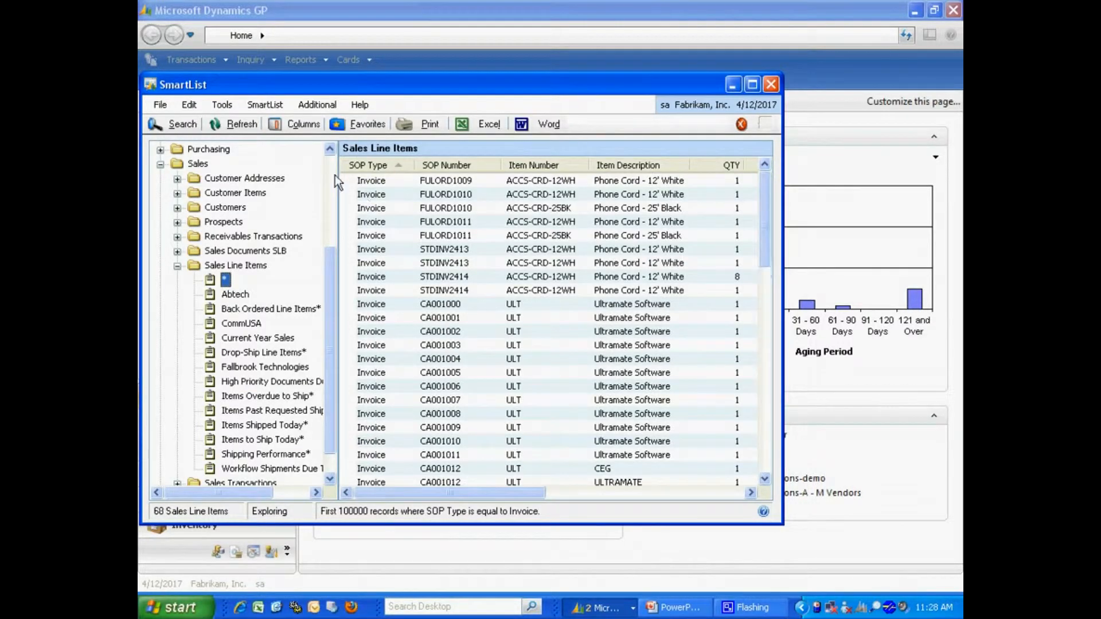
click(302, 124)
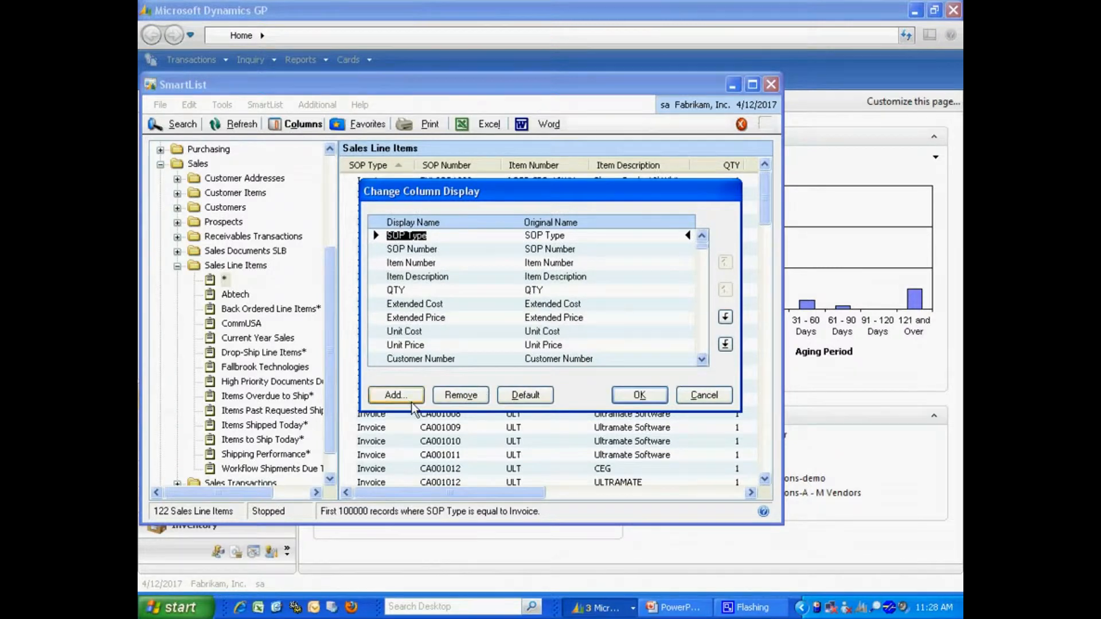
click(395, 394)
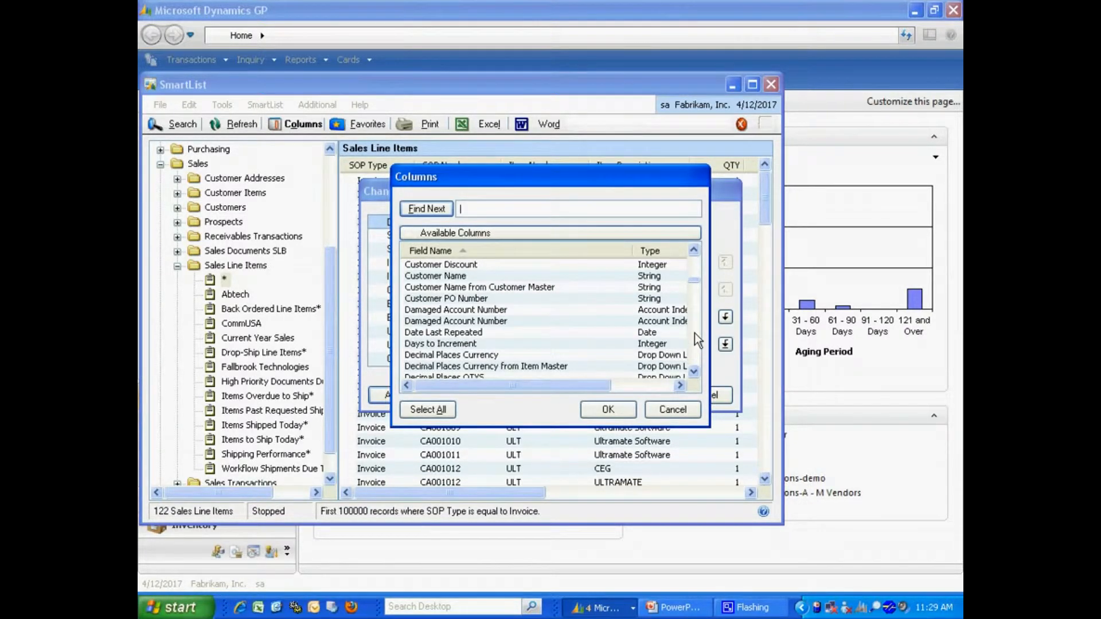
click(671, 409)
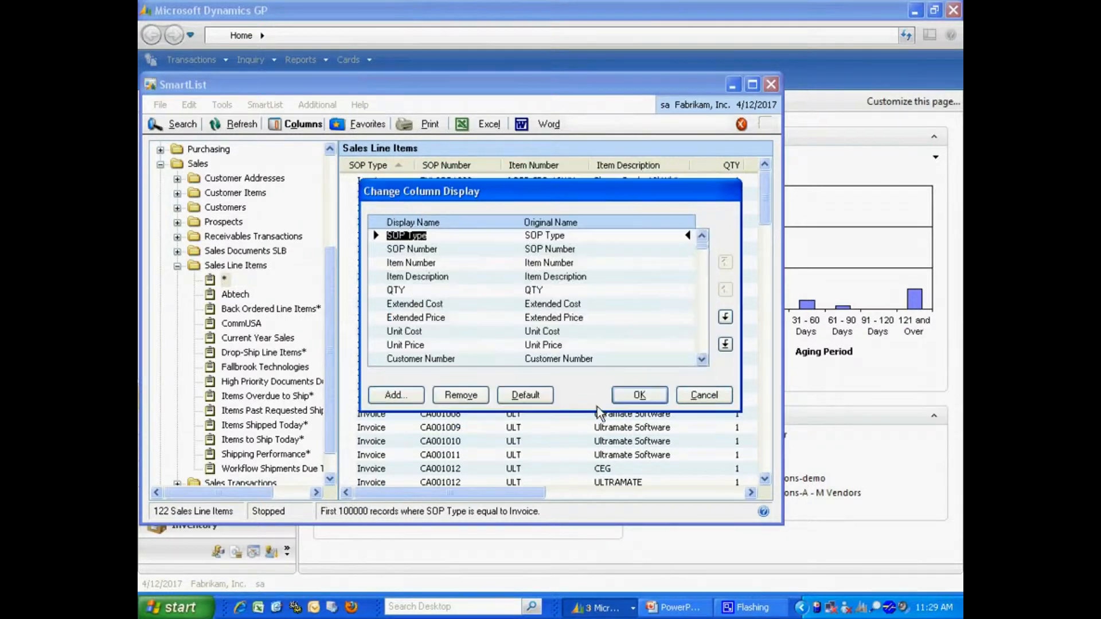
click(637, 394)
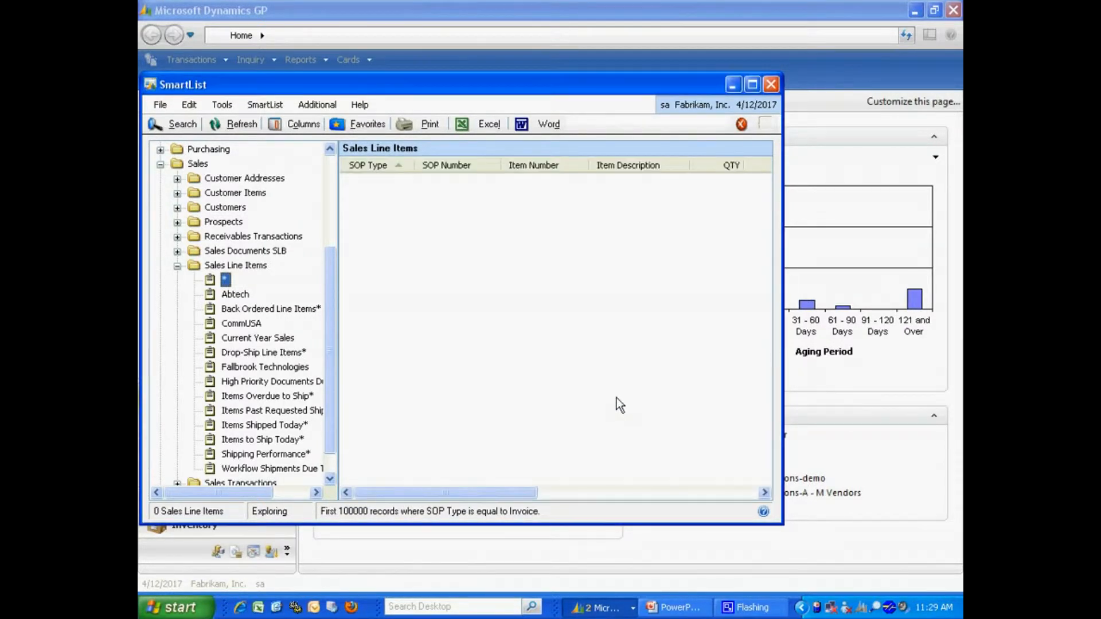
Add the filtered list as a favorite named Invoice Line Items visible to System
click(366, 124)
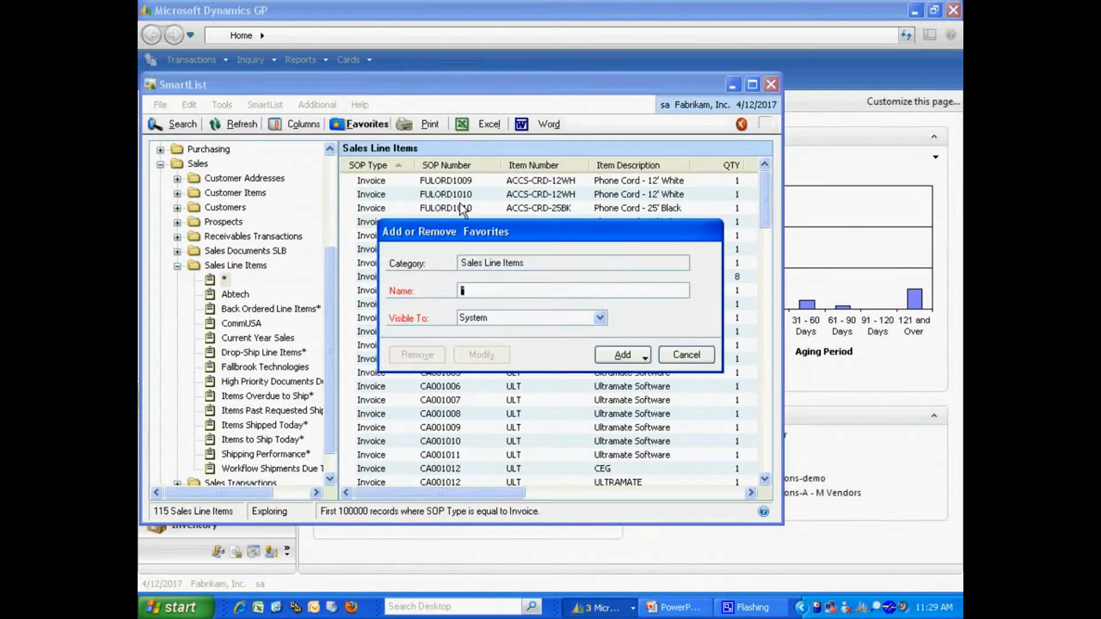
text(Invoice)
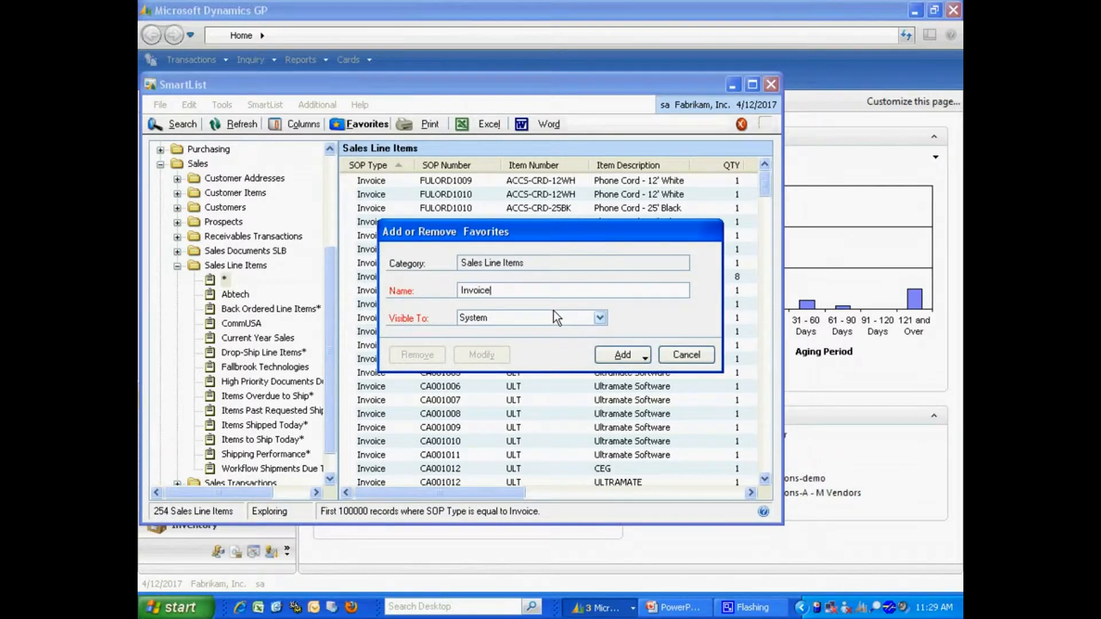
text(Line Items)
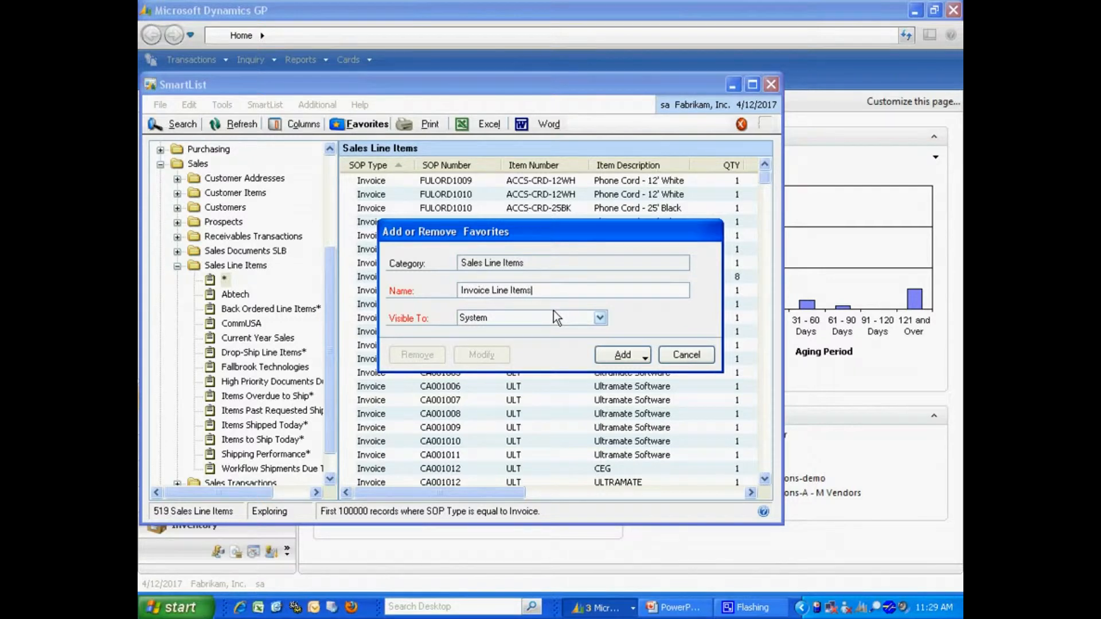
click(642, 354)
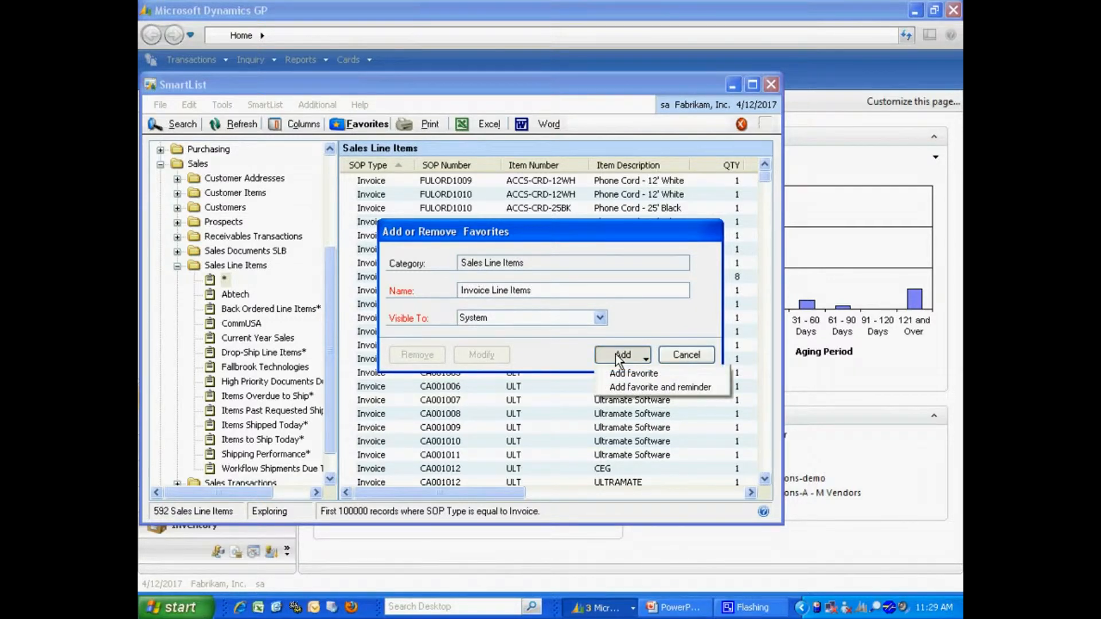
click(632, 372)
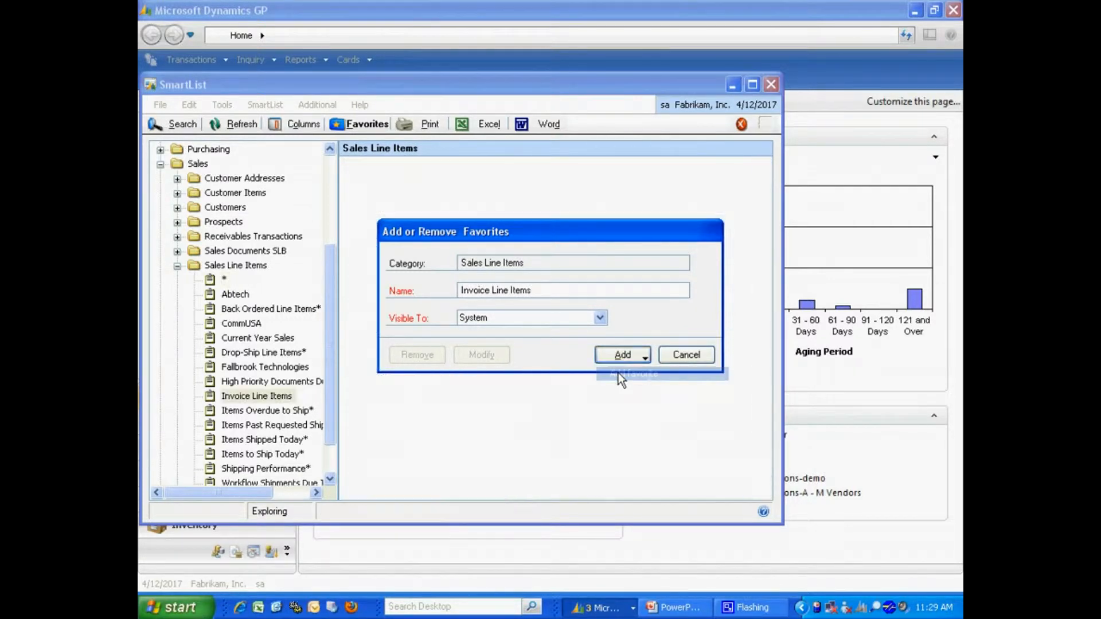
click(620, 355)
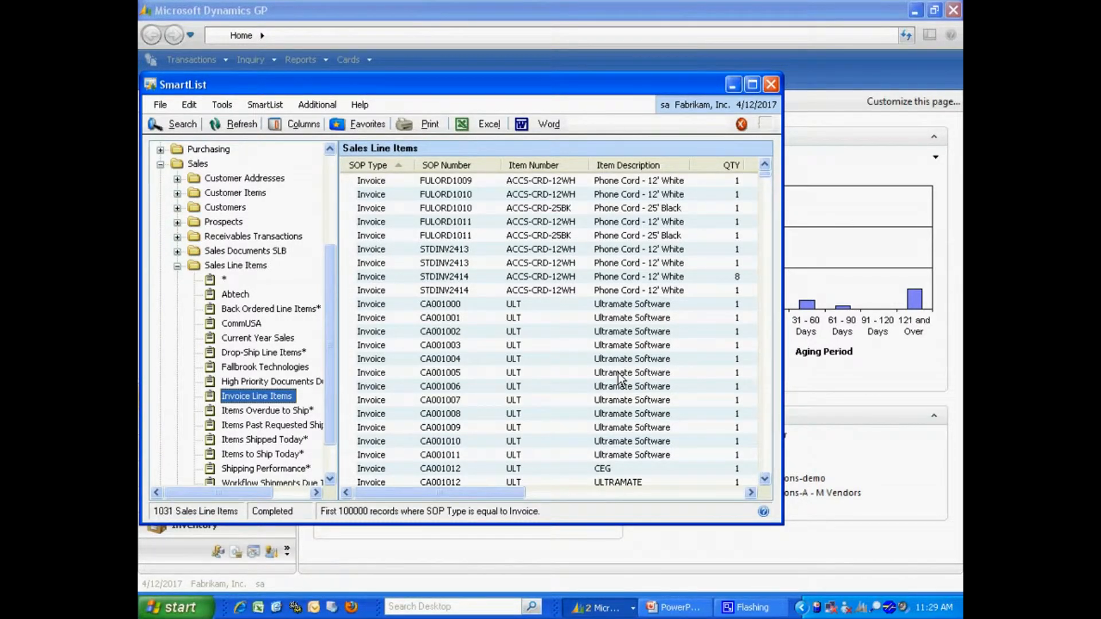
mouse_move(488, 124)
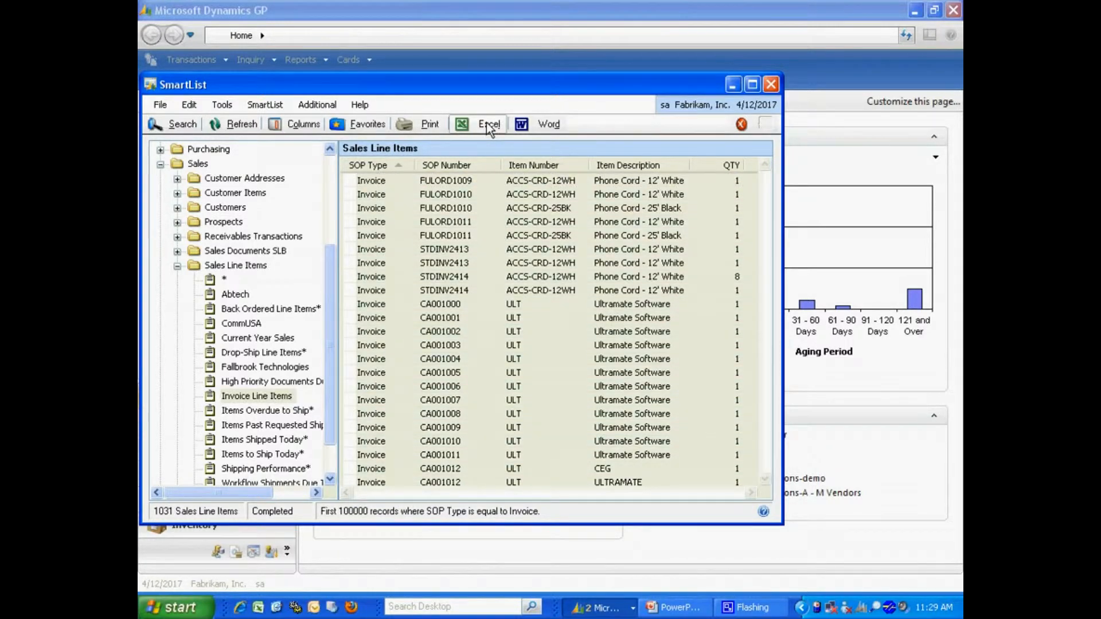
Export the Invoice Line Items favorite from SmartList to a new Excel workbook
click(488, 123)
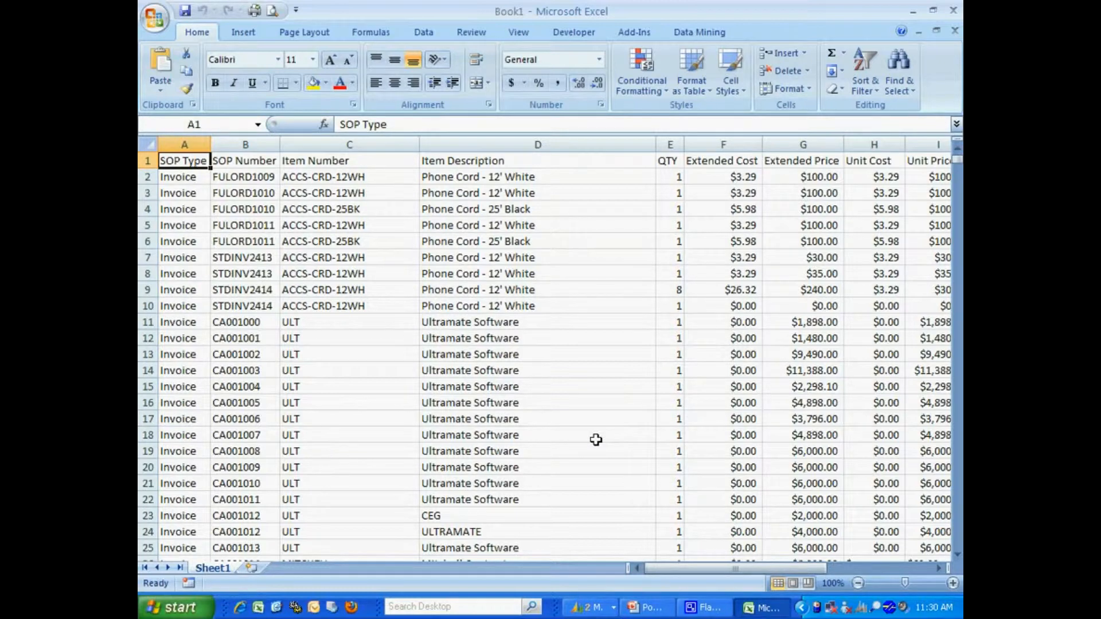
mouse_move(537, 491)
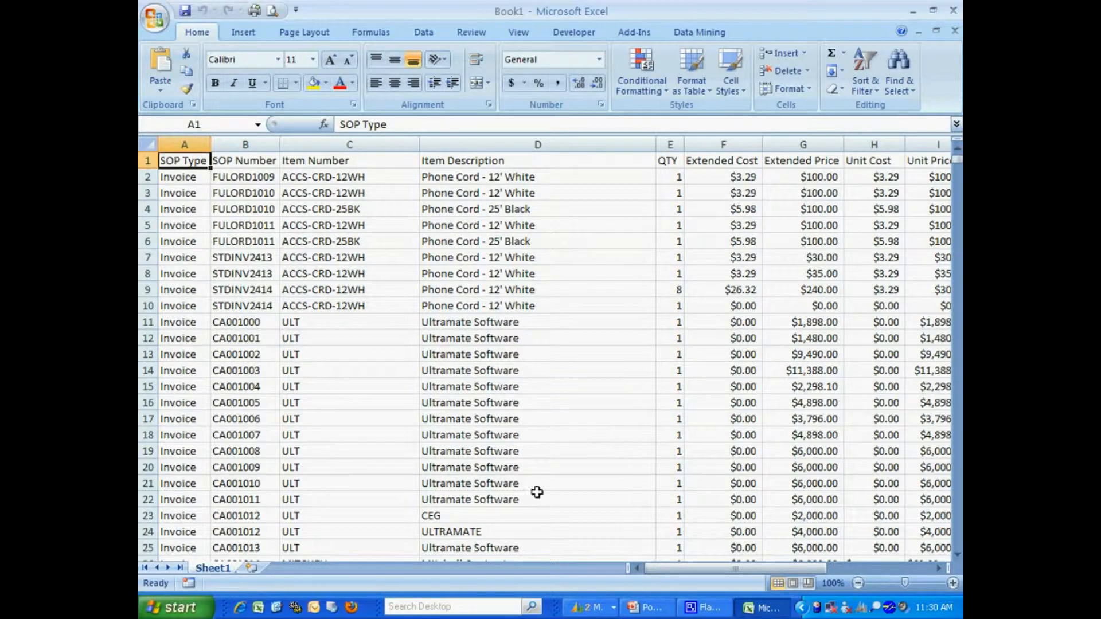
Start recording a new Excel macro named Top_10 on the exported workbook
click(574, 32)
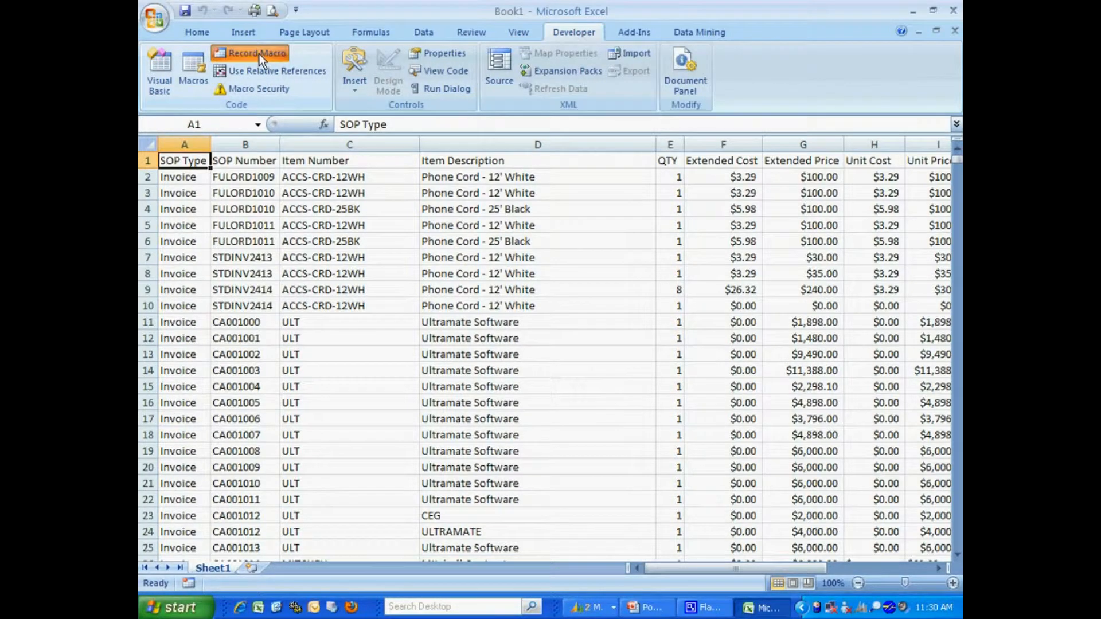
click(256, 53)
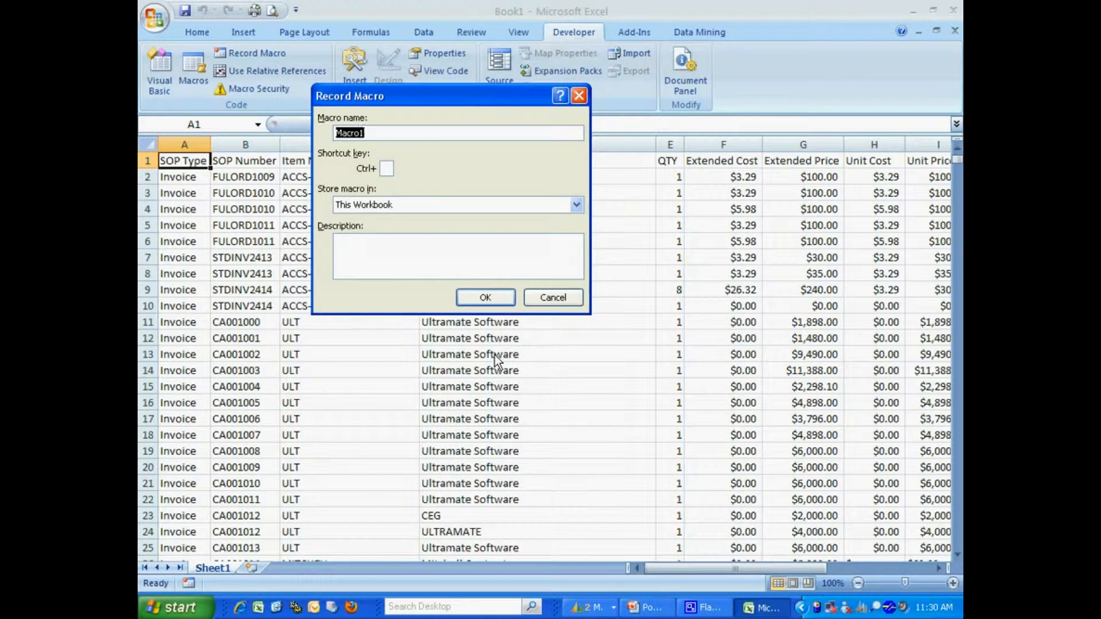
text(Top_10)
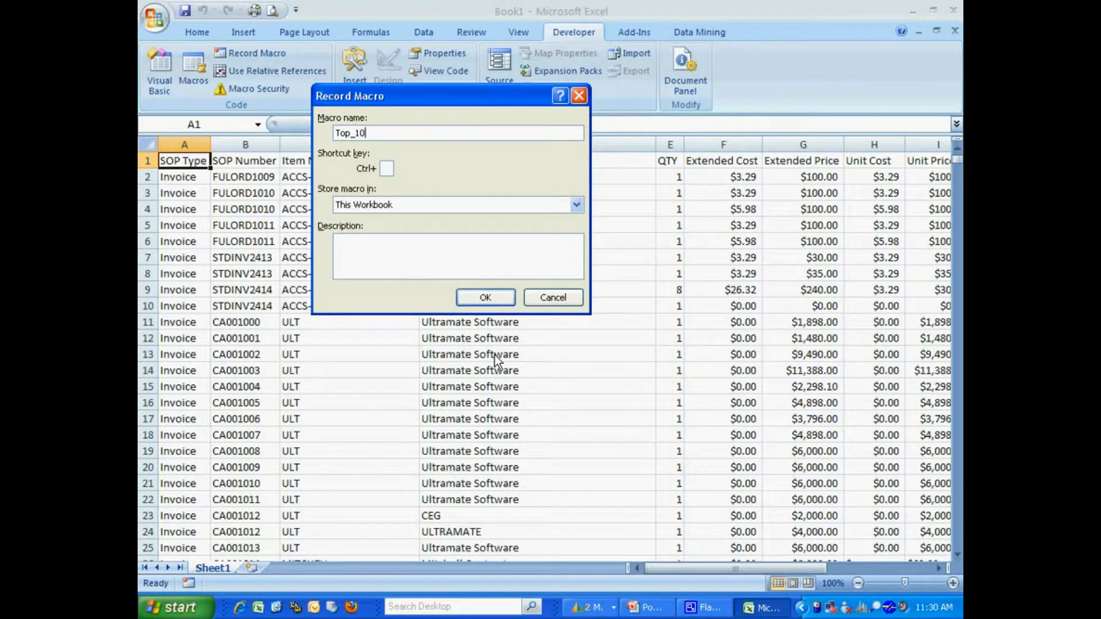
click(484, 297)
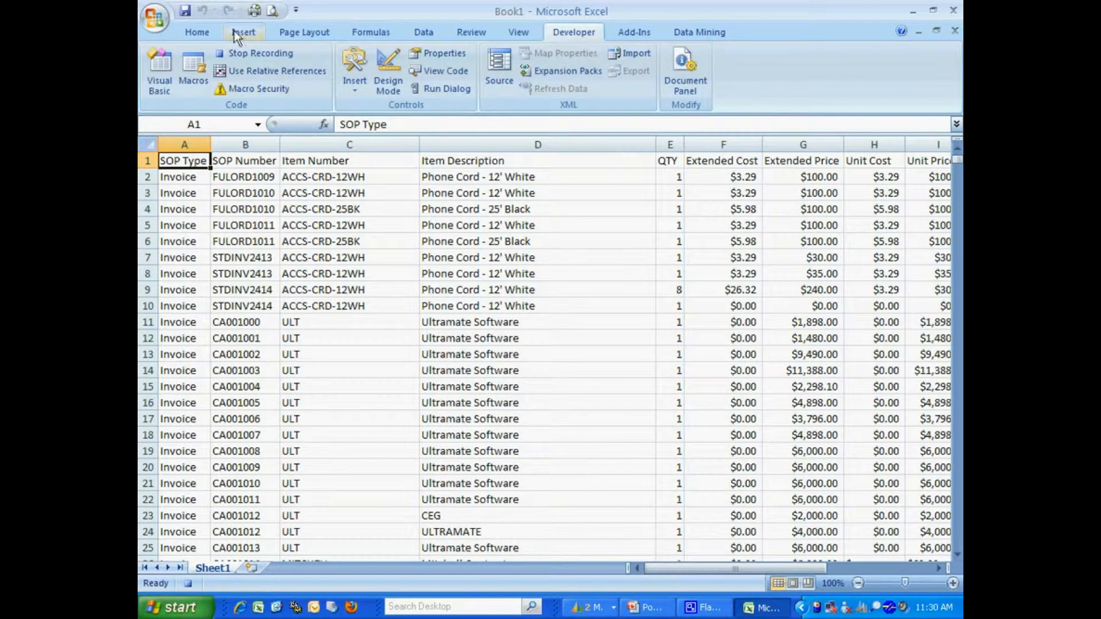
Create a PivotTable on a new sheet with Customer Number rows and summed Extended Price and Extended Cost
click(165, 67)
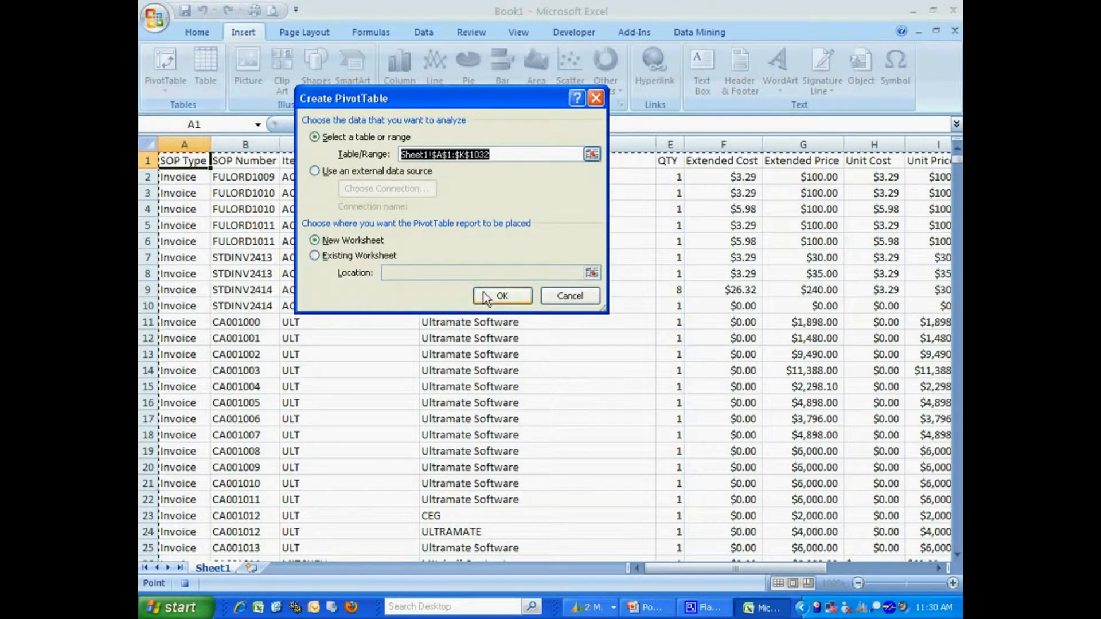
click(501, 296)
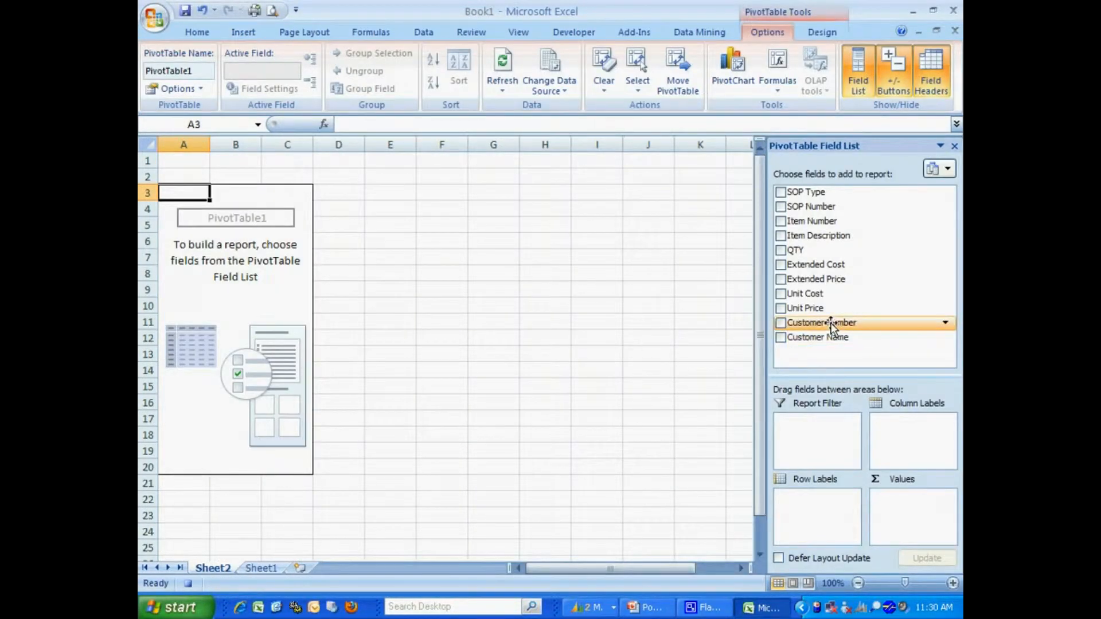
click(779, 322)
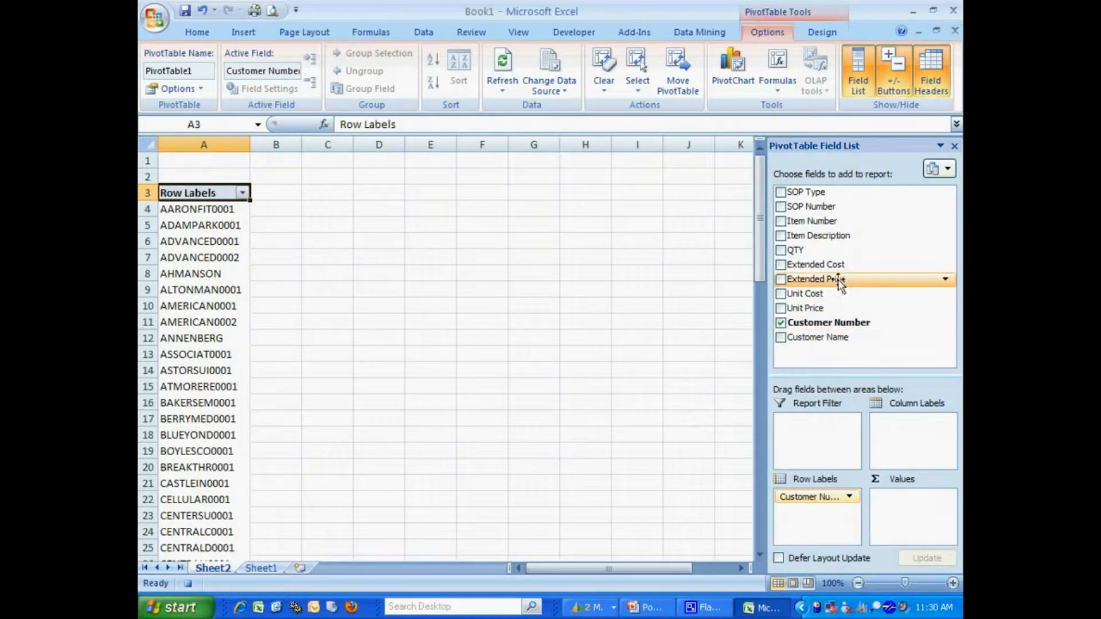
click(779, 278)
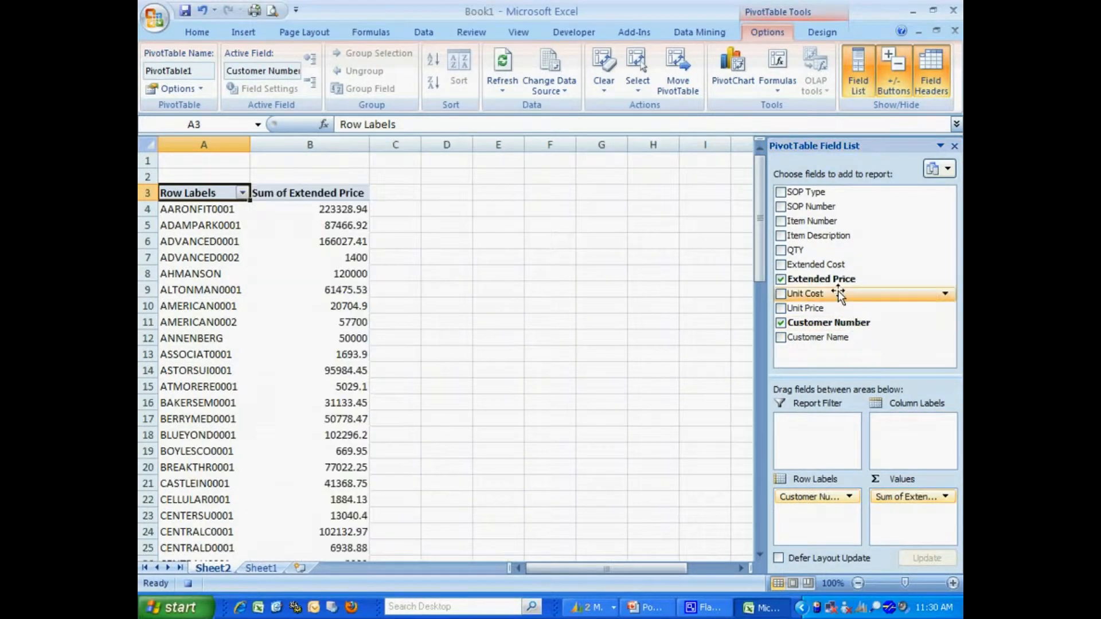
click(780, 265)
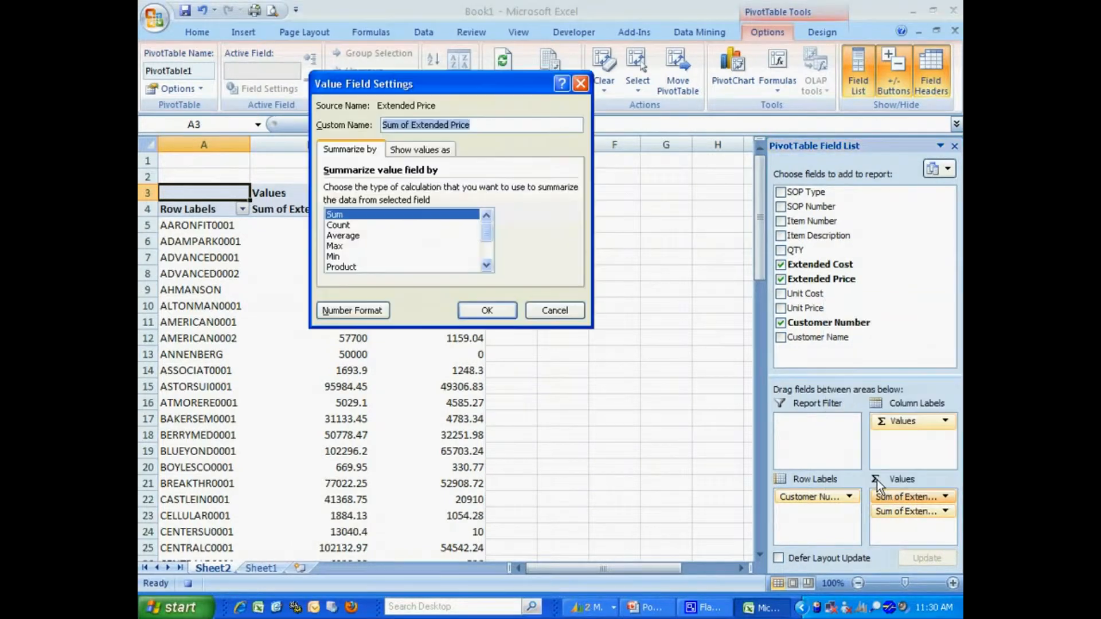
Format Sum of Extended Price and Sum of Extended Cost as Currency with 0 decimals
click(352, 311)
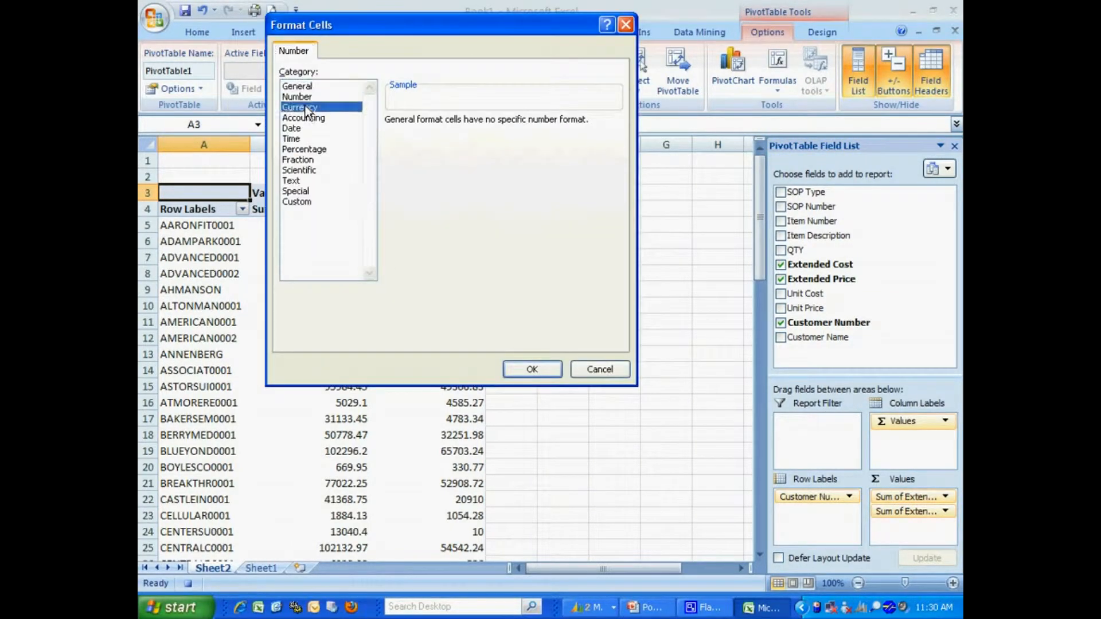
click(299, 107)
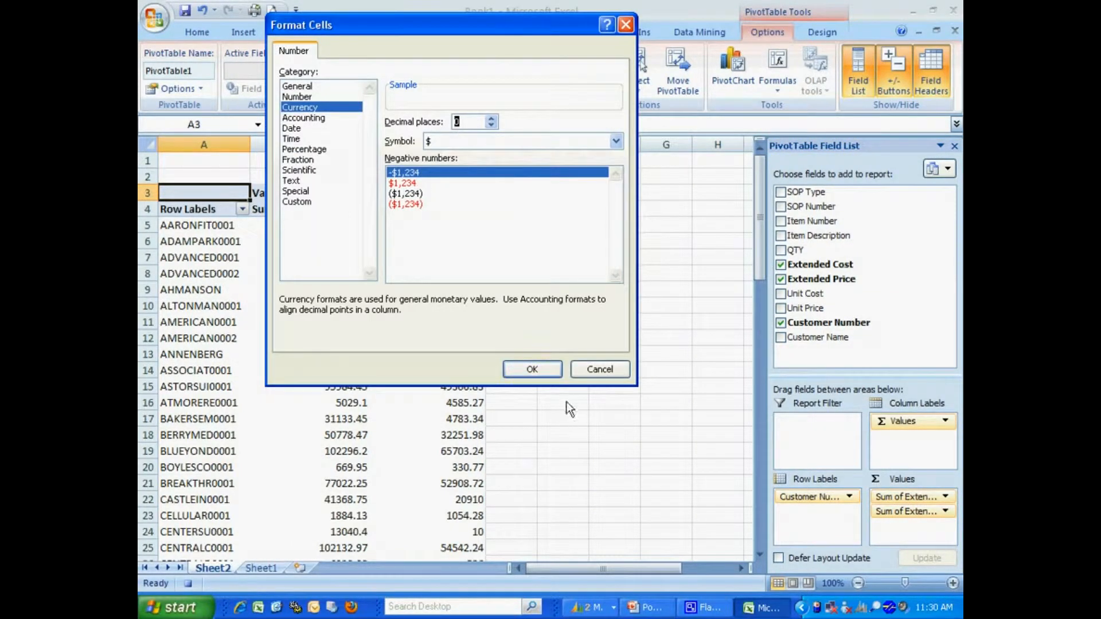
click(531, 369)
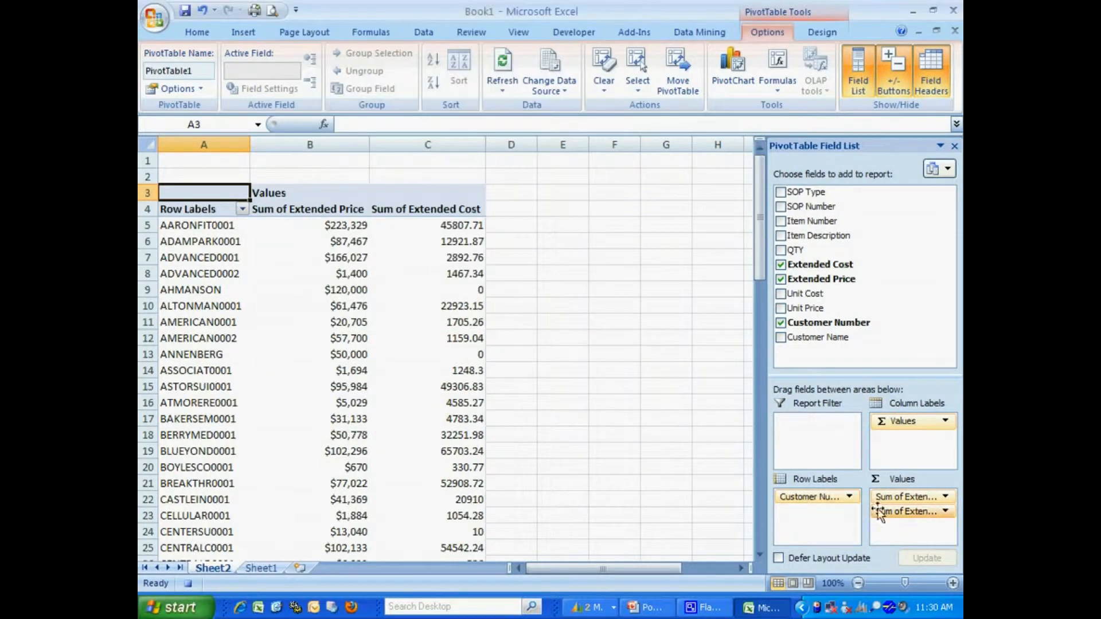
click(906, 511)
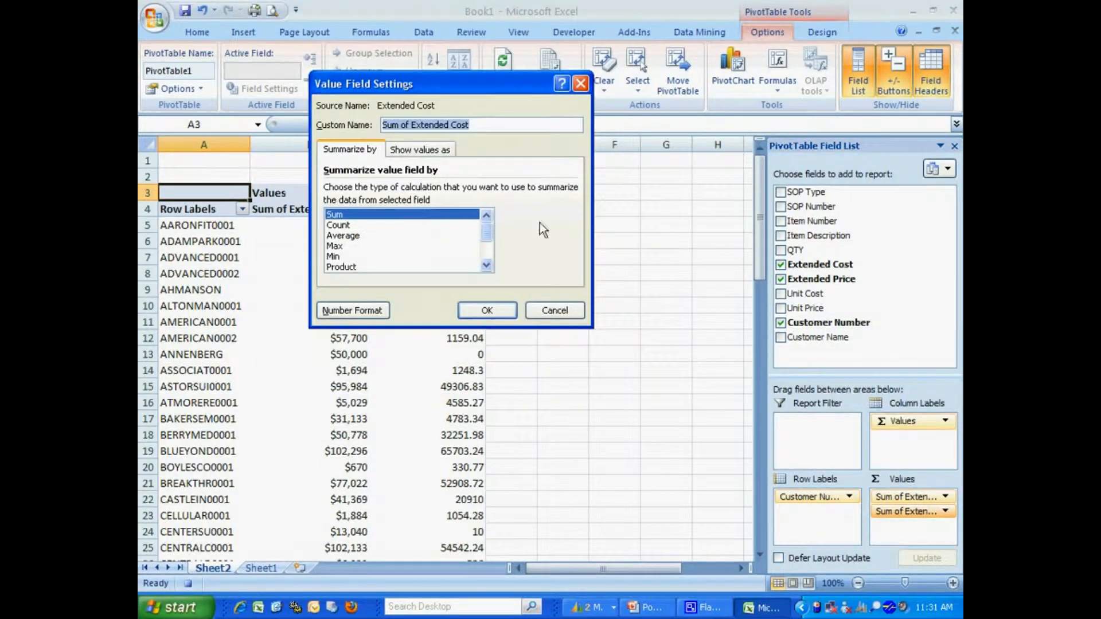
click(352, 311)
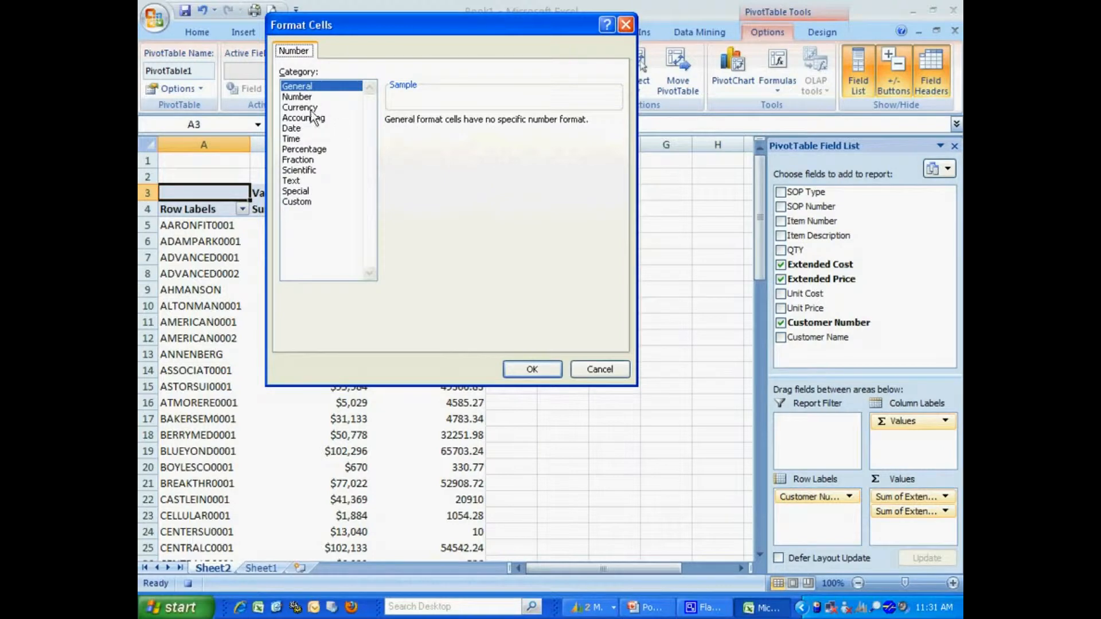
click(299, 107)
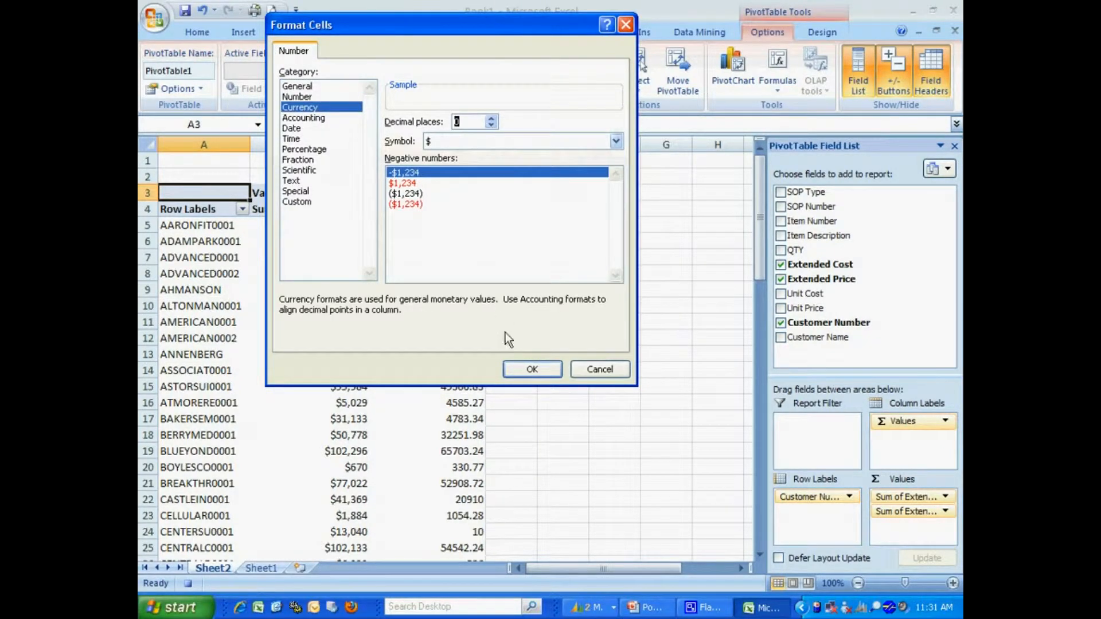
click(531, 368)
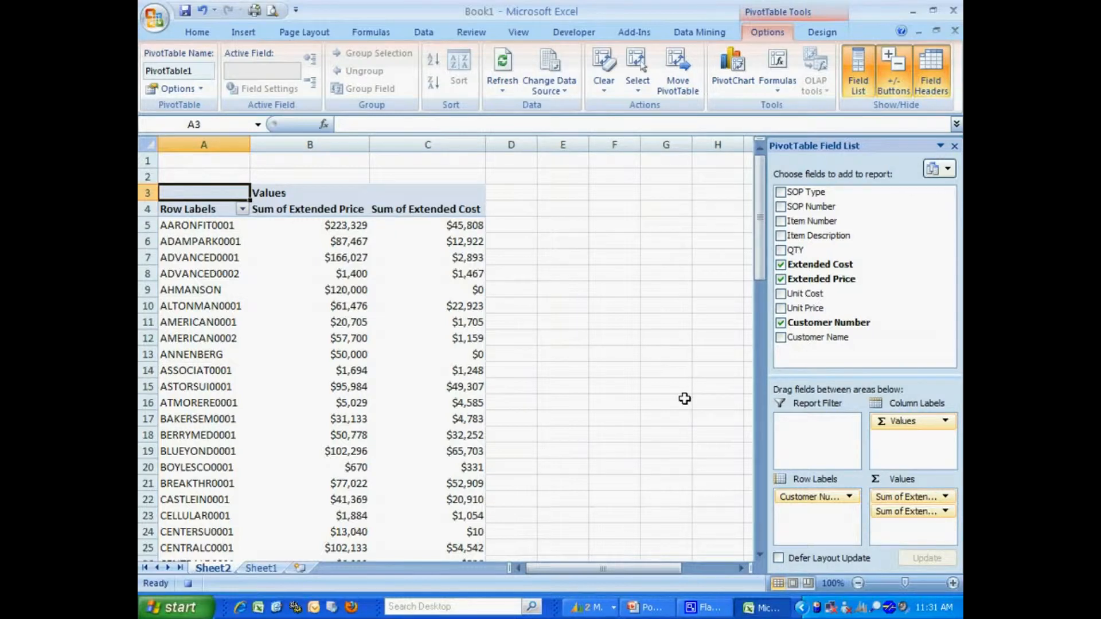
mouse_move(771, 114)
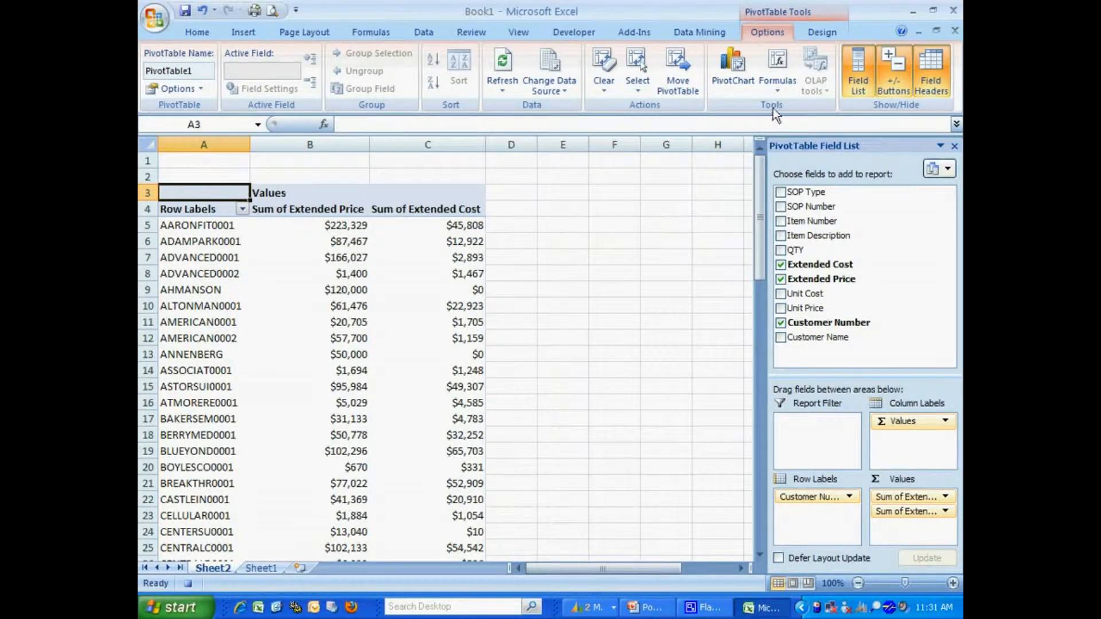
Add a Gross Profit calculated field ='Extended Price'-'Extended Cost' formatted as currency with red negatives
click(776, 67)
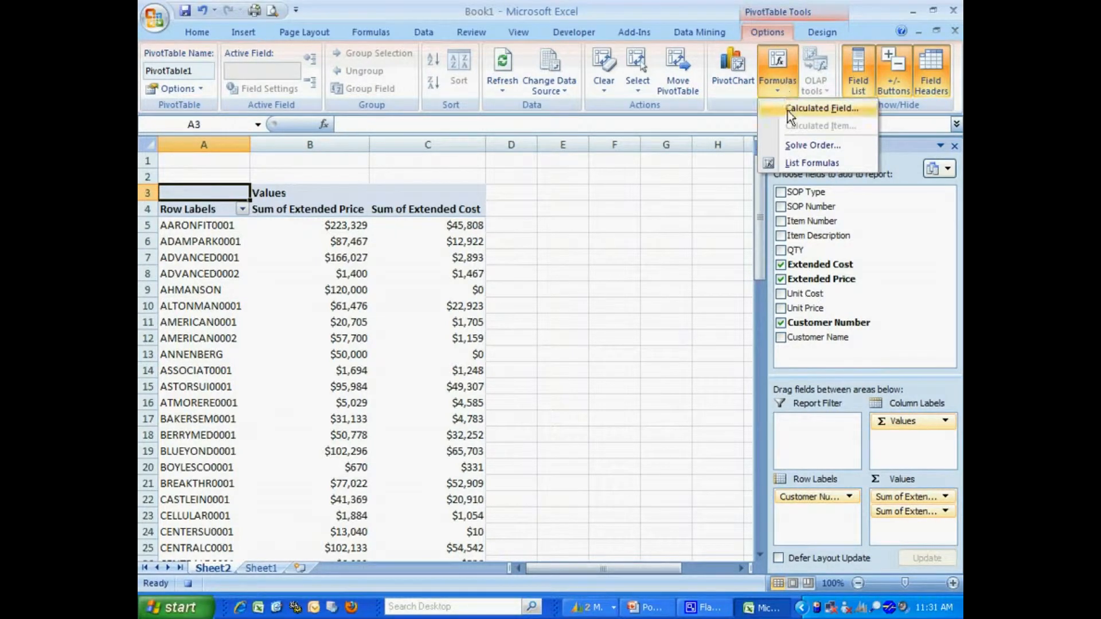
click(821, 108)
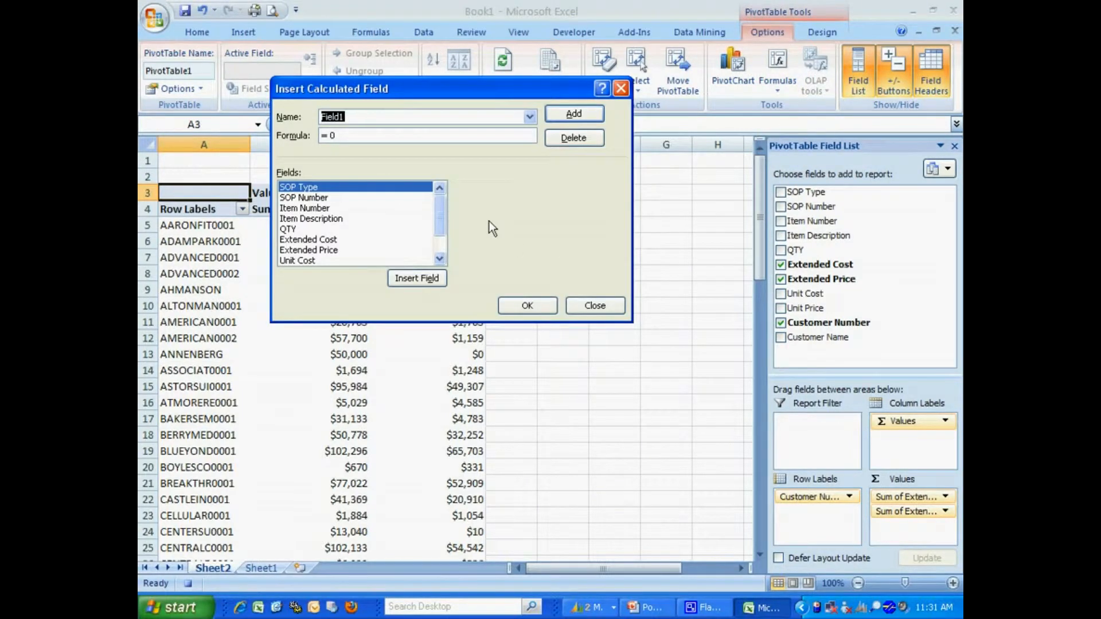
text(Gross Profit)
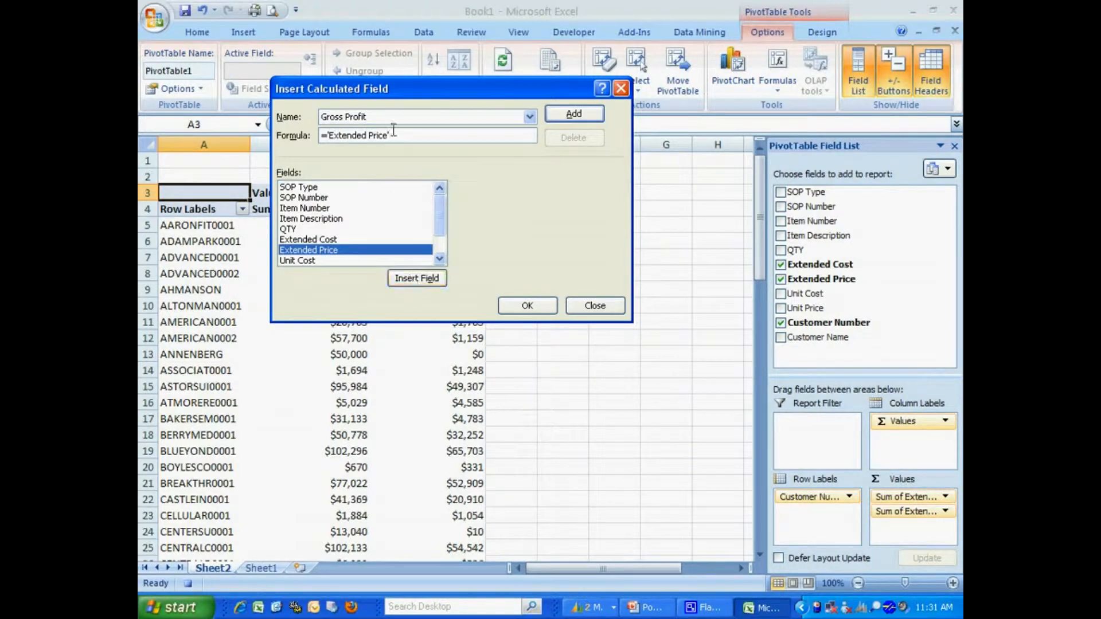
click(307, 239)
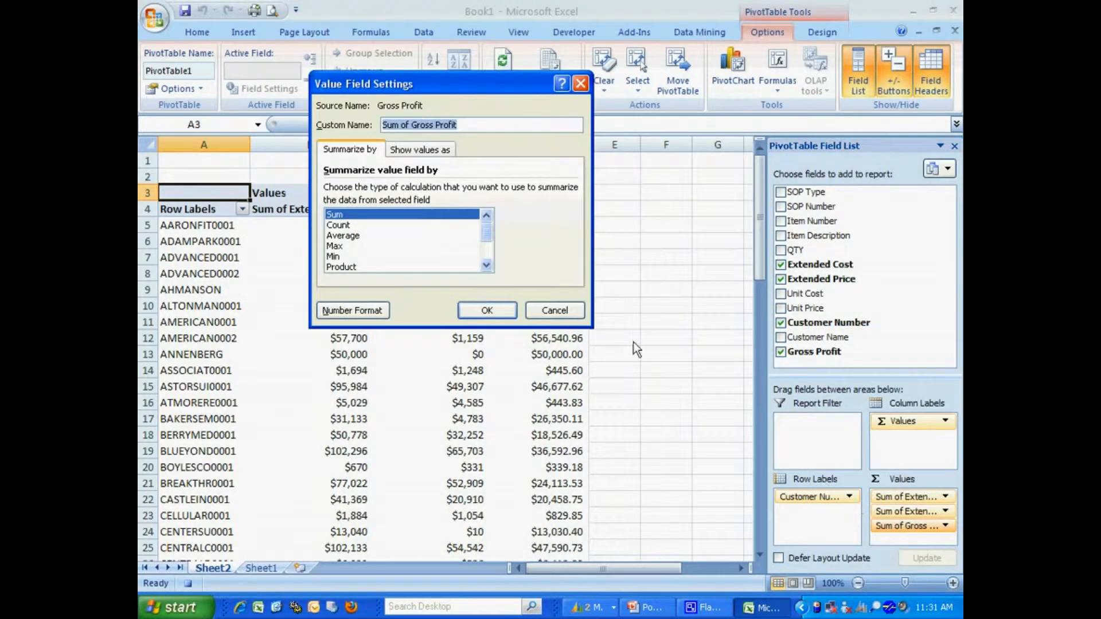
click(352, 310)
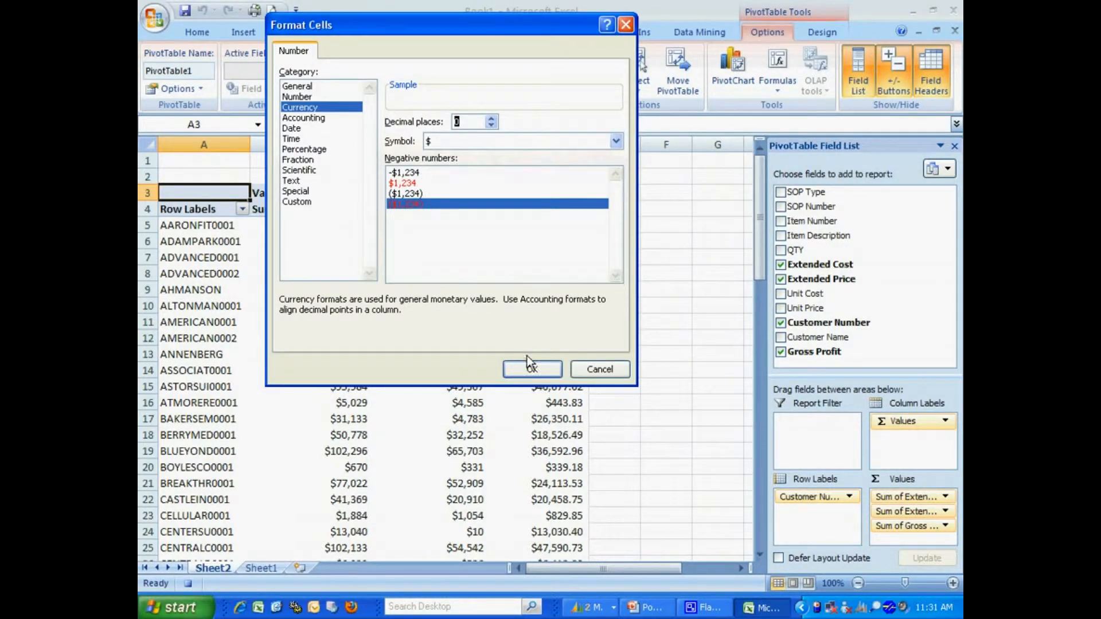
click(530, 368)
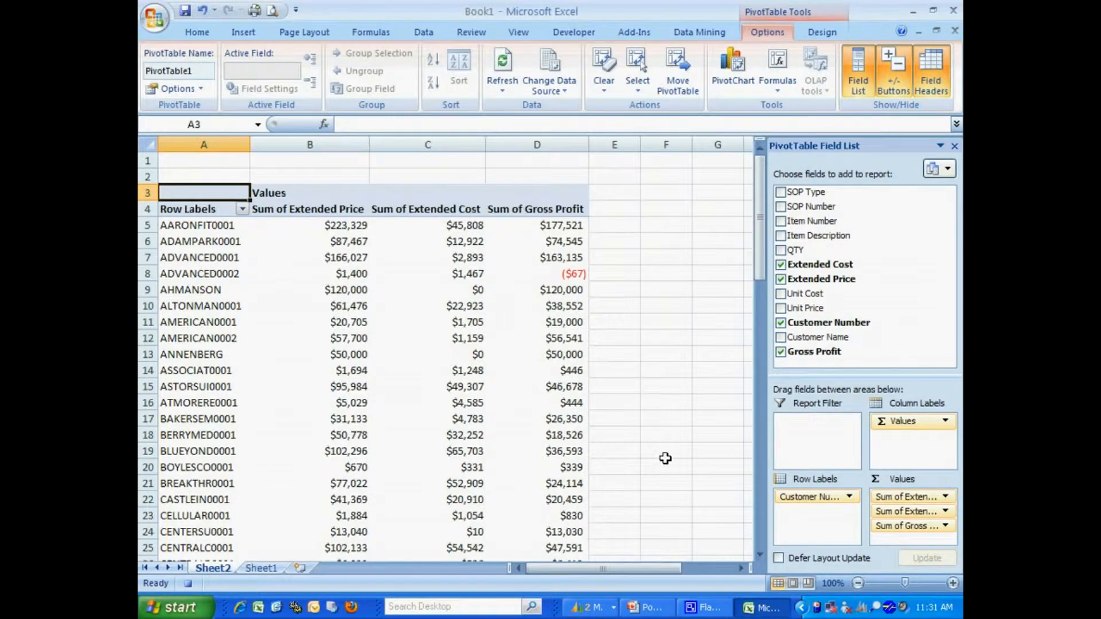
Sort customers descending by Sum of Extended Price and filter to the Top 10
click(204, 225)
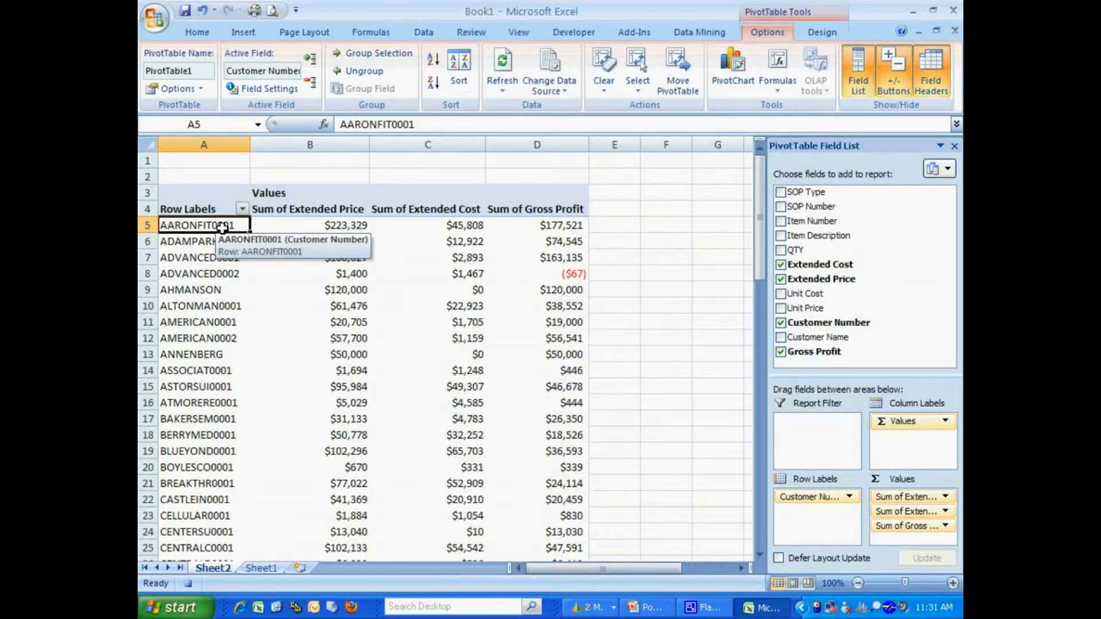
right_click(204, 225)
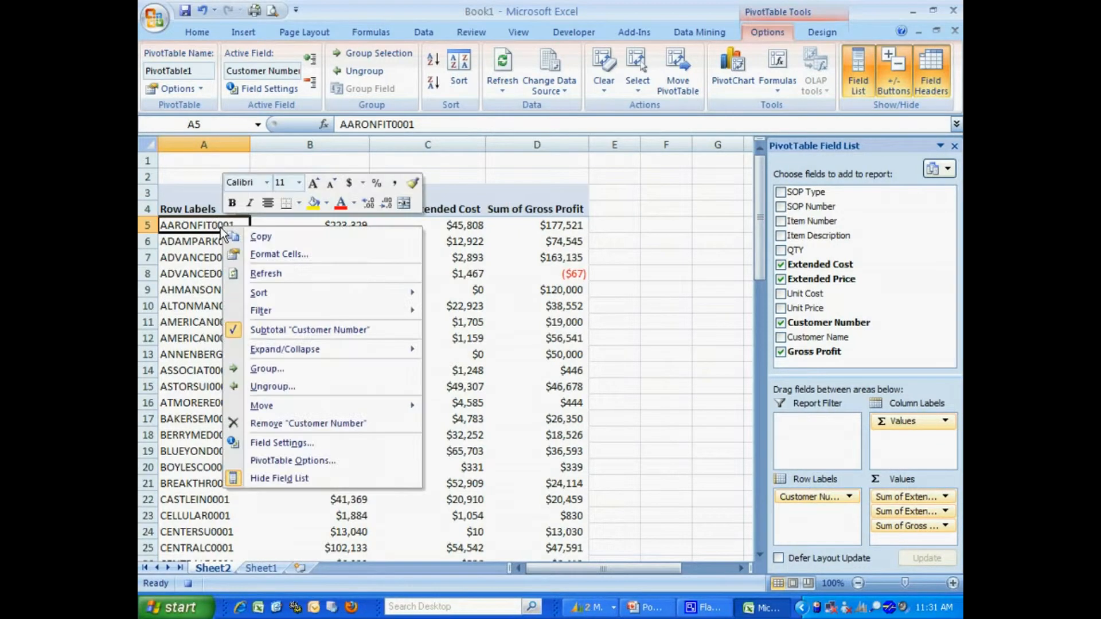
click(258, 293)
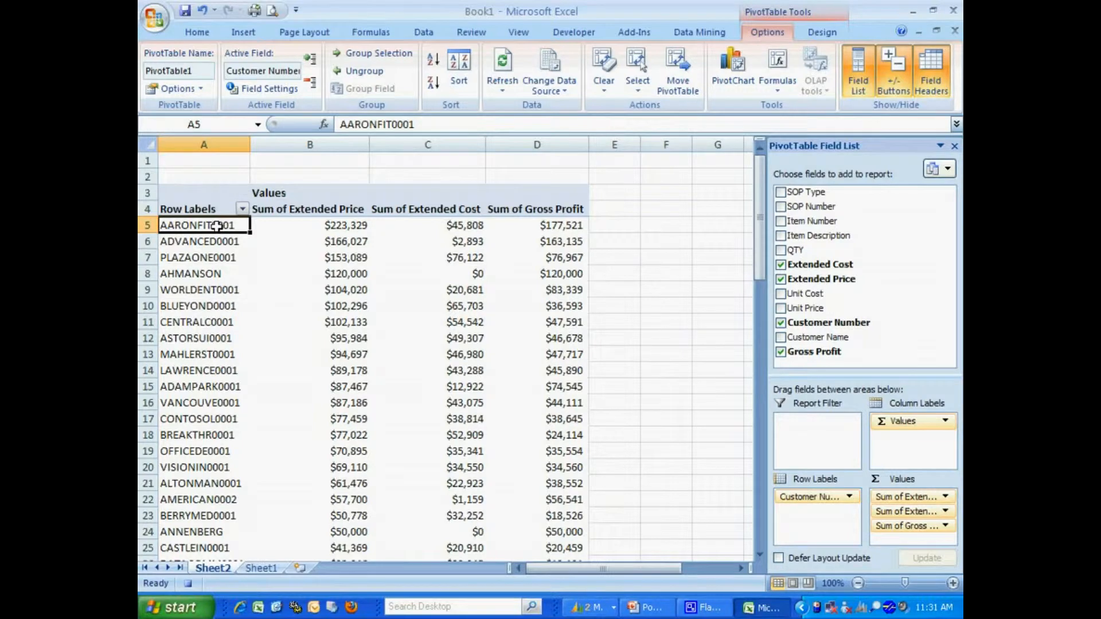
right_click(204, 224)
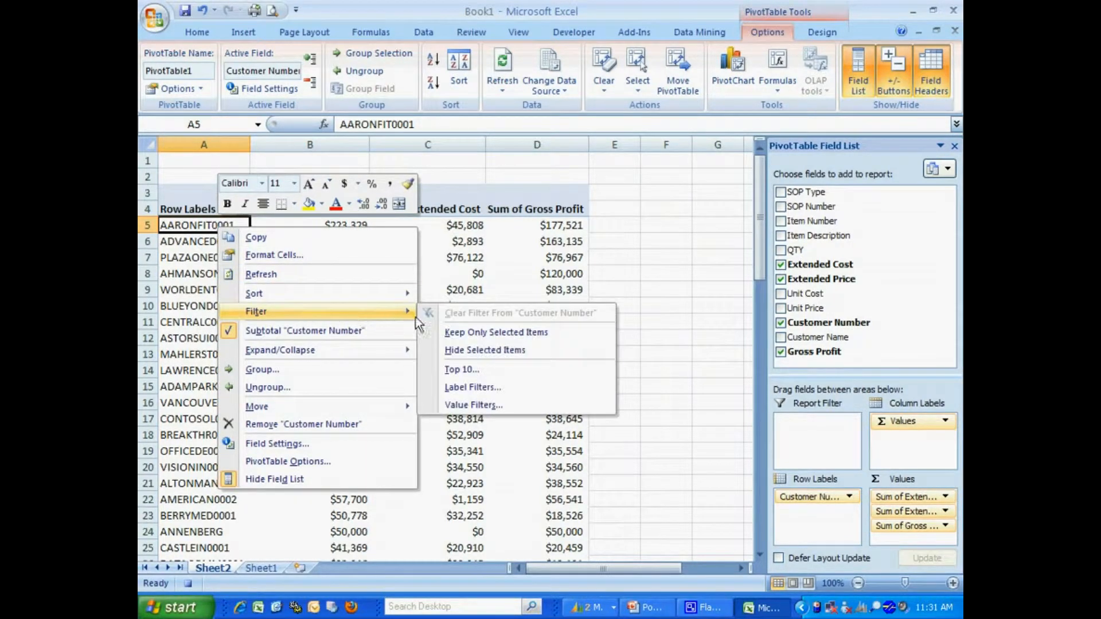
click(461, 368)
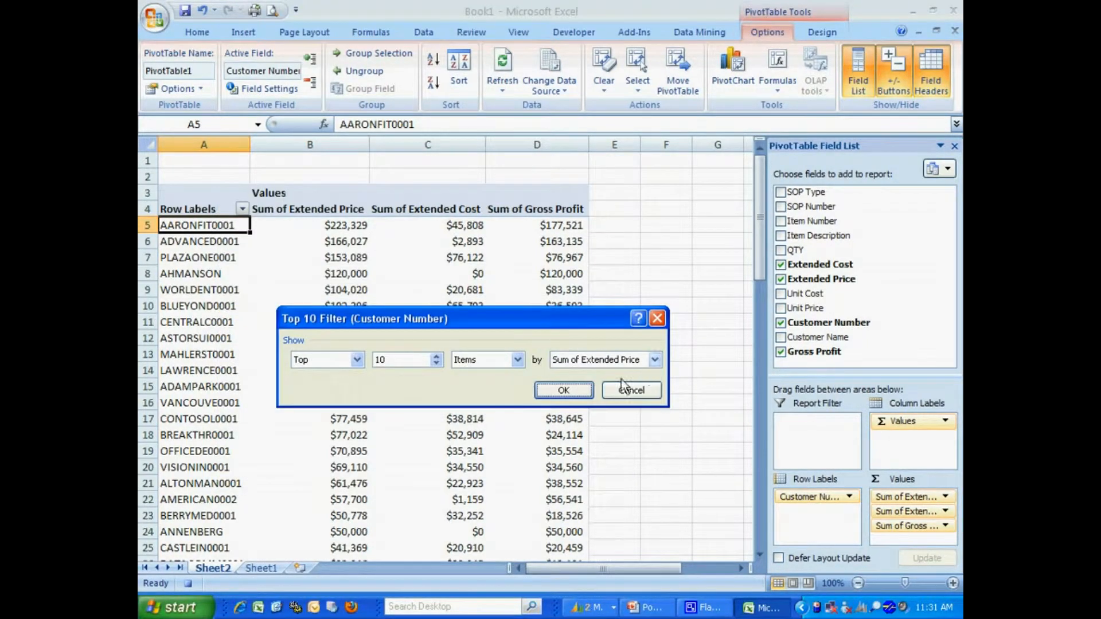
click(563, 390)
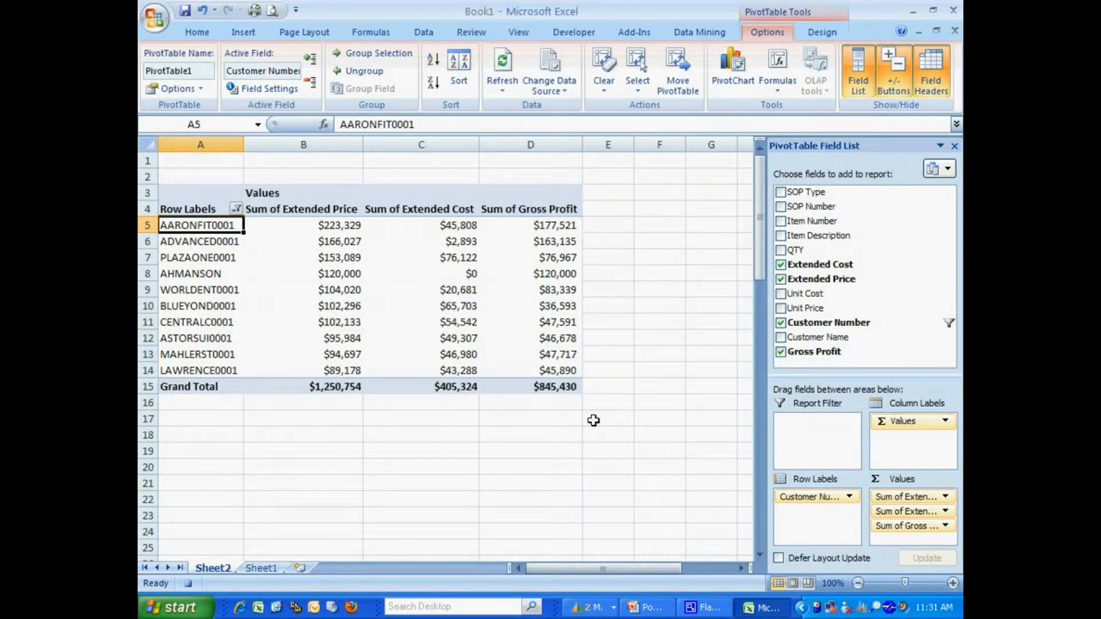
mouse_move(671, 254)
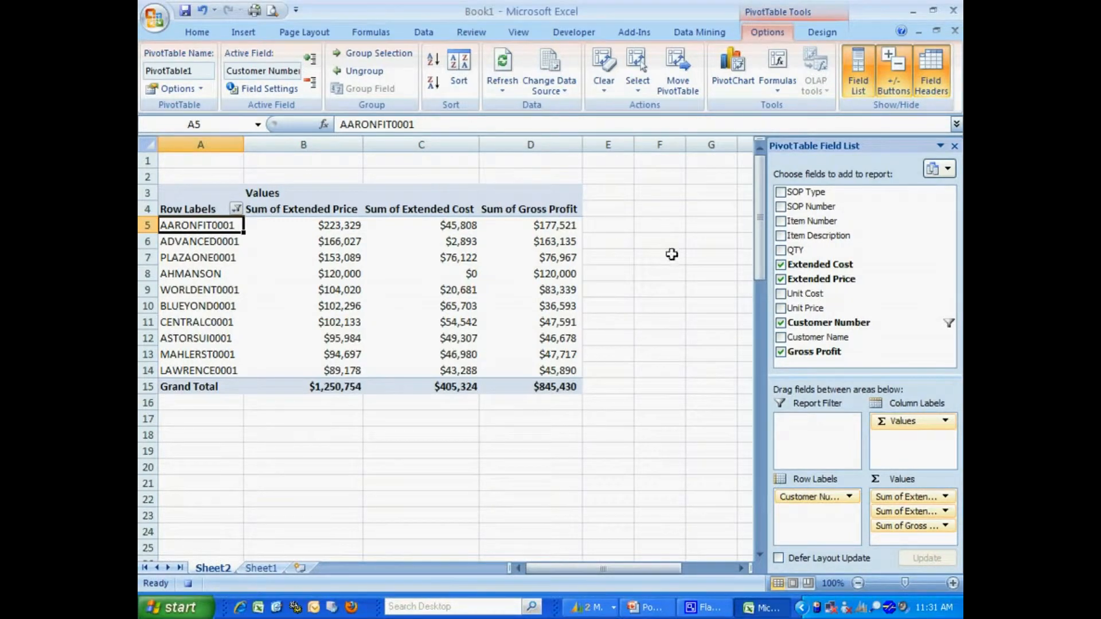
Insert a Clustered Column PivotChart and move it to its own new Chart1 sheet
click(731, 69)
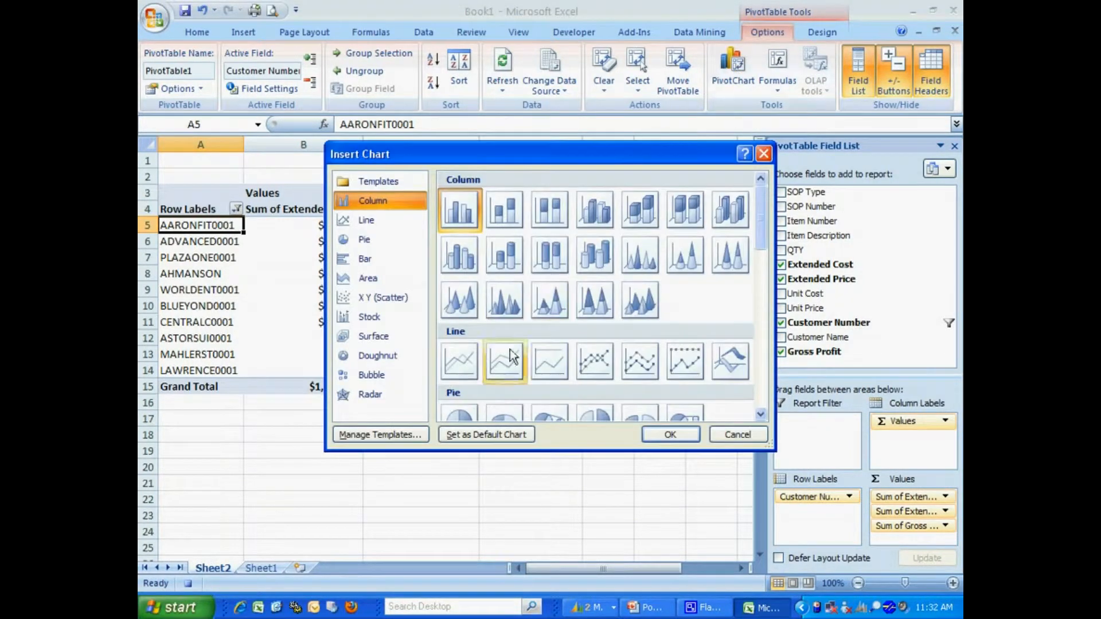
click(668, 434)
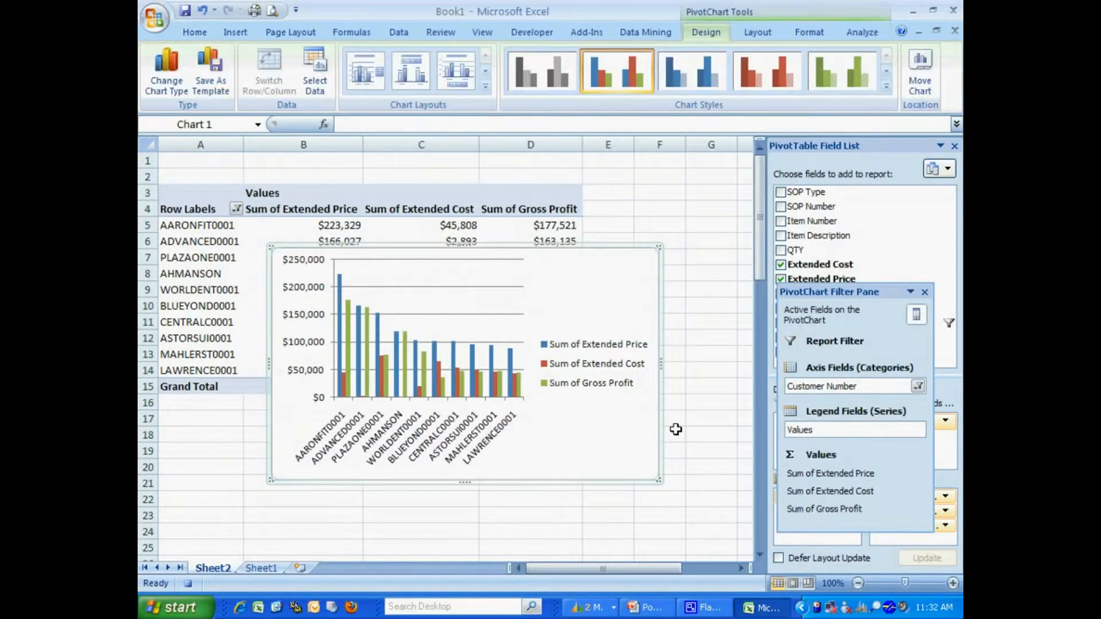
mouse_move(562, 274)
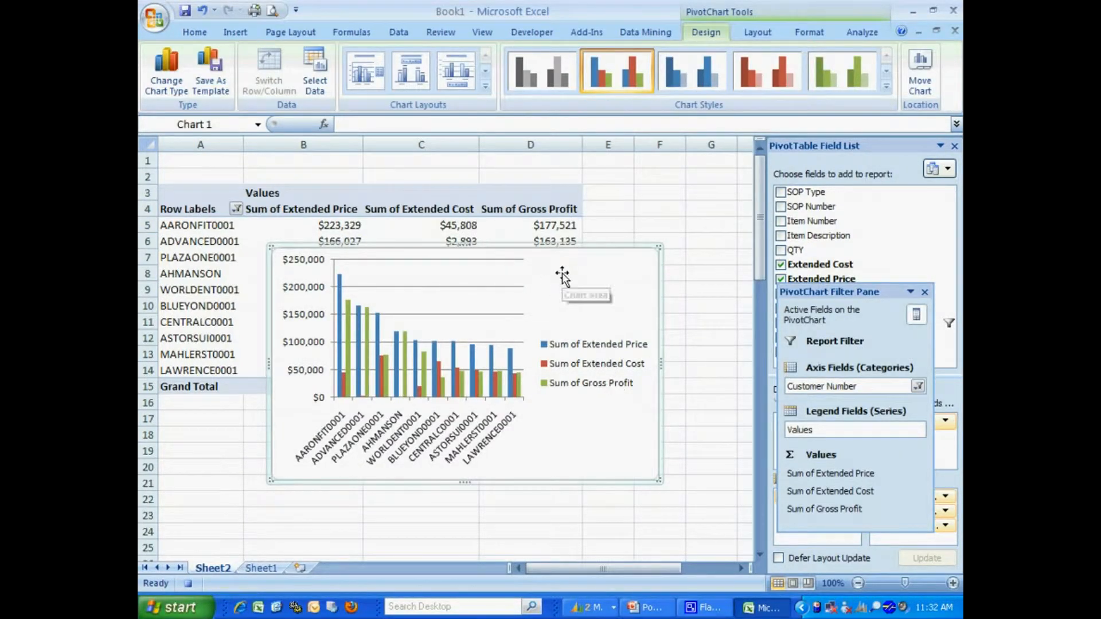
right_click(562, 274)
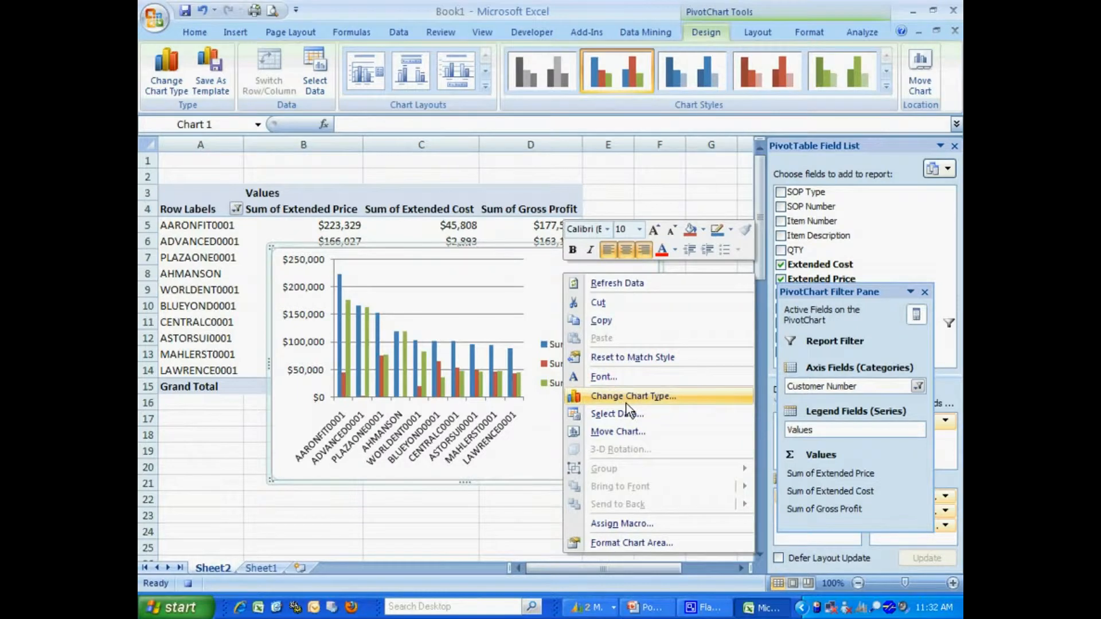
mouse_move(617, 414)
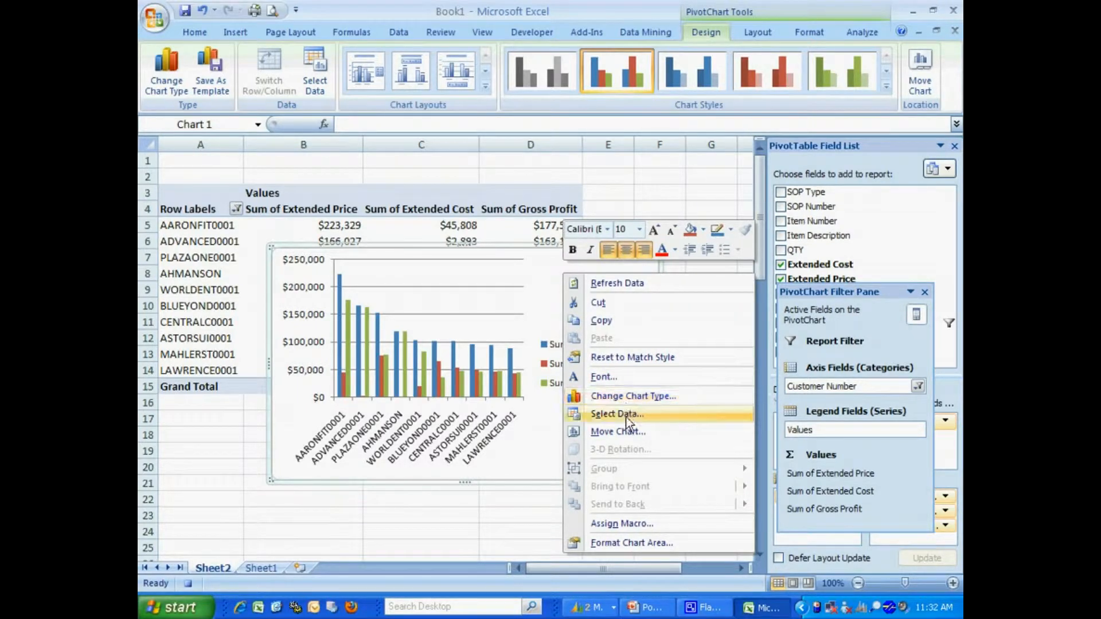
click(617, 431)
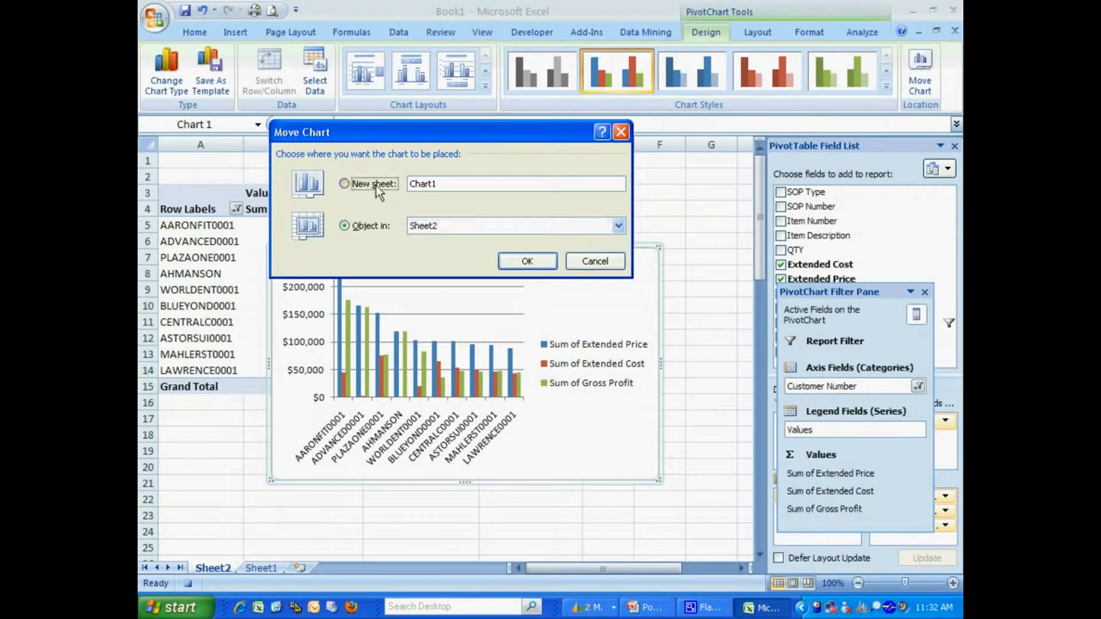
click(526, 261)
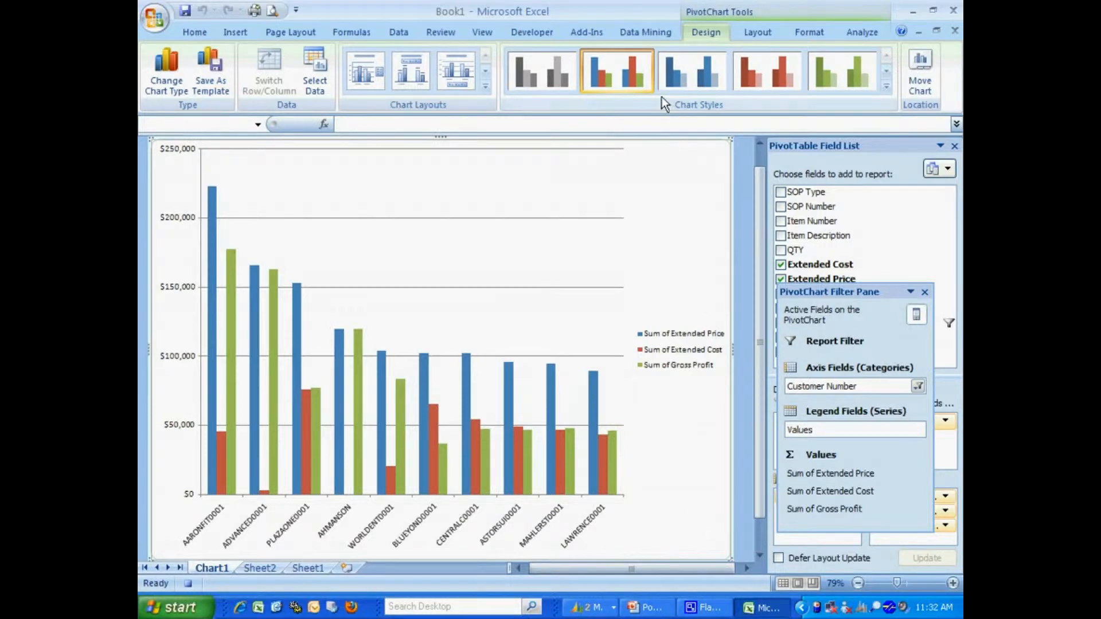
click(531, 32)
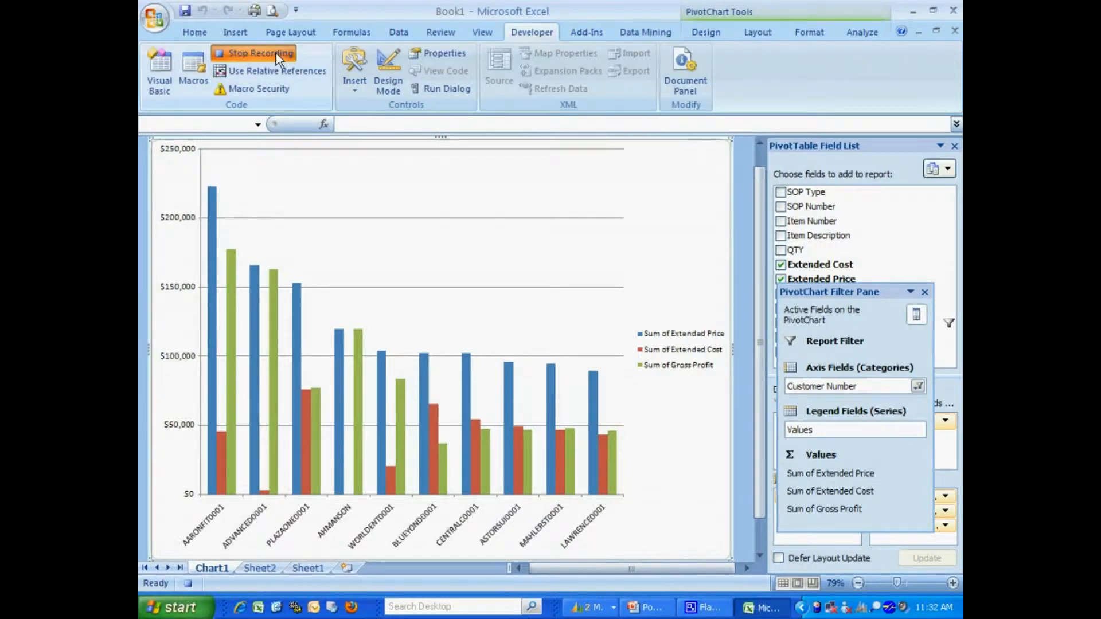
Stop recording the Top_10 macro and bring up the Chart1 sheet tab's options
click(256, 53)
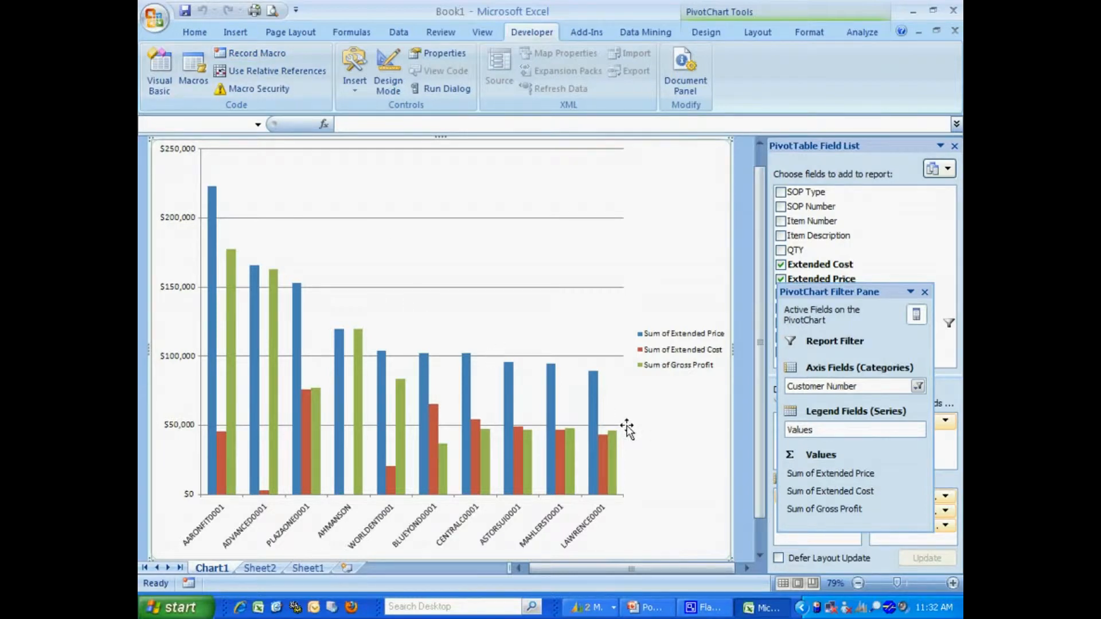
mouse_move(624, 428)
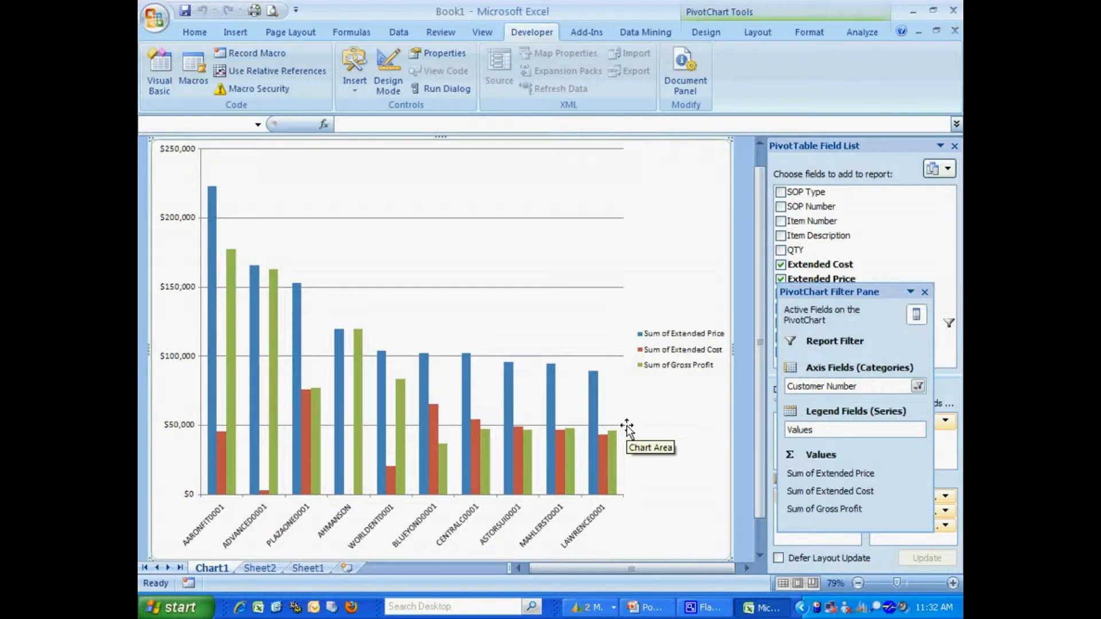
mouse_move(589, 516)
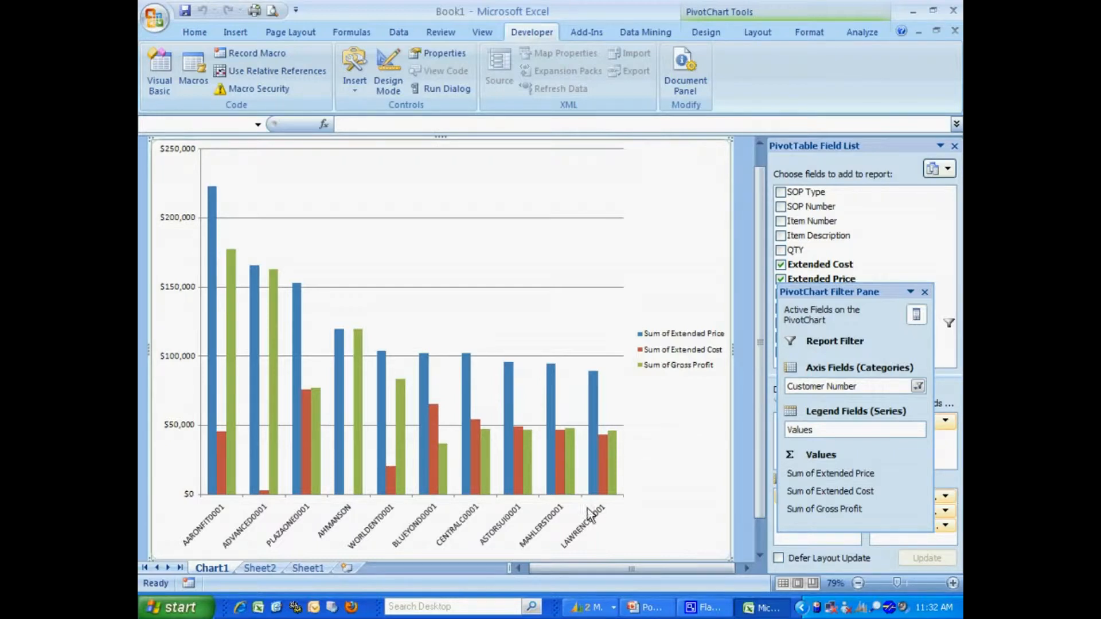
mouse_move(584, 512)
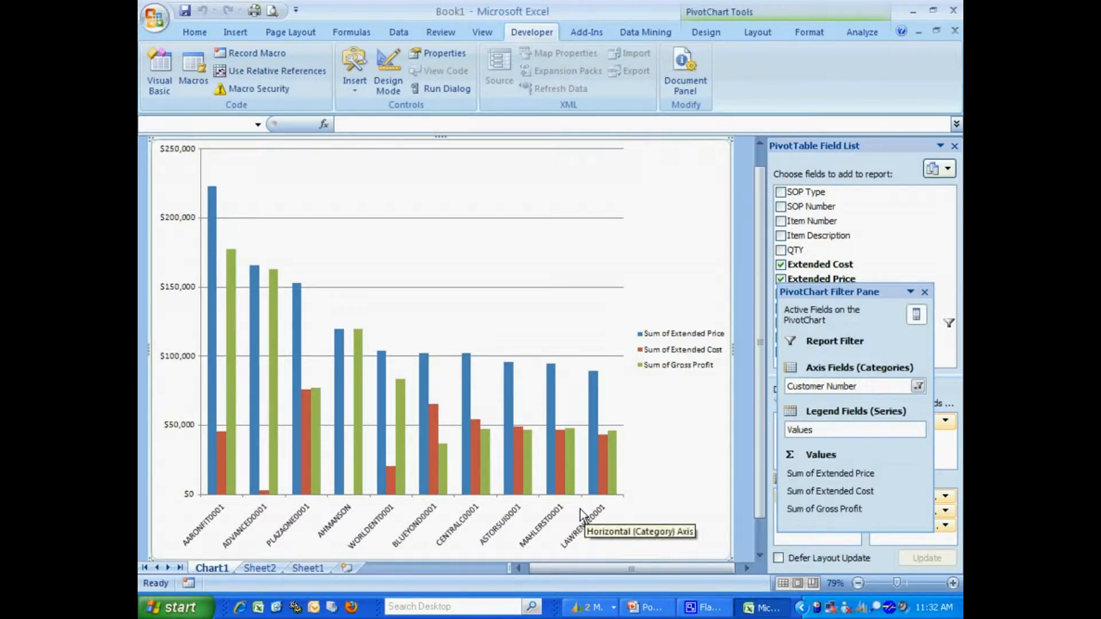
right_click(211, 568)
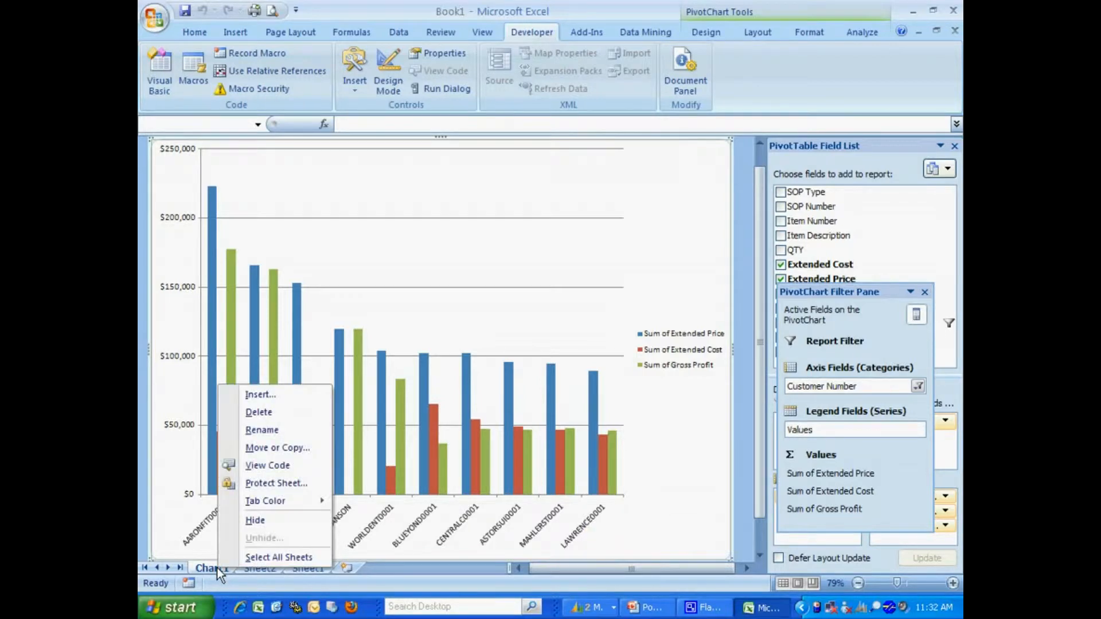
Delete the Chart1 chart sheet and the Sheet2 pivot table sheet, confirming the deletion
click(258, 412)
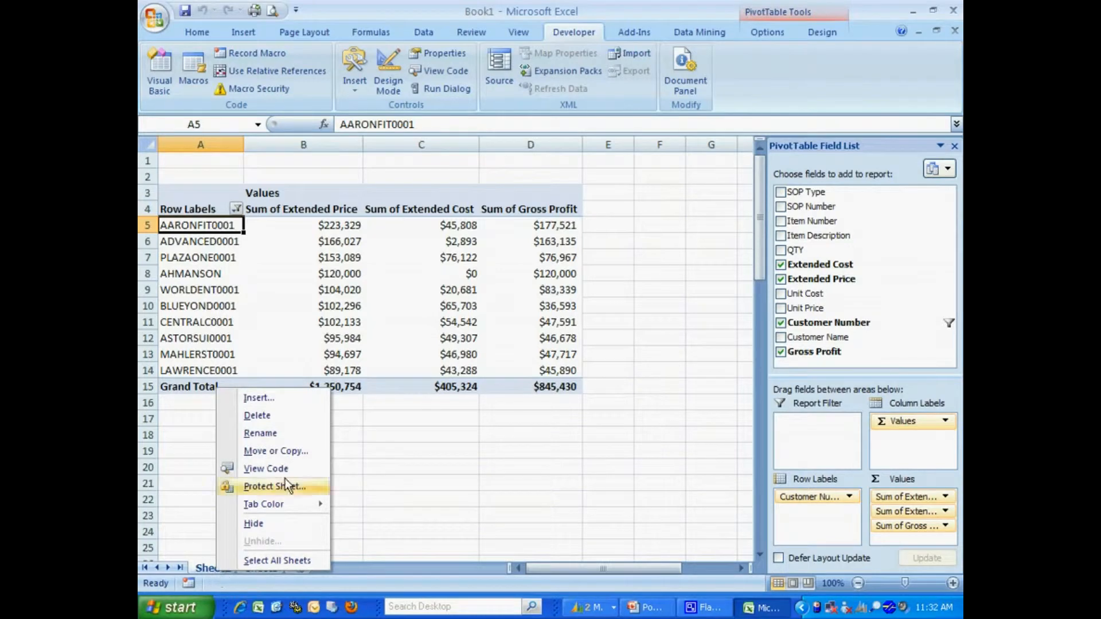
click(257, 415)
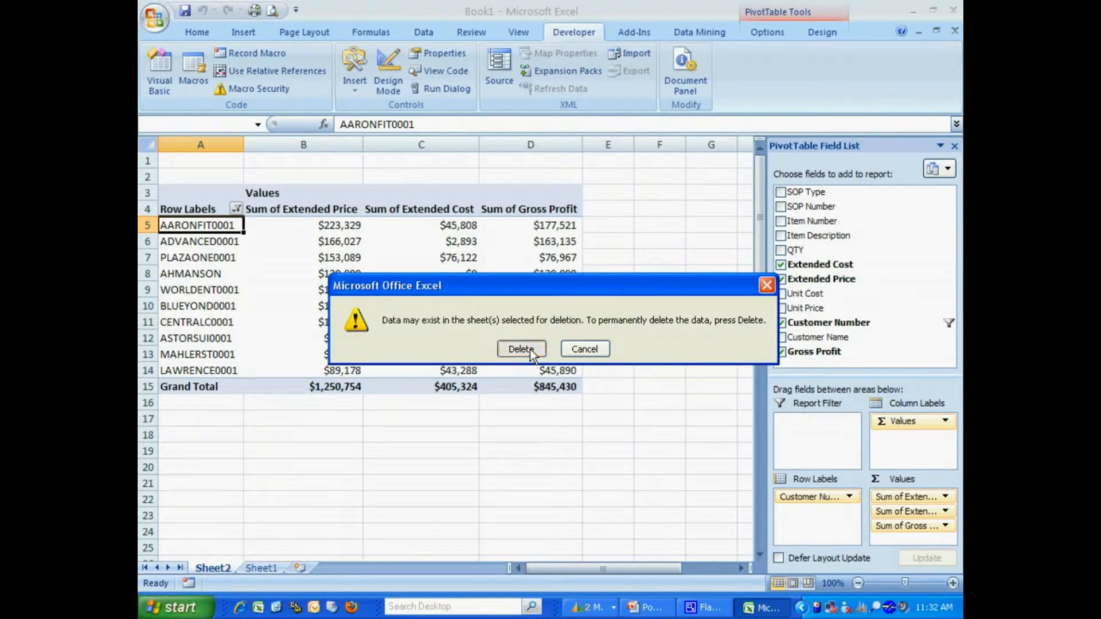
click(520, 349)
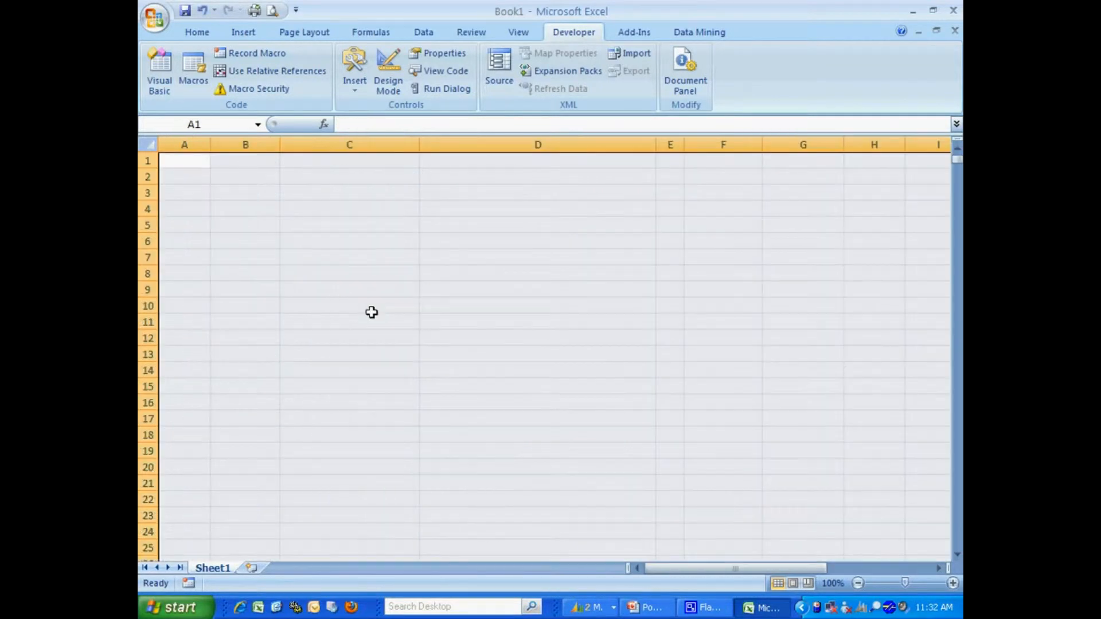
Select cell A2 on the empty Sheet1 and check the macro list shows Top_10 without running it
click(184, 176)
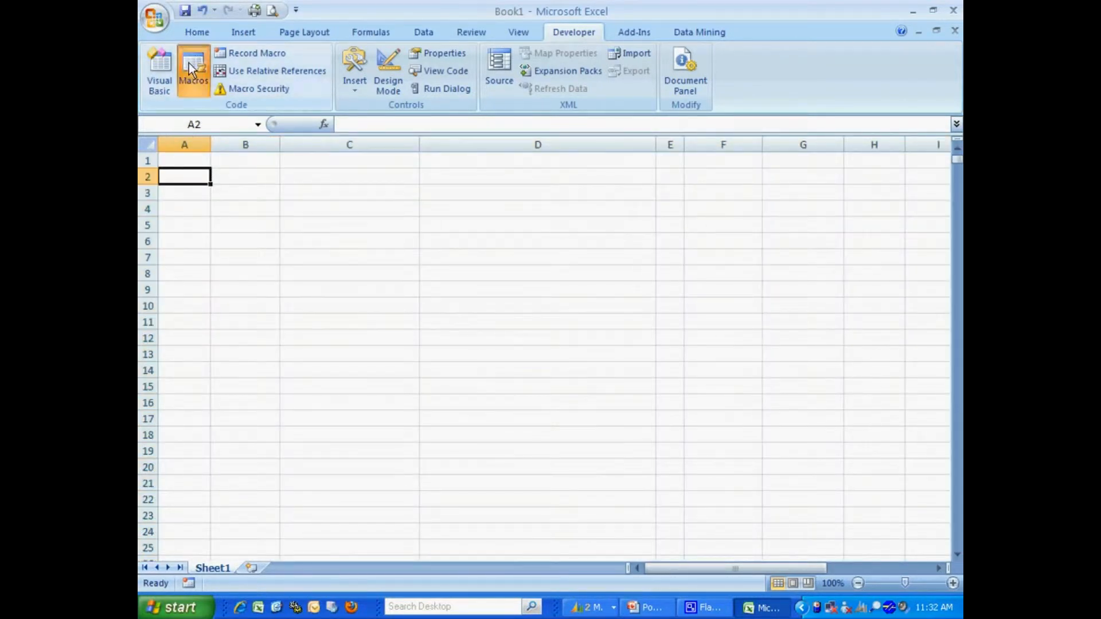
click(193, 70)
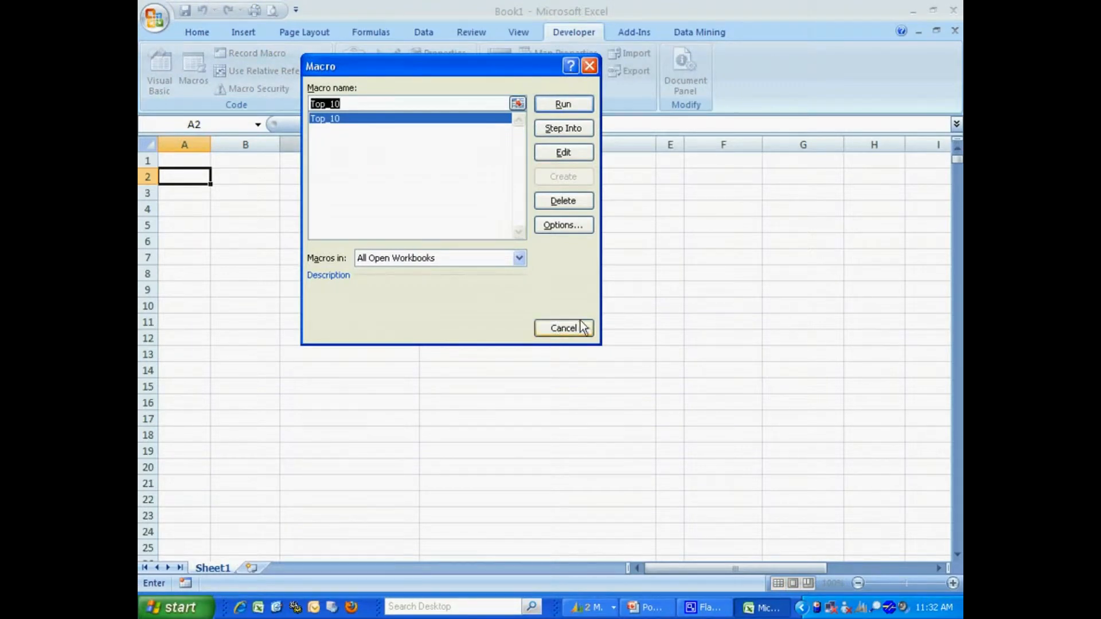
click(562, 328)
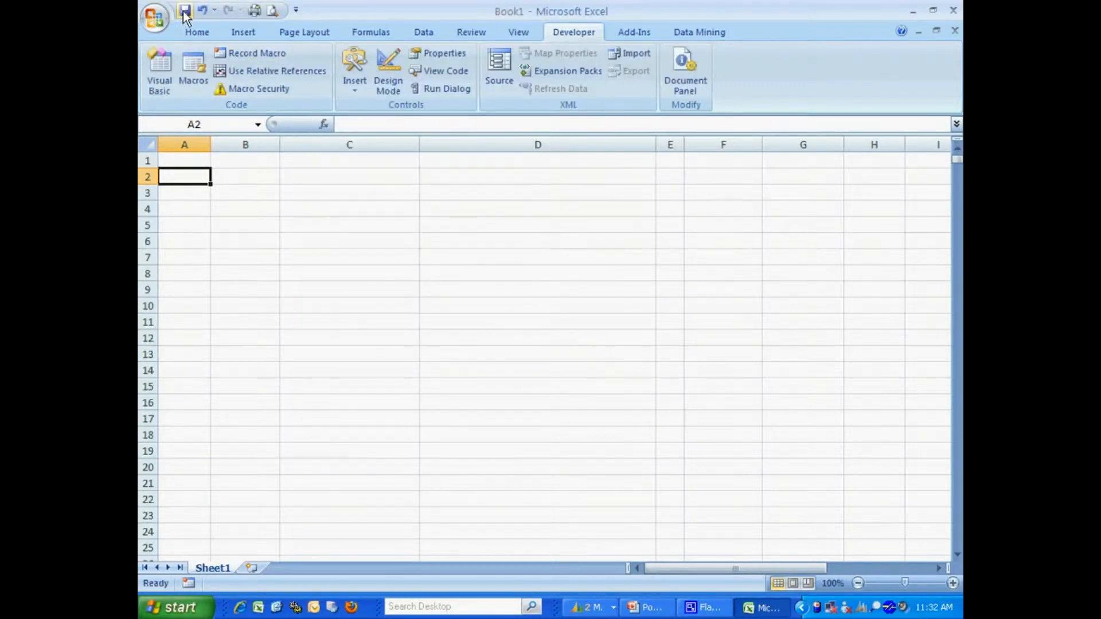
Save the workbook as Excel Macro-Enabled Template NewTop10.xltm in the root of Local Disk (C:), replacing the existing file
click(185, 10)
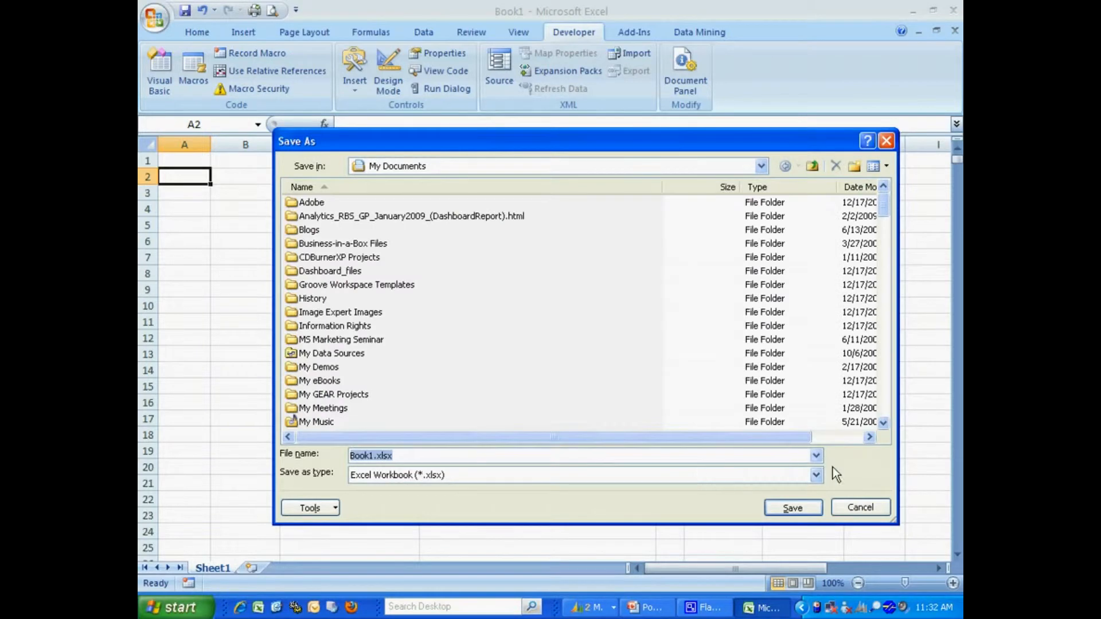
click(814, 474)
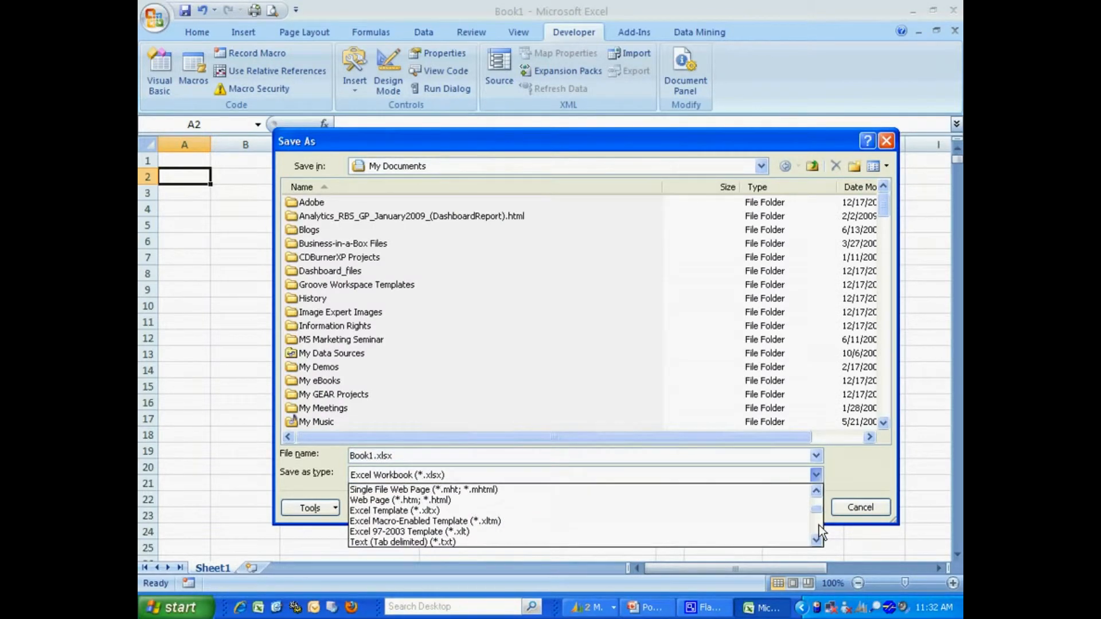
click(420, 521)
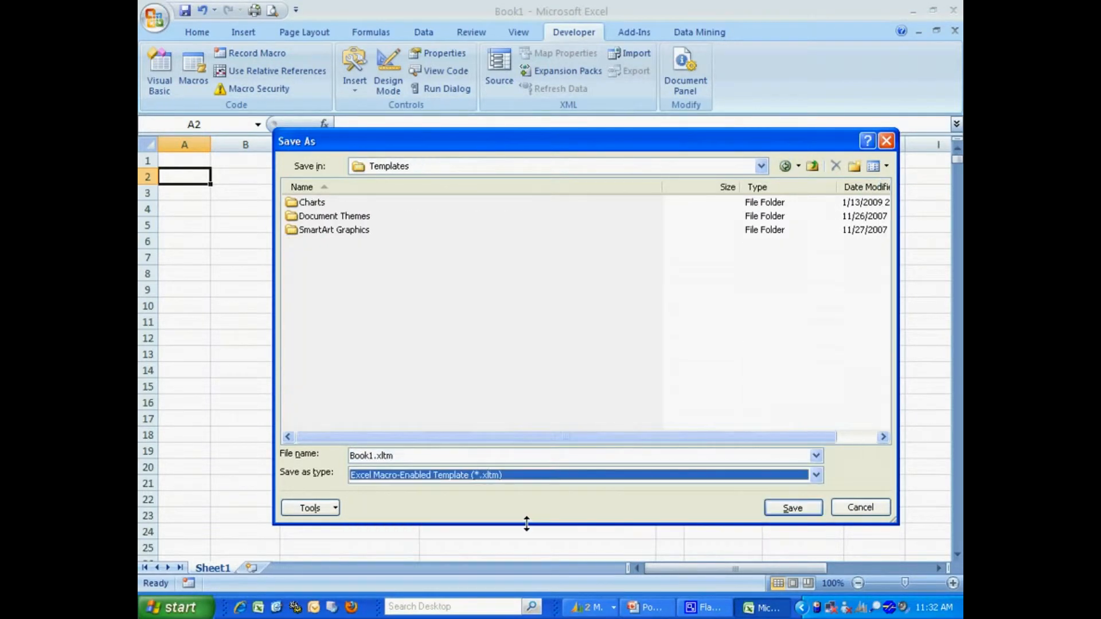
click(760, 165)
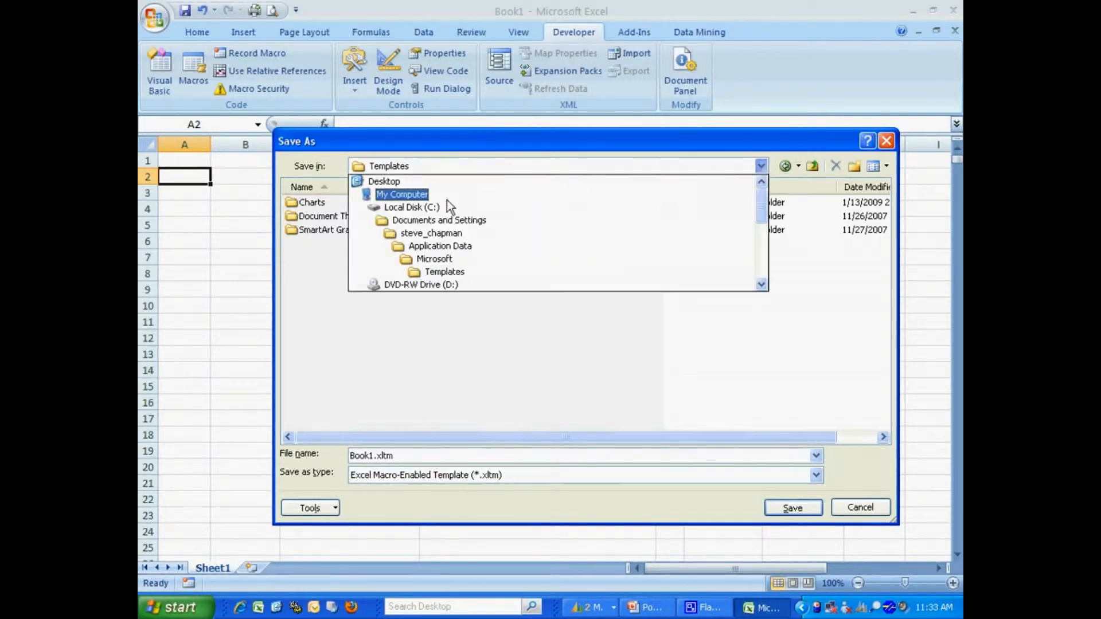
click(412, 208)
text(NewTop)
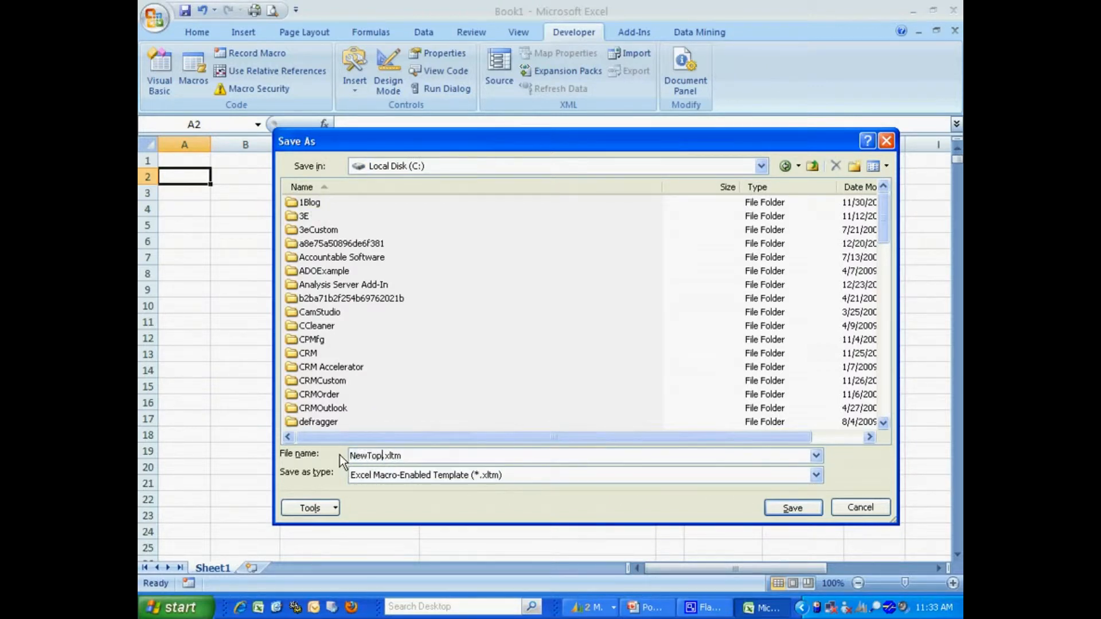
text(10)
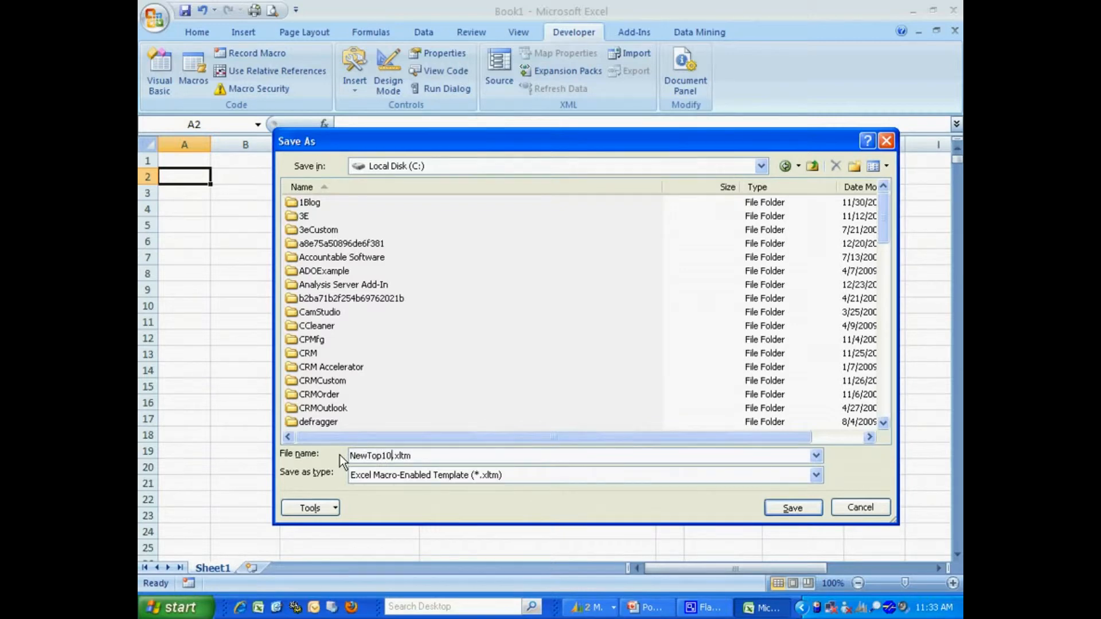
click(791, 508)
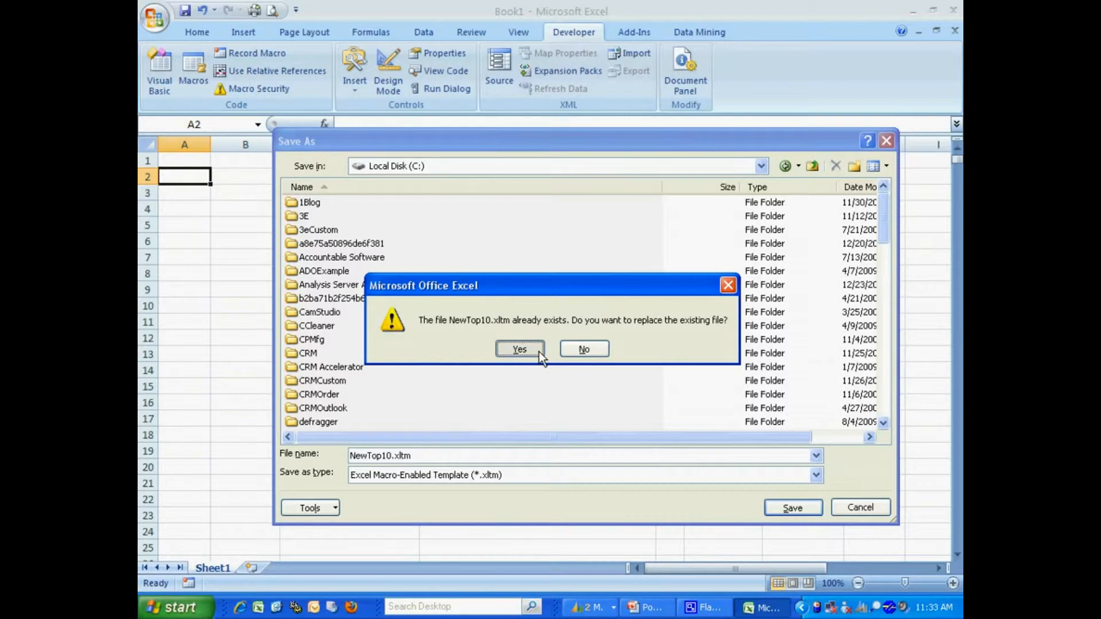
click(518, 349)
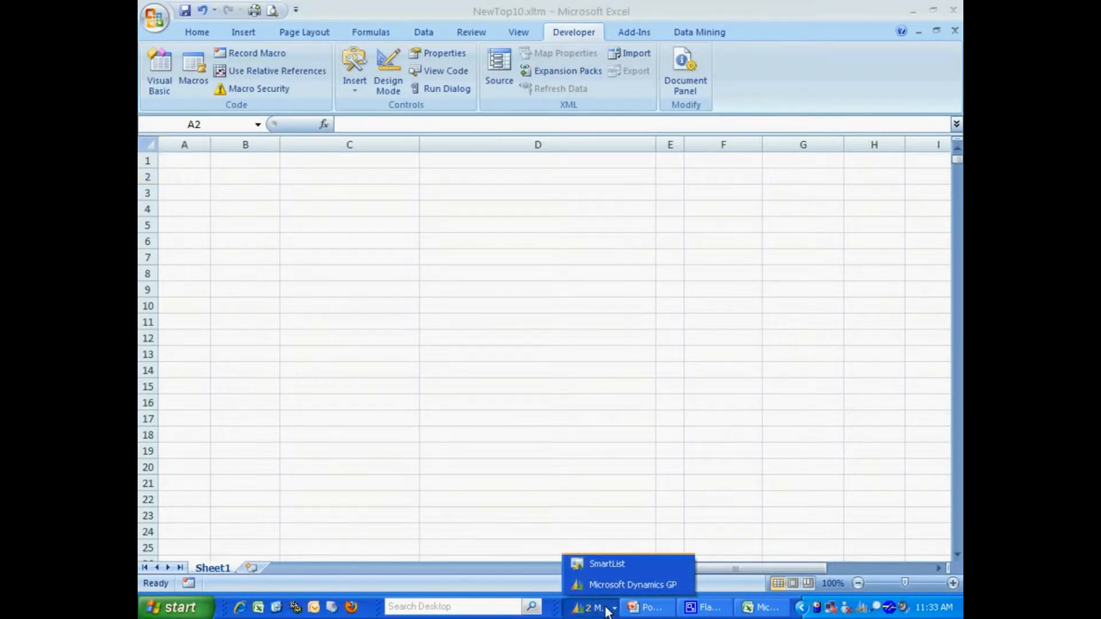
In SmartList, start a new export solution named Top 10
click(605, 563)
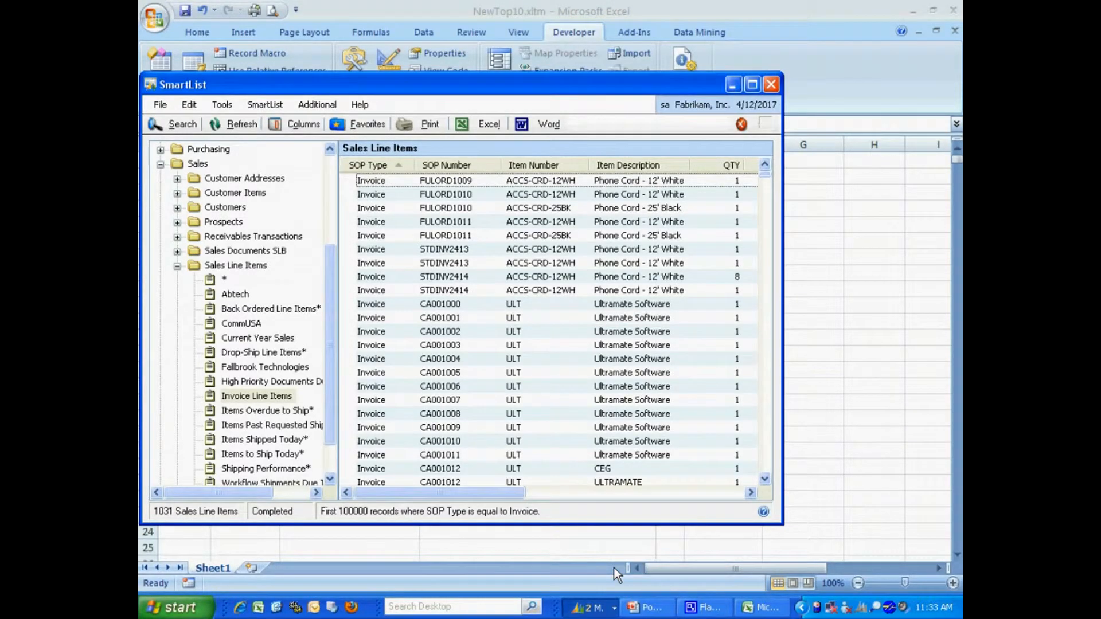
mouse_move(501, 273)
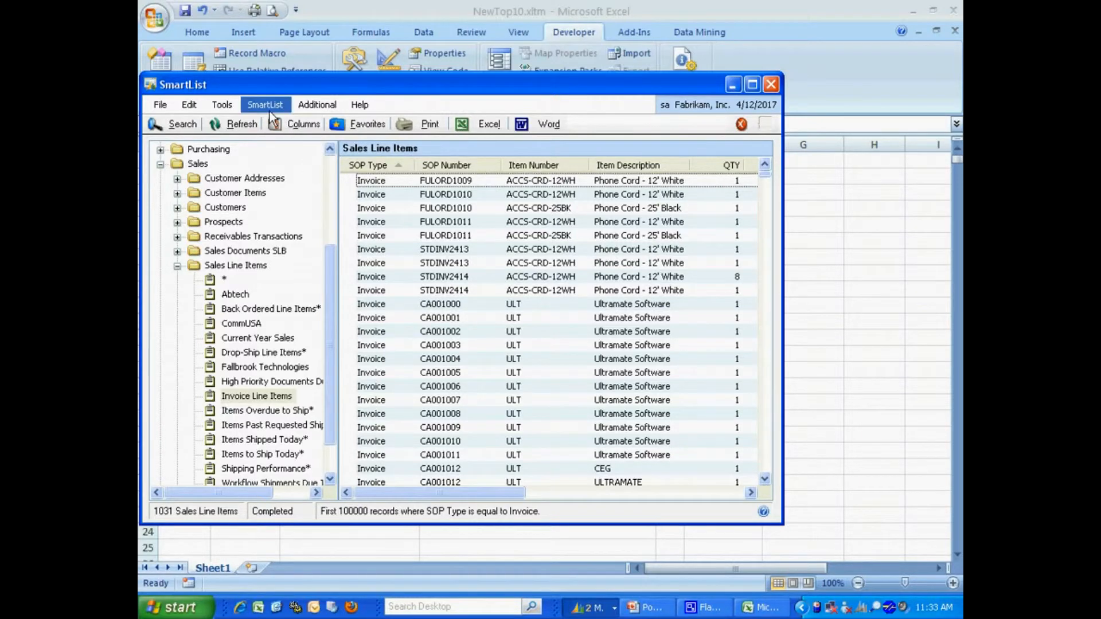
click(265, 104)
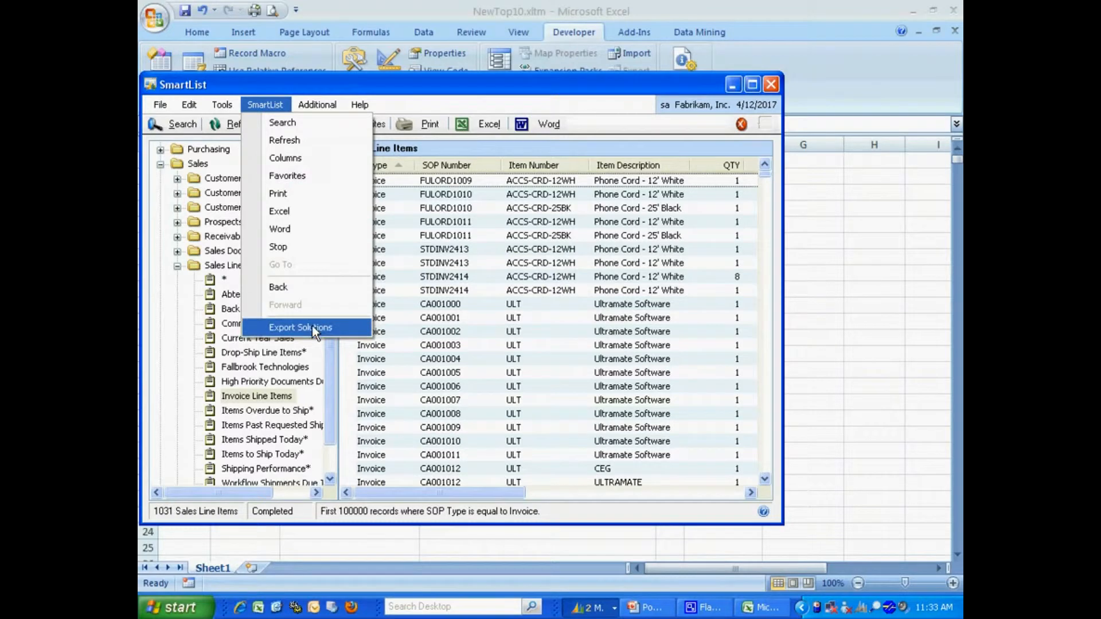
click(299, 327)
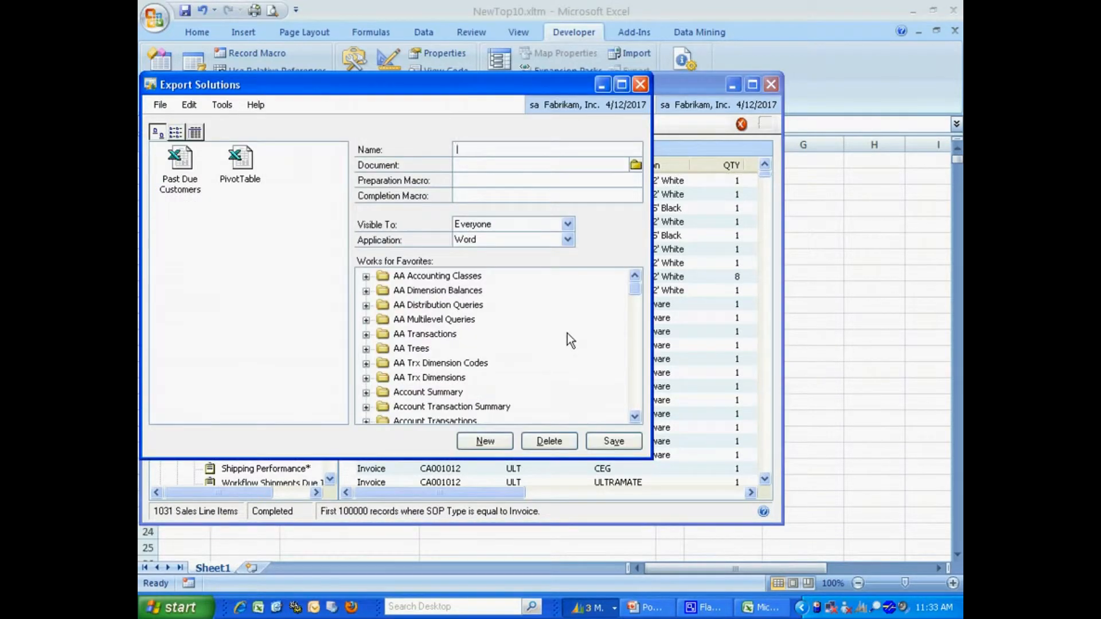
text(Top 10)
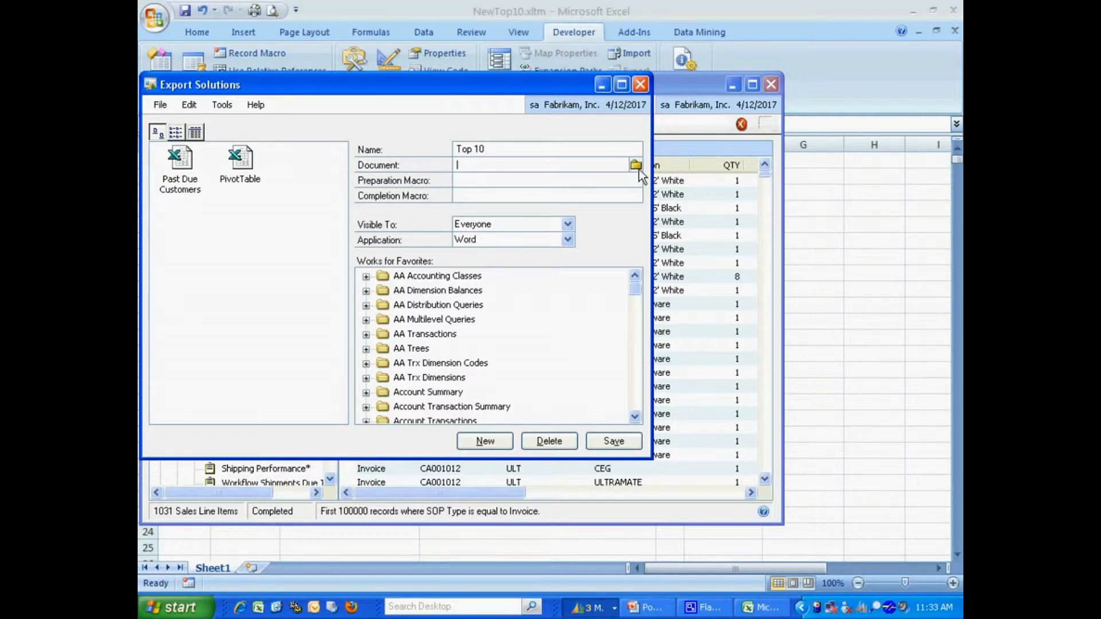
Set the solution's document to C:\NewTop10.xltm
click(635, 165)
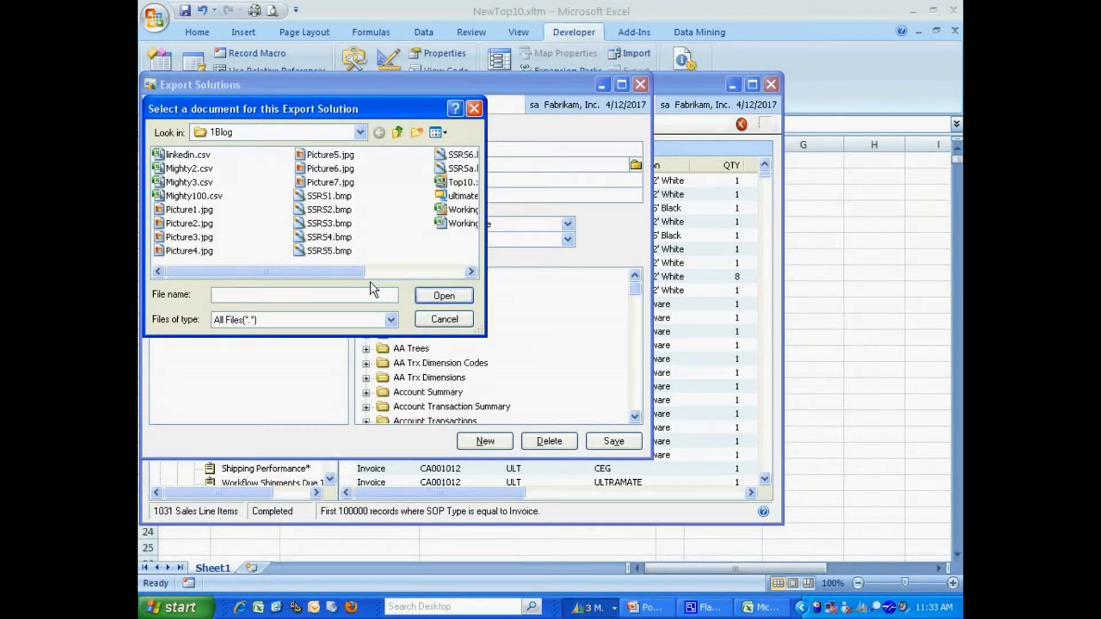
click(396, 132)
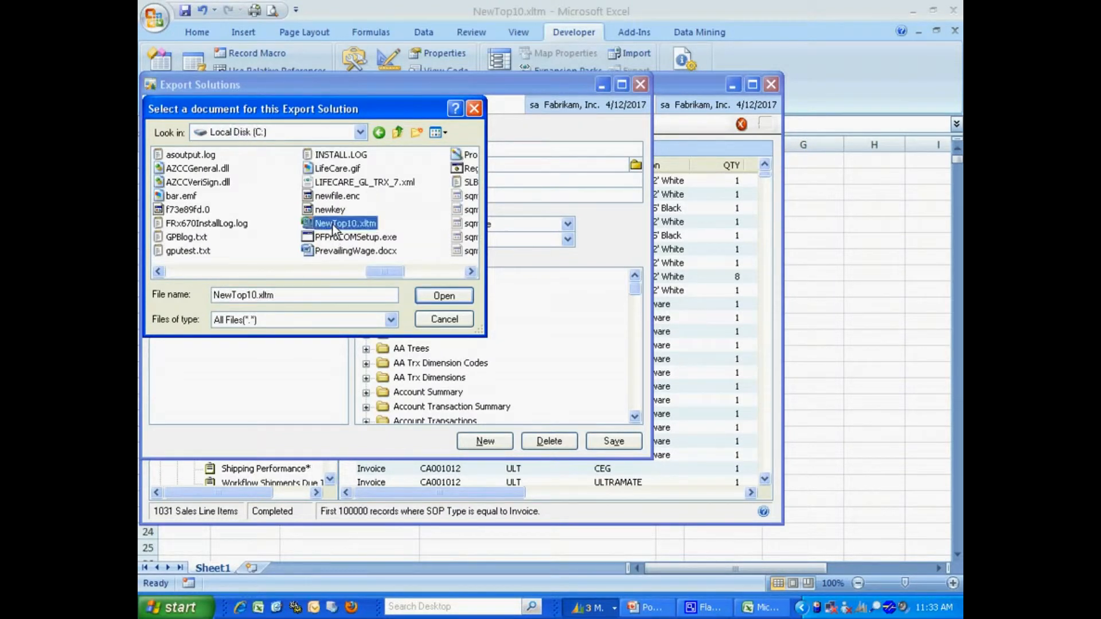
click(443, 295)
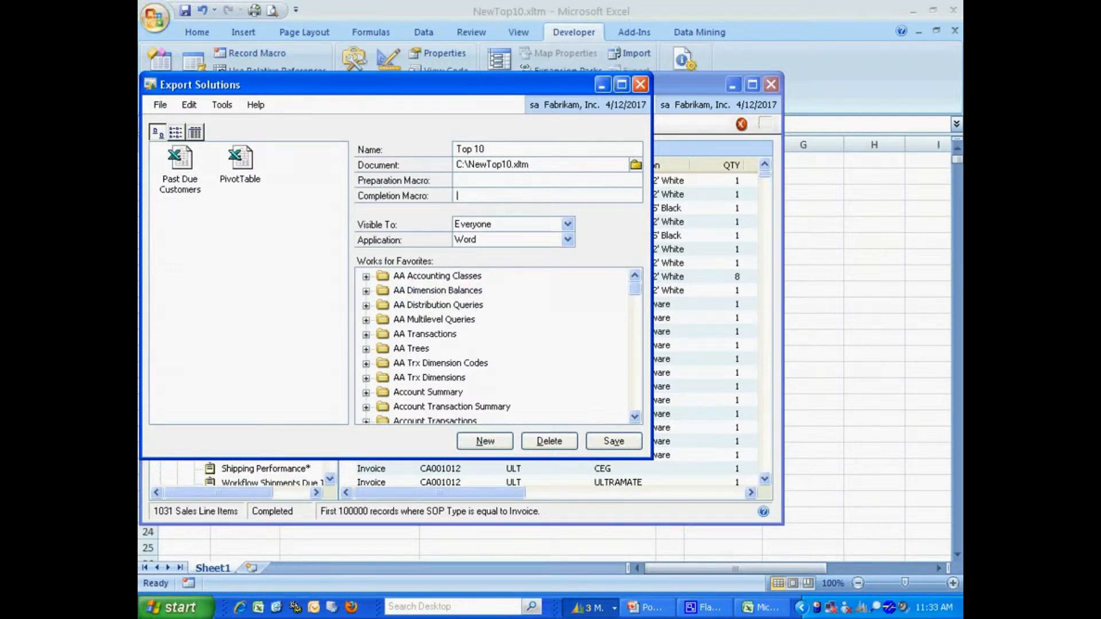
Set the completion macro to Top_10 and the target application to Excel
text(T)
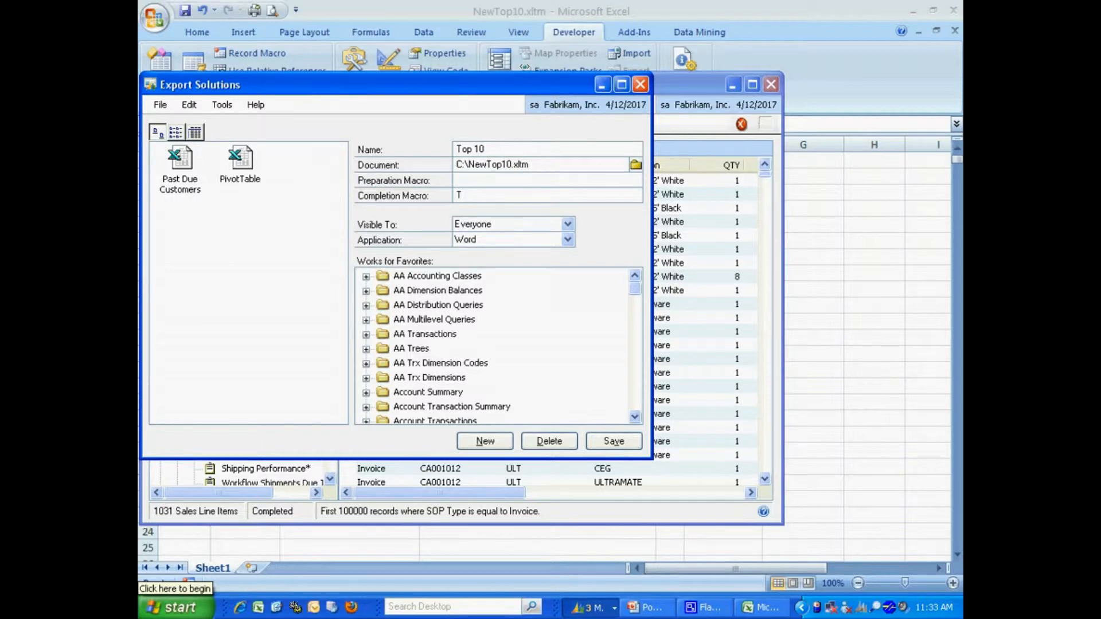
text(op_10)
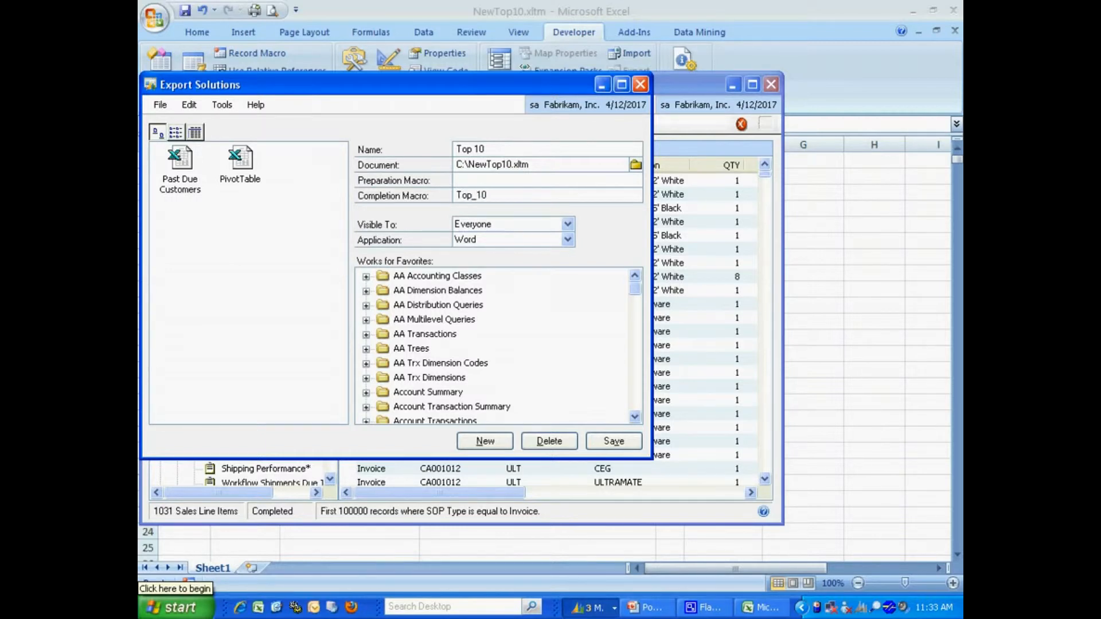
click(505, 224)
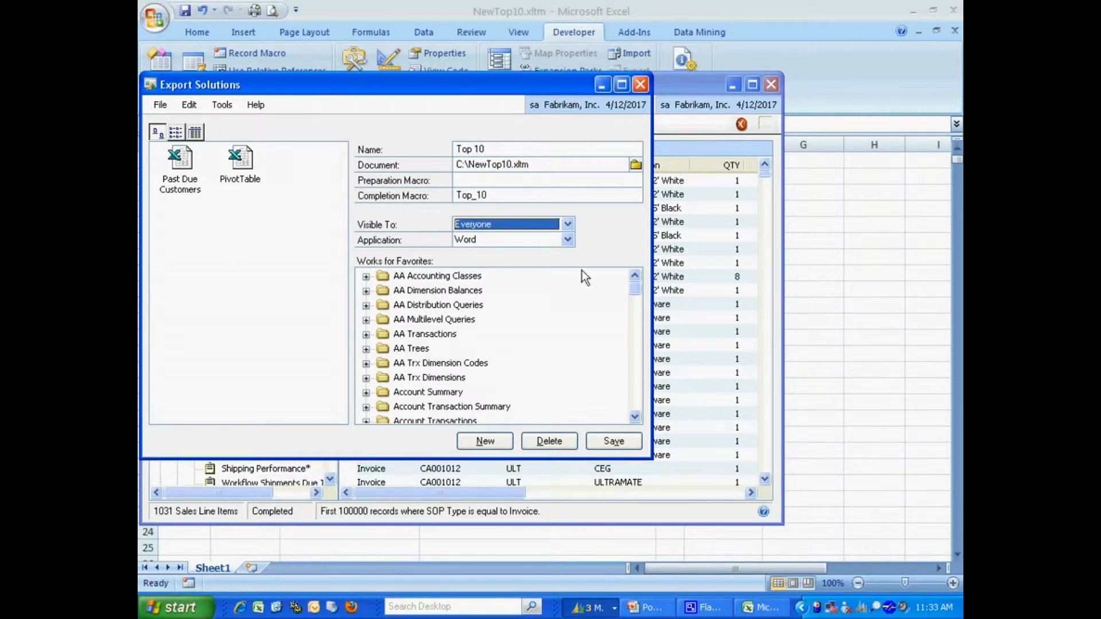
click(566, 240)
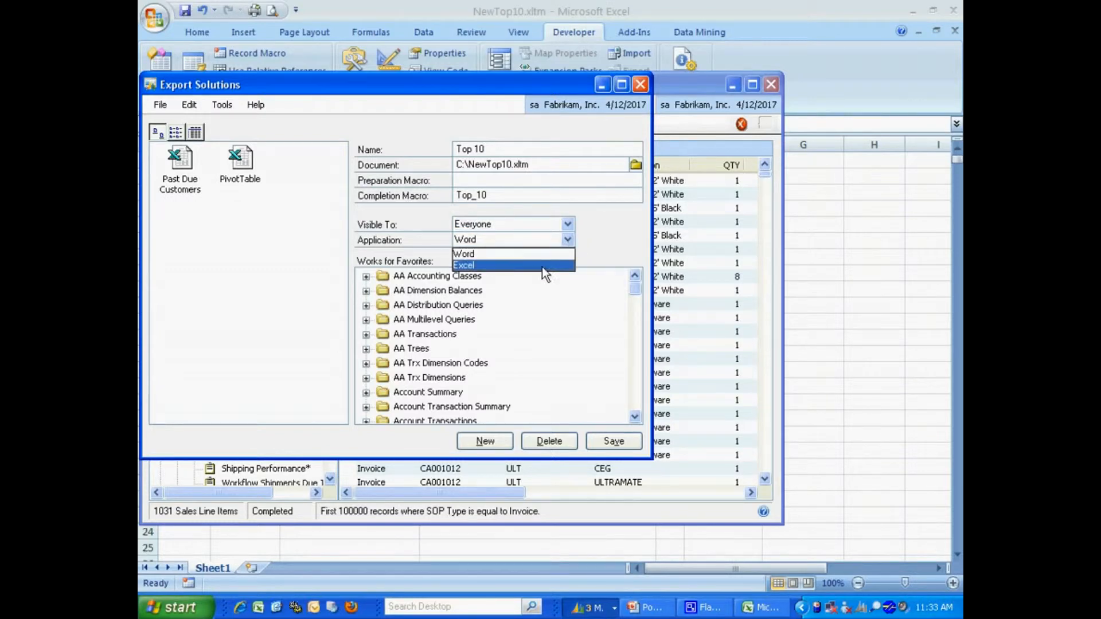
click(463, 265)
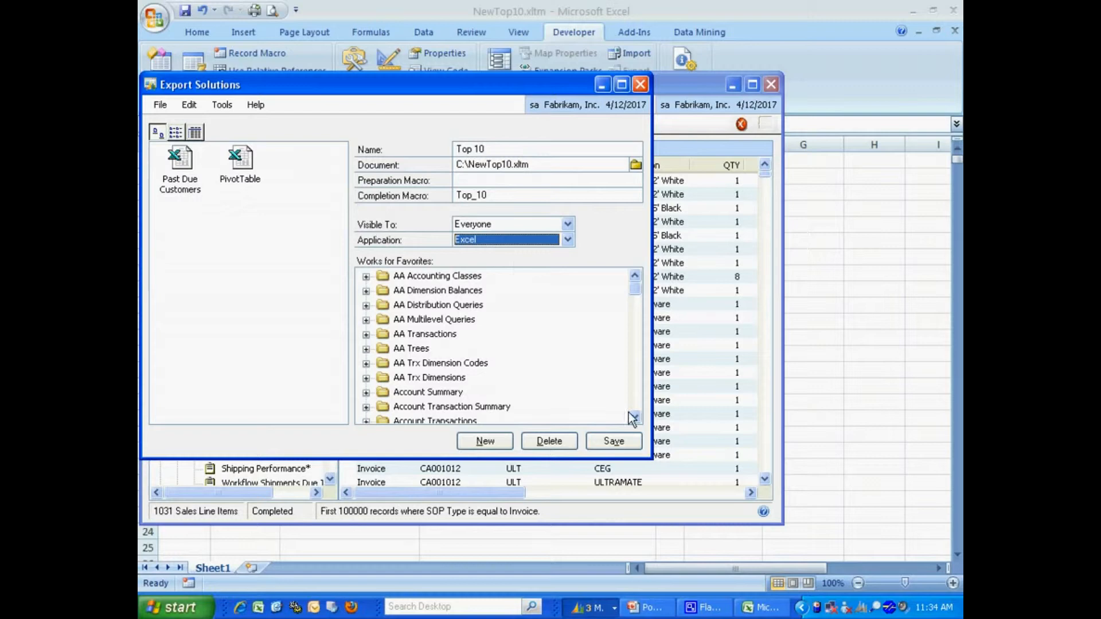
Make the solution available for the Invoice Line Items favorite and save the Top 10 export solution
scroll(down, 3)
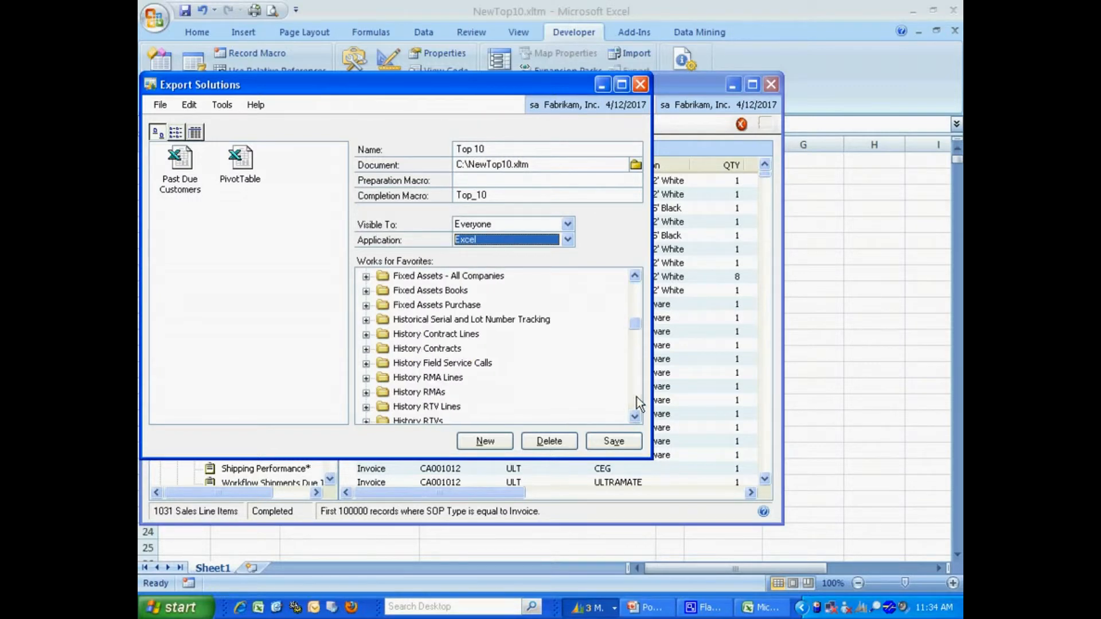
scroll(down, 3)
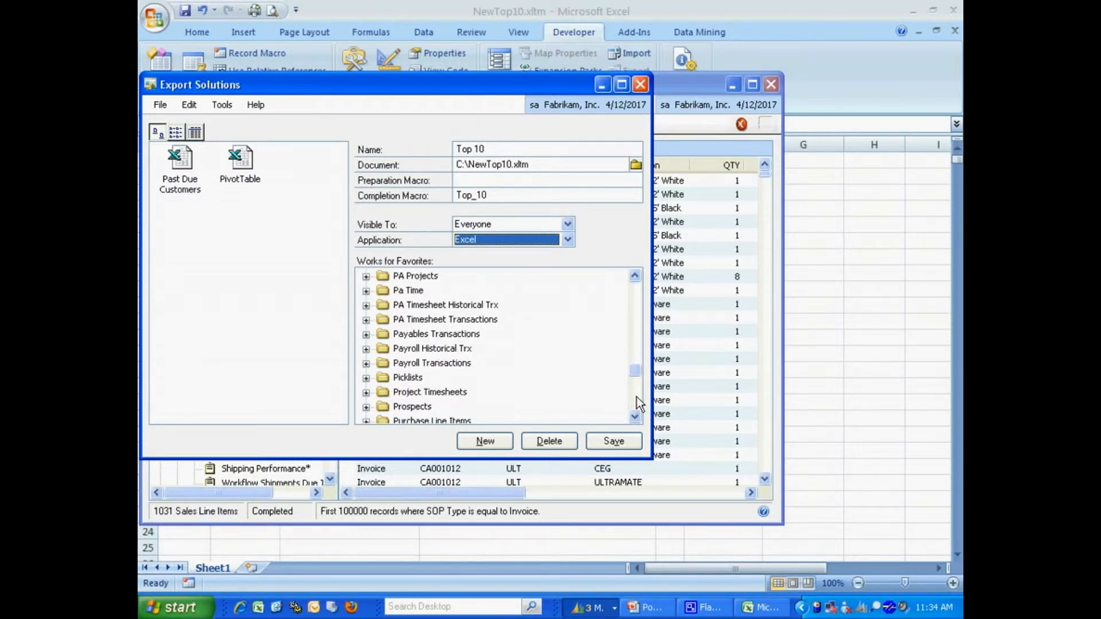
scroll(down, 3)
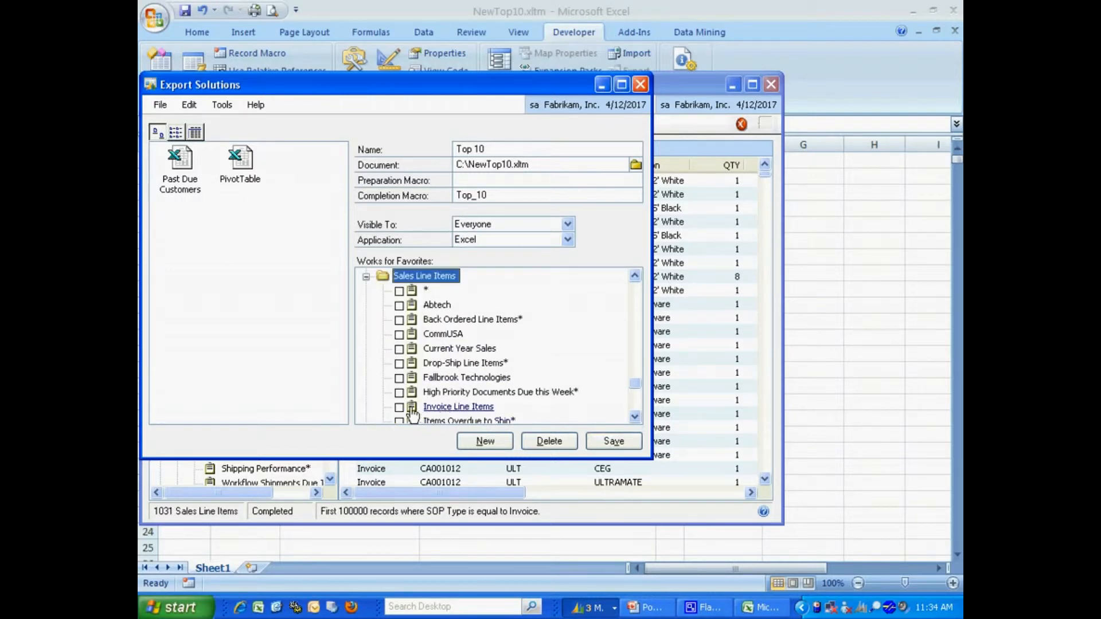
click(399, 407)
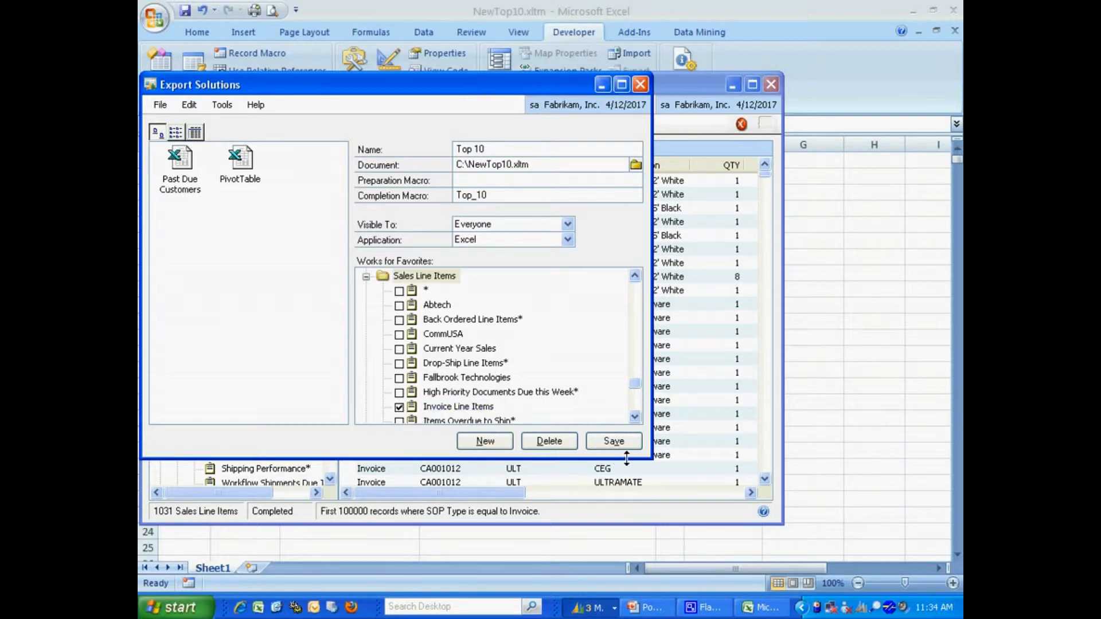
click(612, 440)
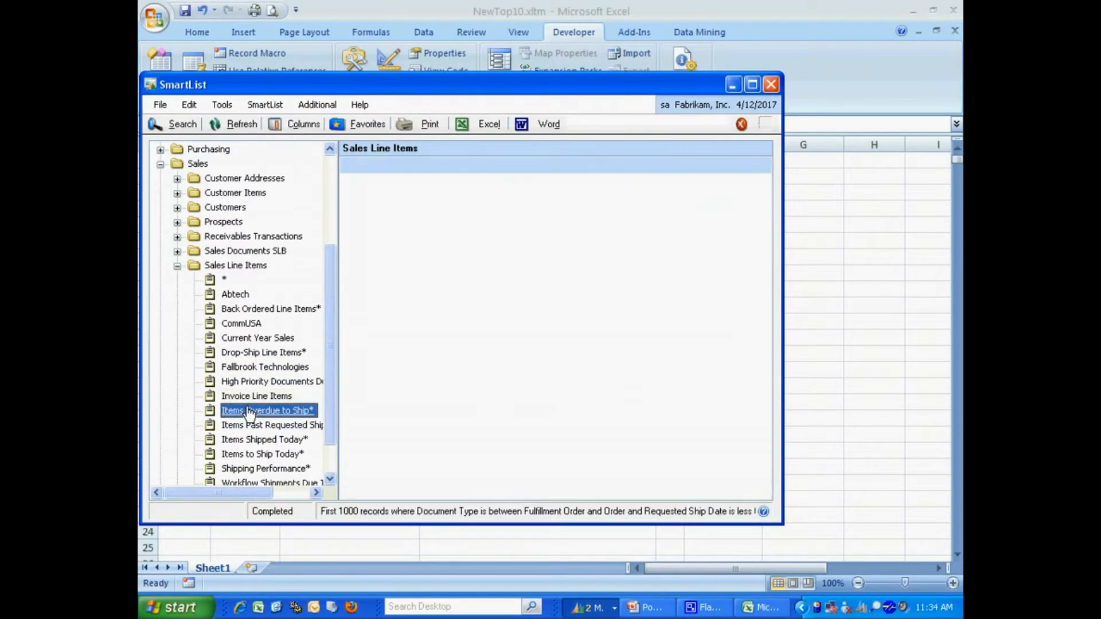
Load the Invoice Line Items favorite and export its results with the Top 10 solution, producing workbook NewTop101 with a pivot chart
click(255, 395)
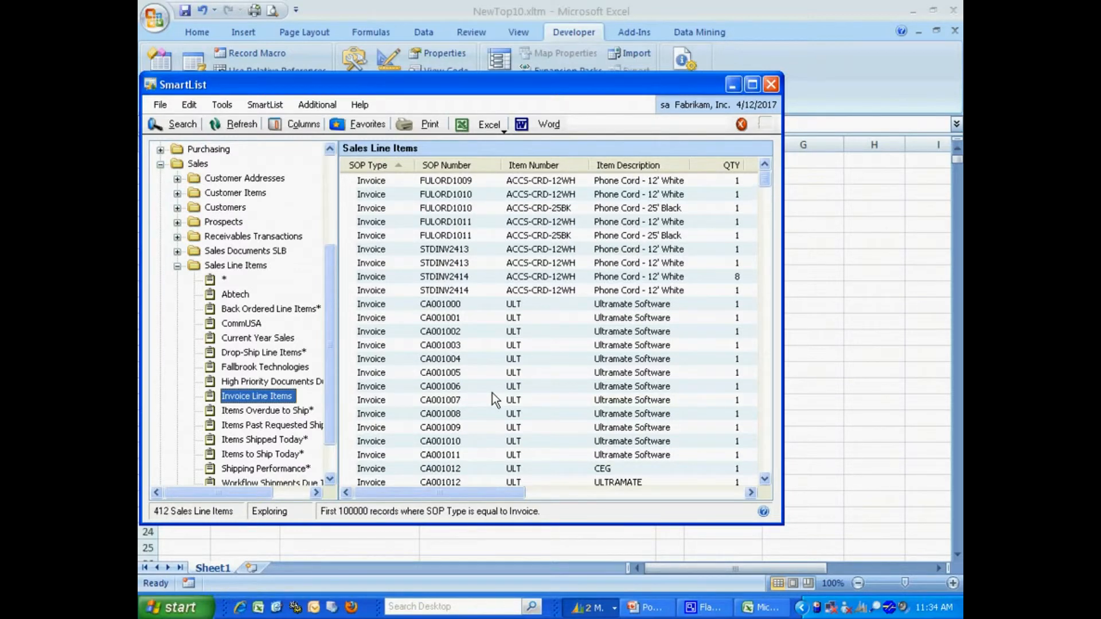
click(242, 124)
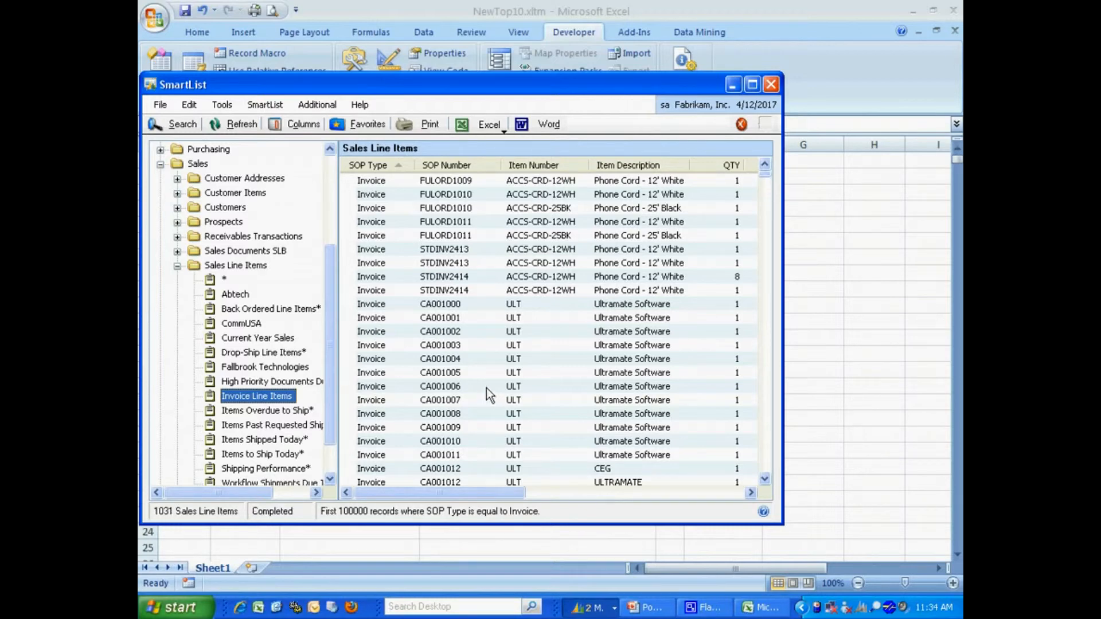
click(489, 123)
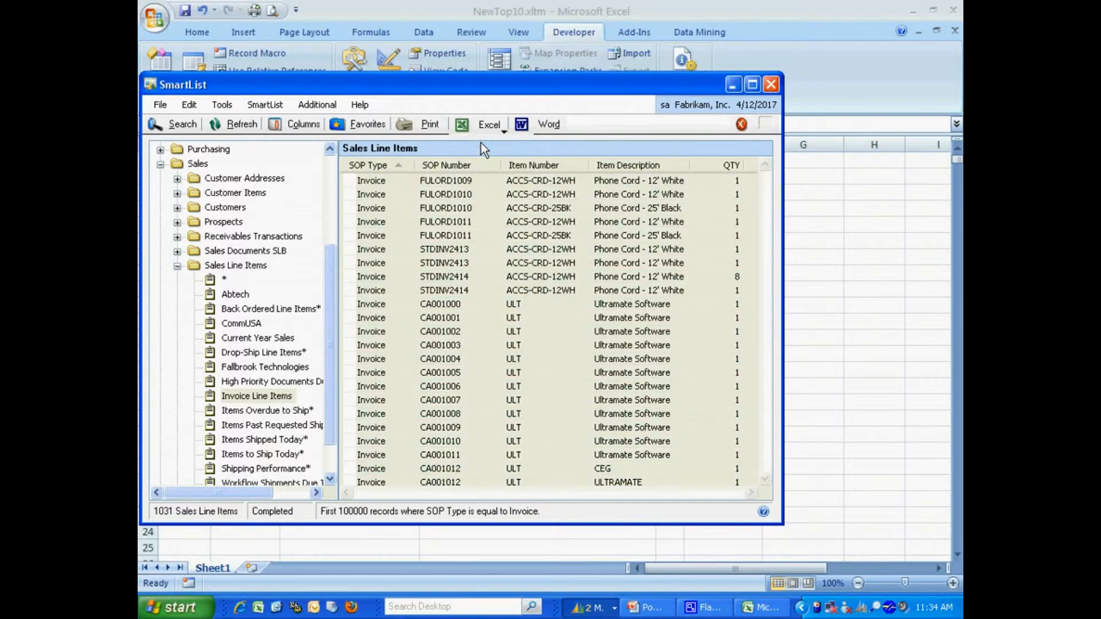
click(489, 124)
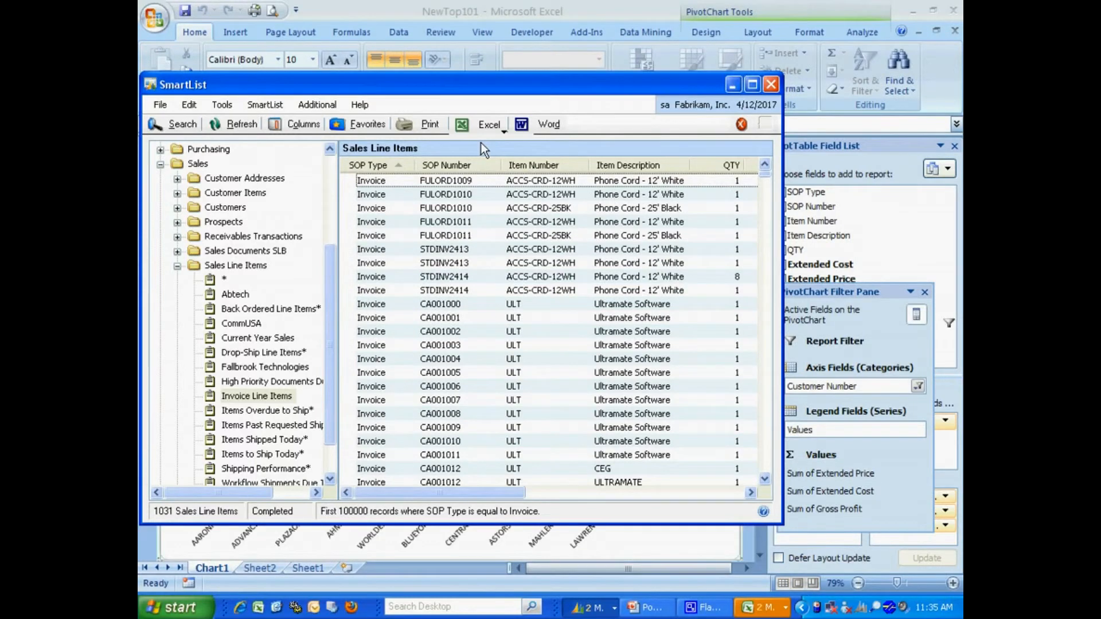
mouse_move(688, 549)
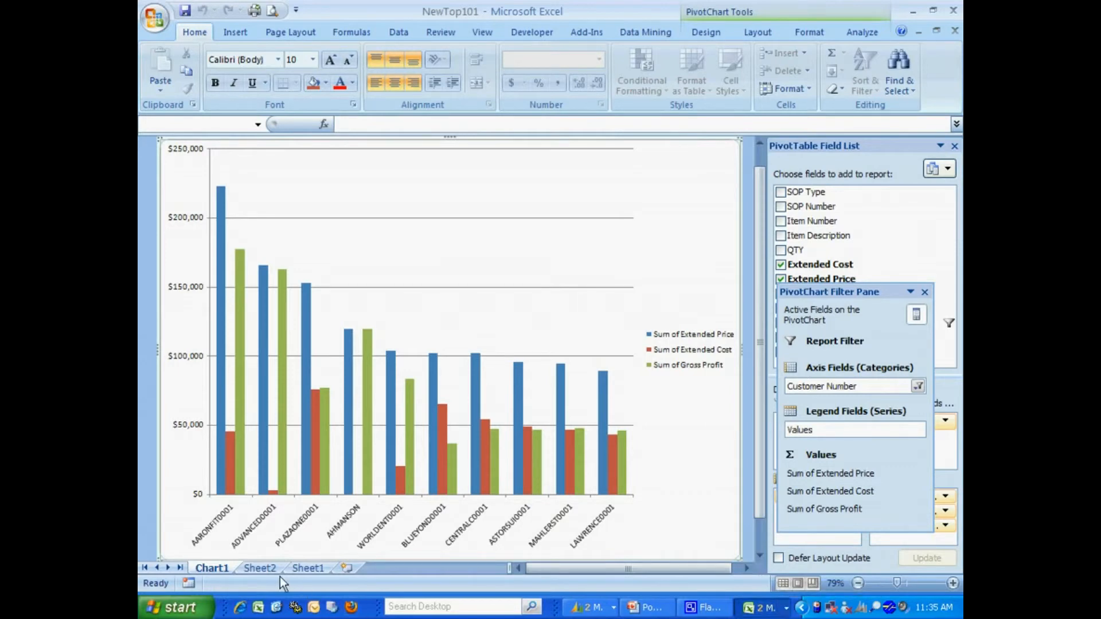
click(307, 568)
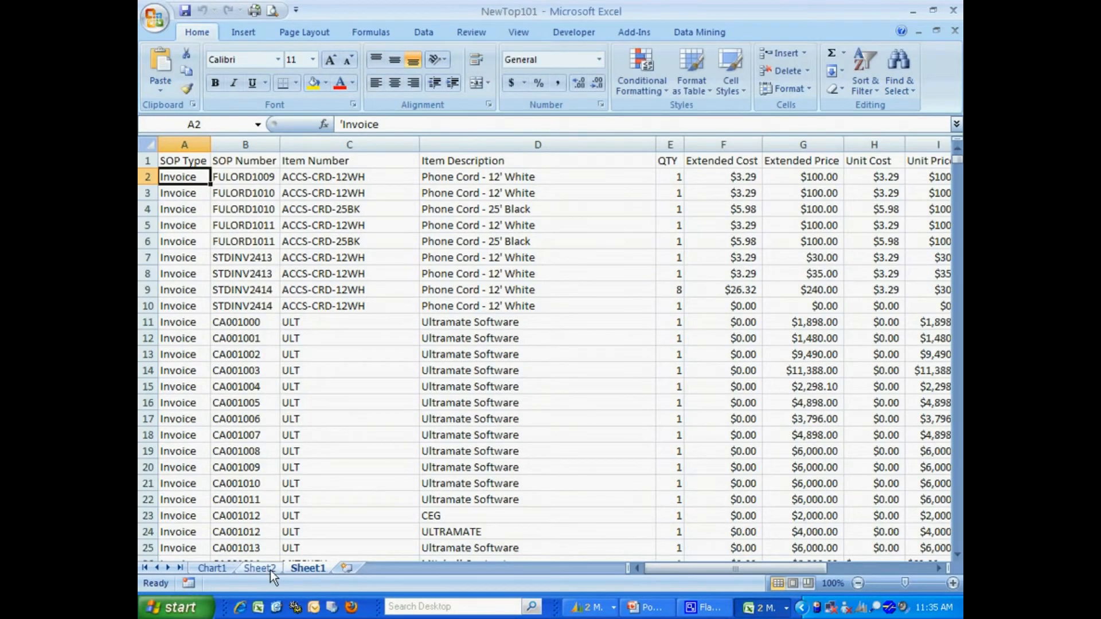
click(259, 567)
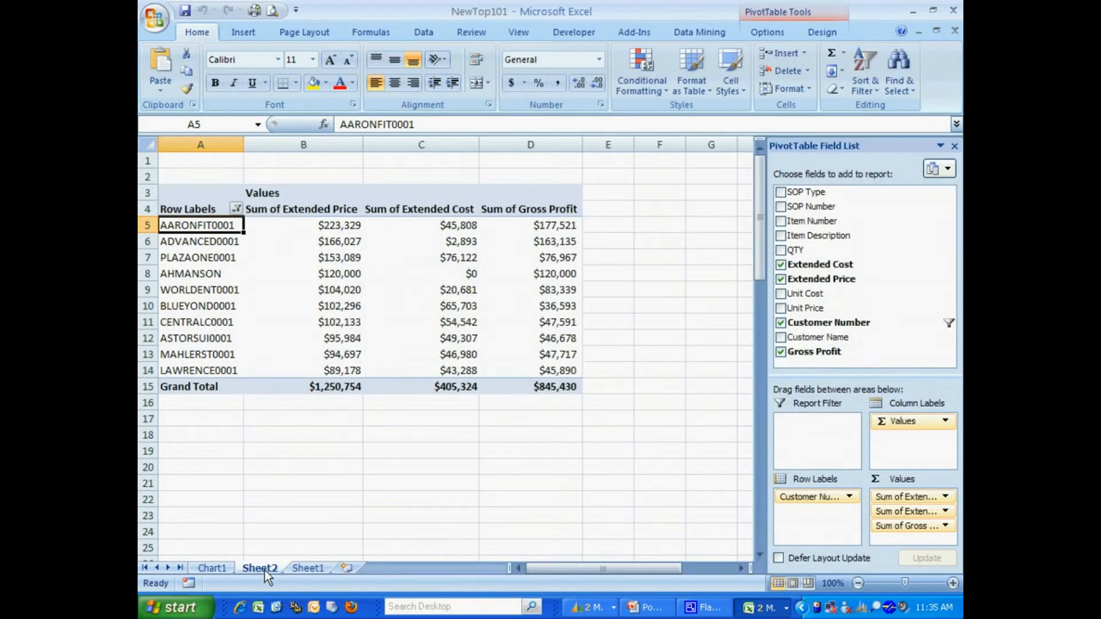
click(211, 568)
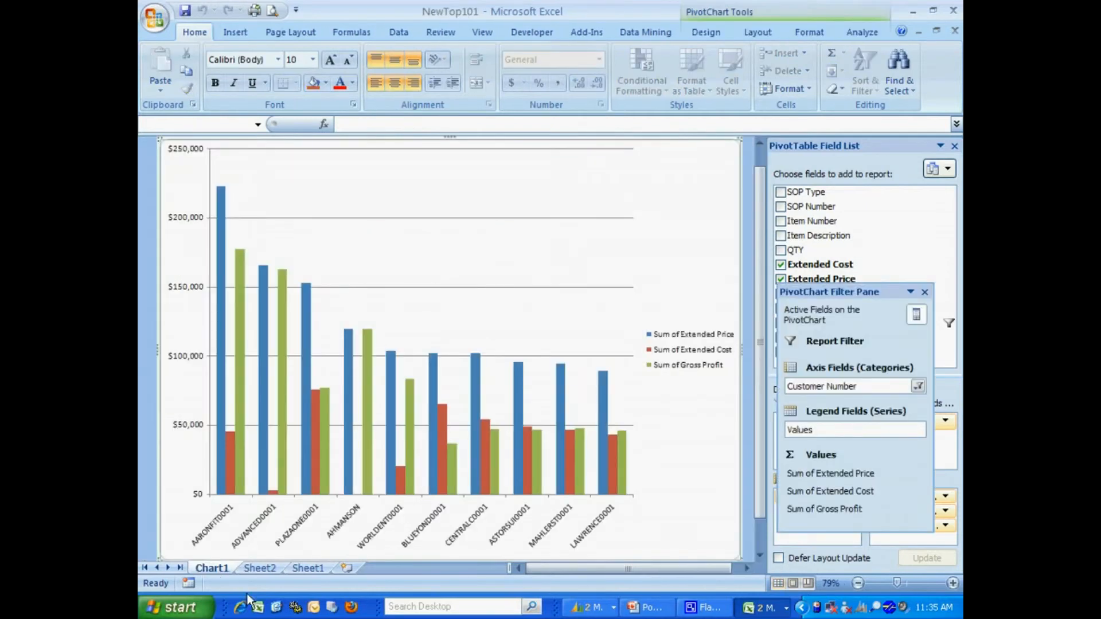